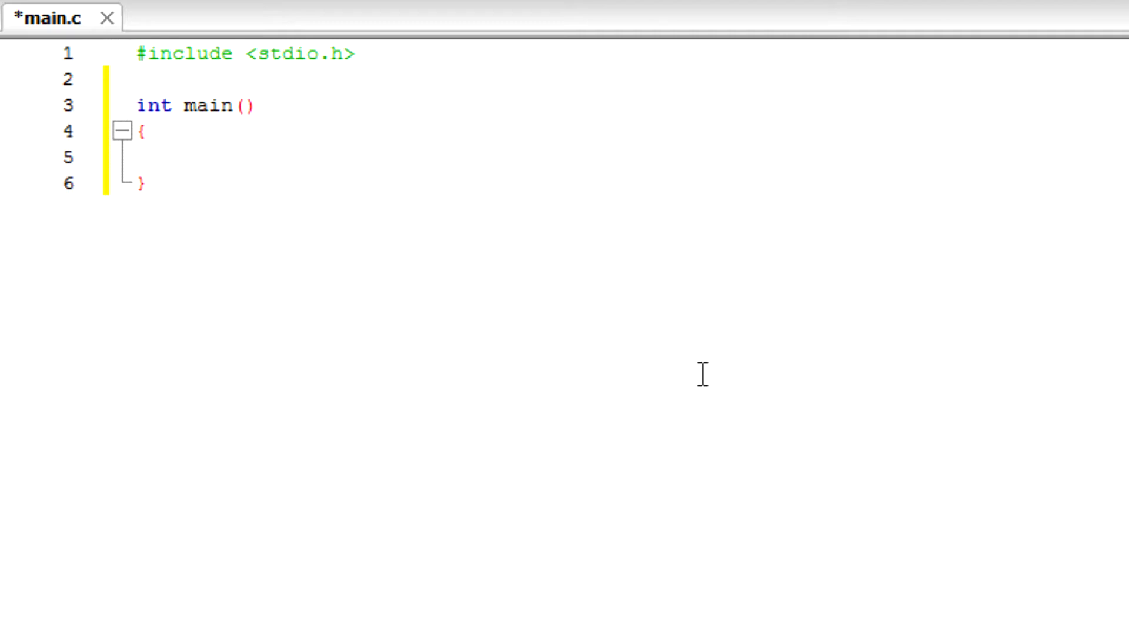
mouse_move(223, 97)
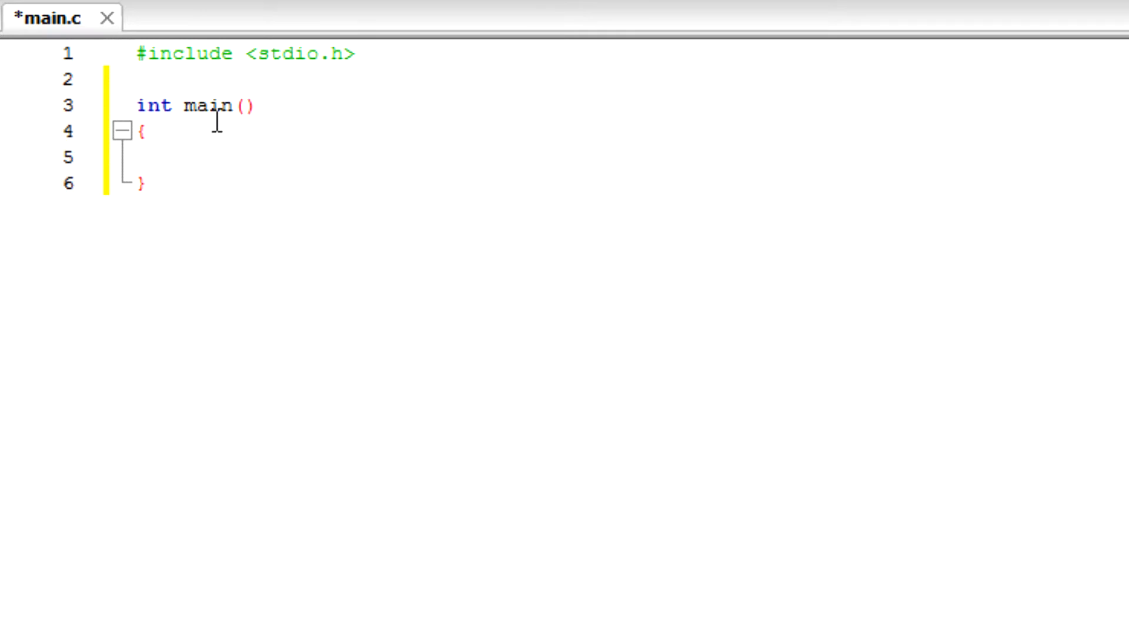
mouse_move(214, 162)
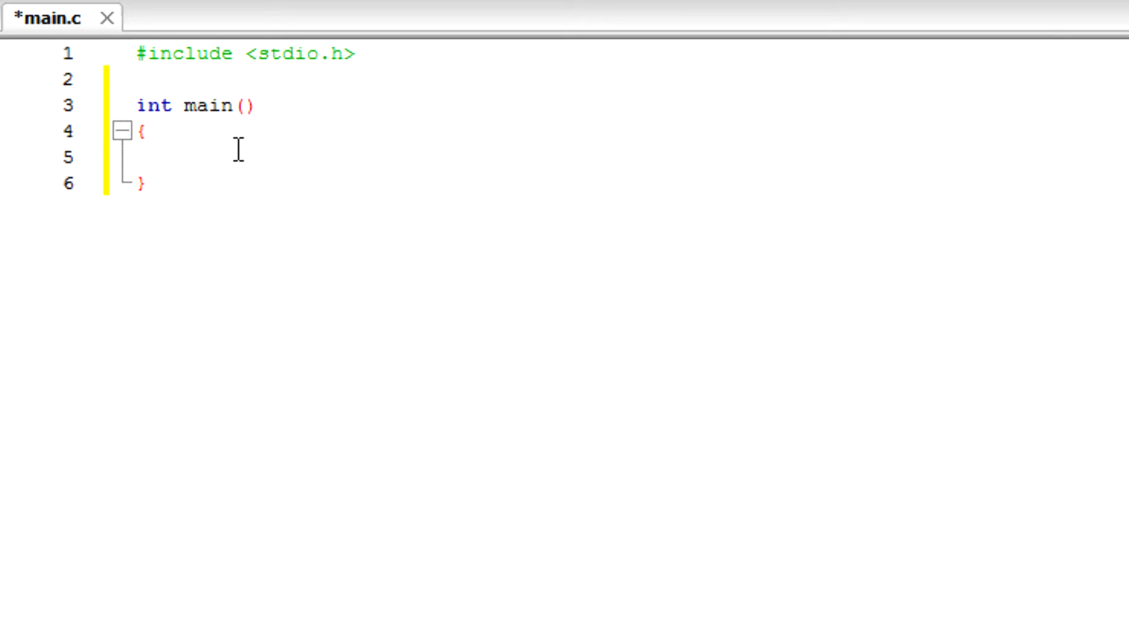
Step: Declare int counter; and int grade; inside main, fixing the typo with Backspace
click(184, 157)
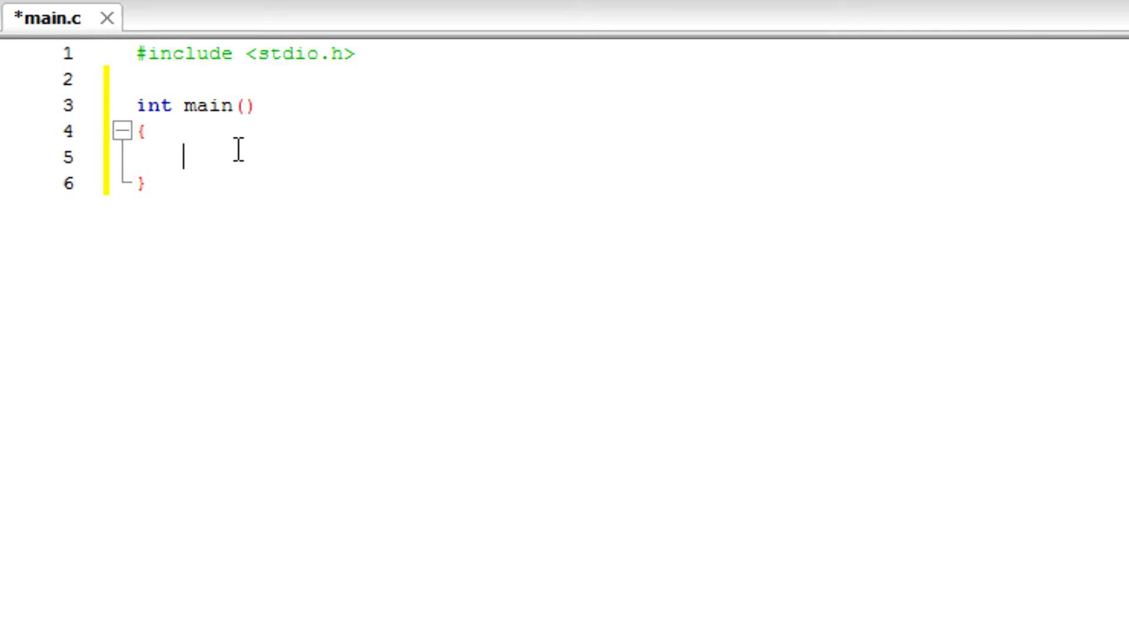
text(int)
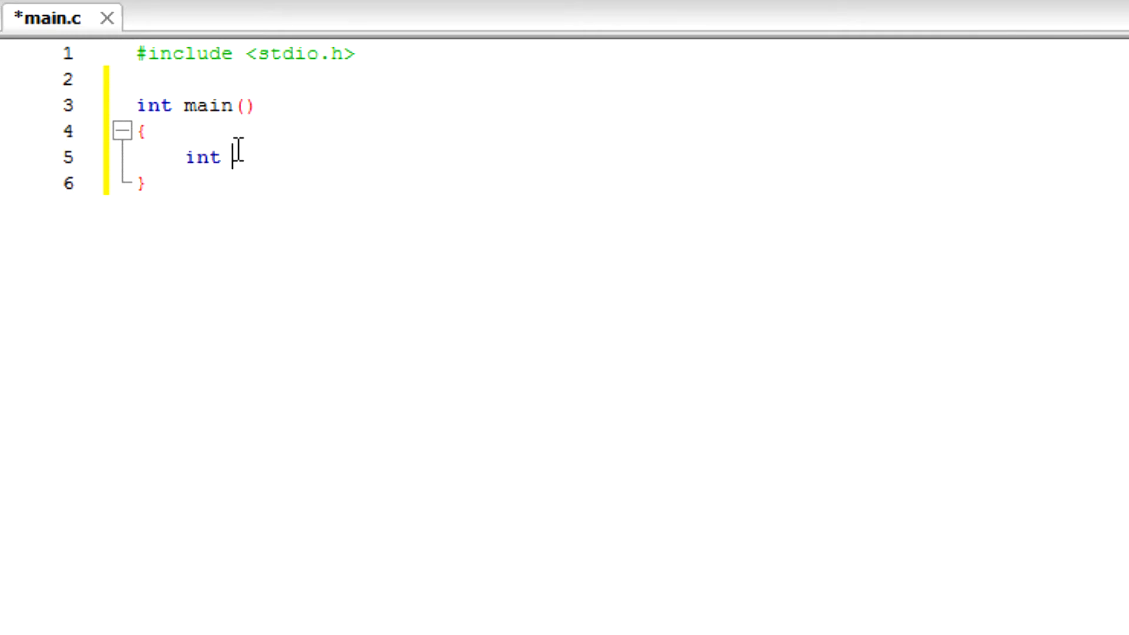
text(counter)
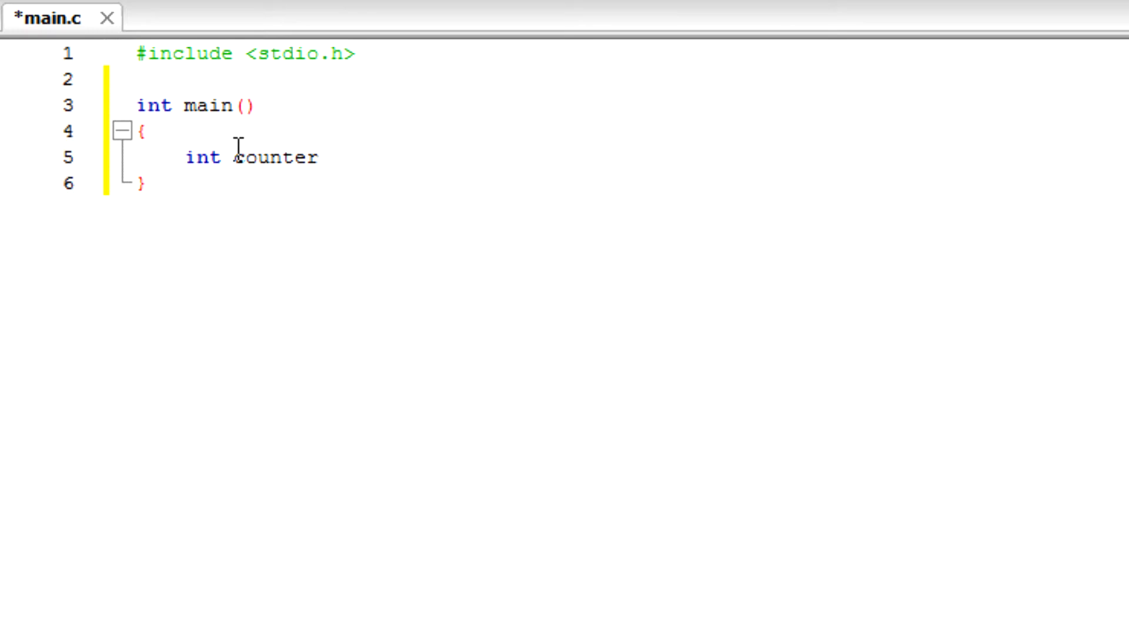
text(:)
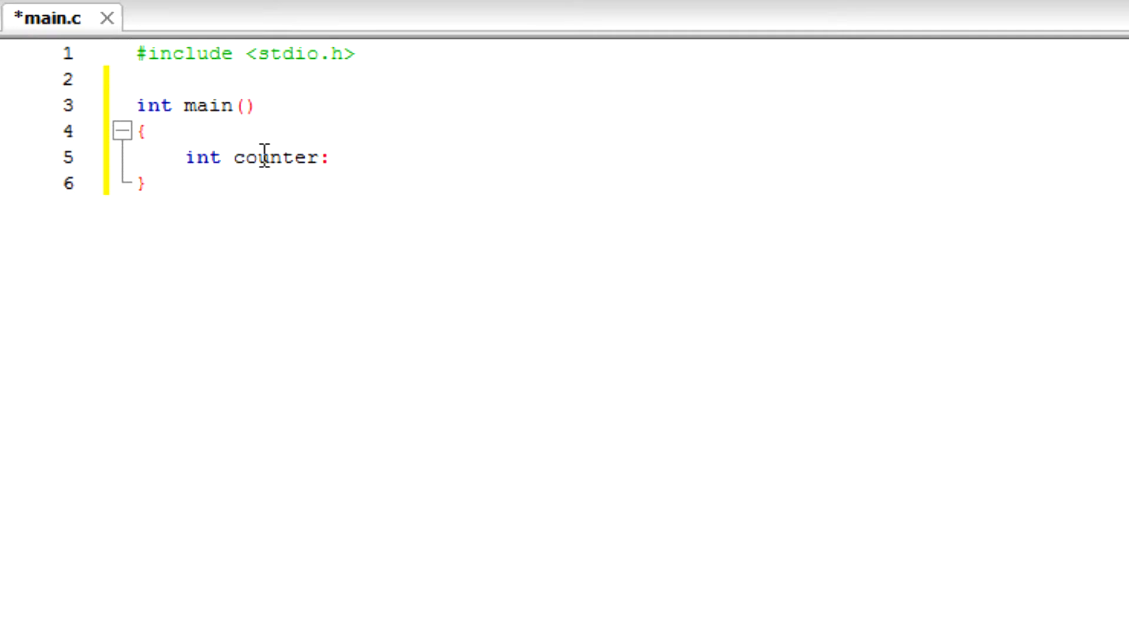
key(Enter)
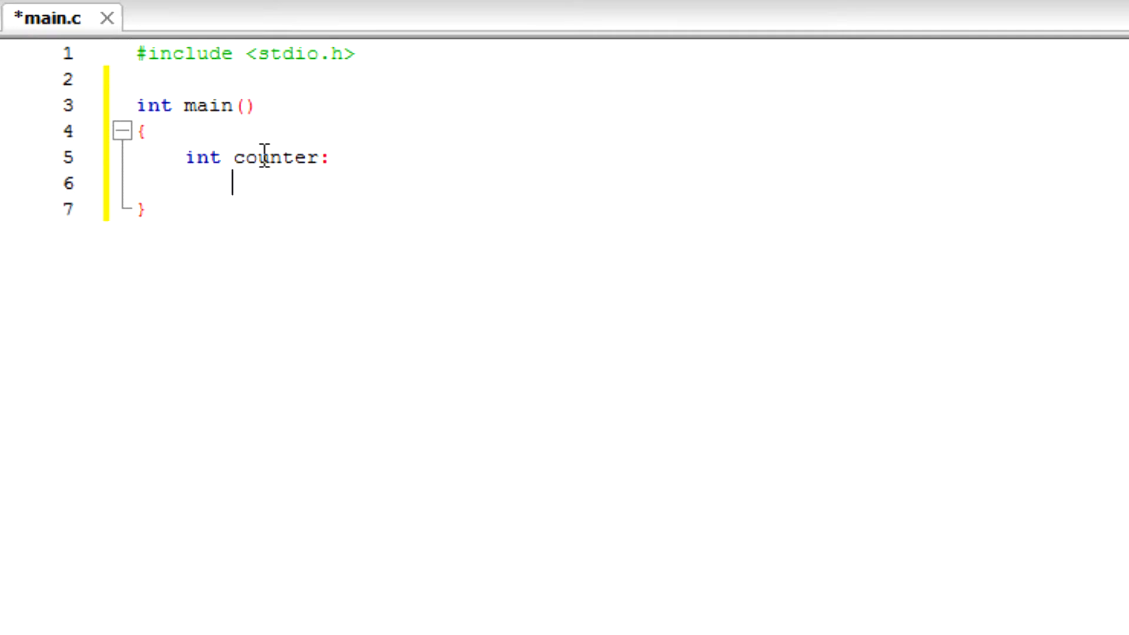
text(int gr)
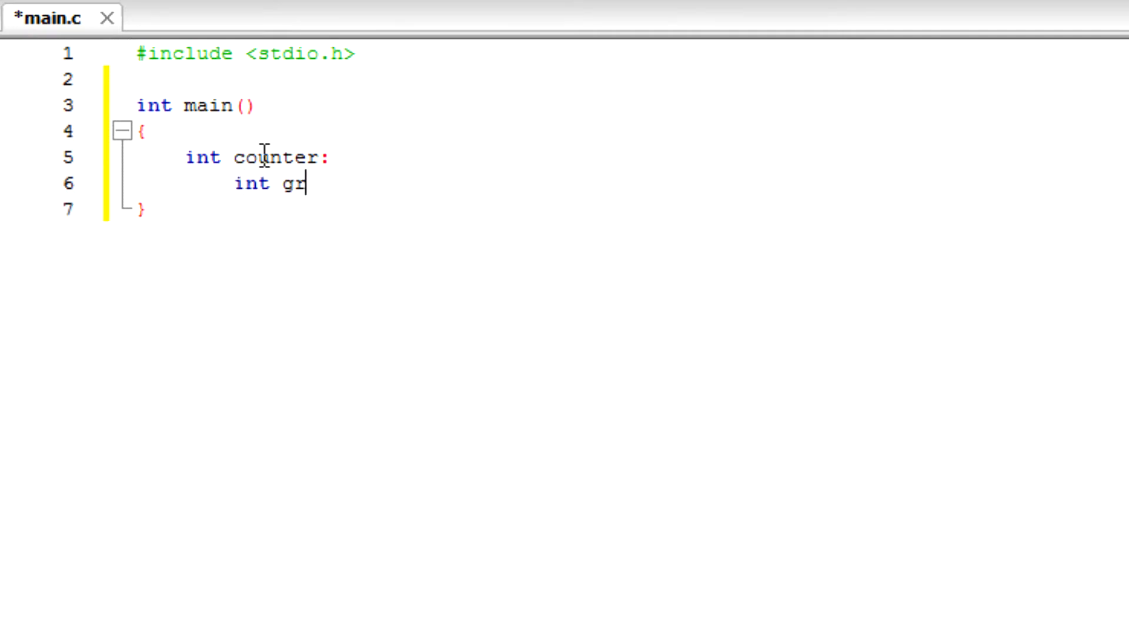
key(backspace)
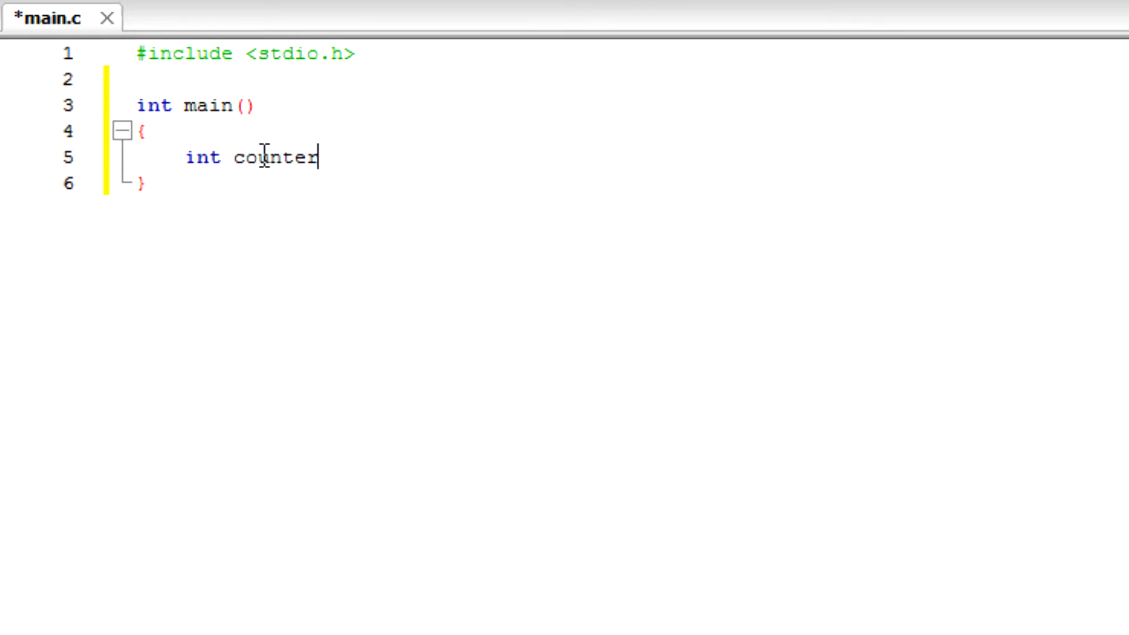
text(;)
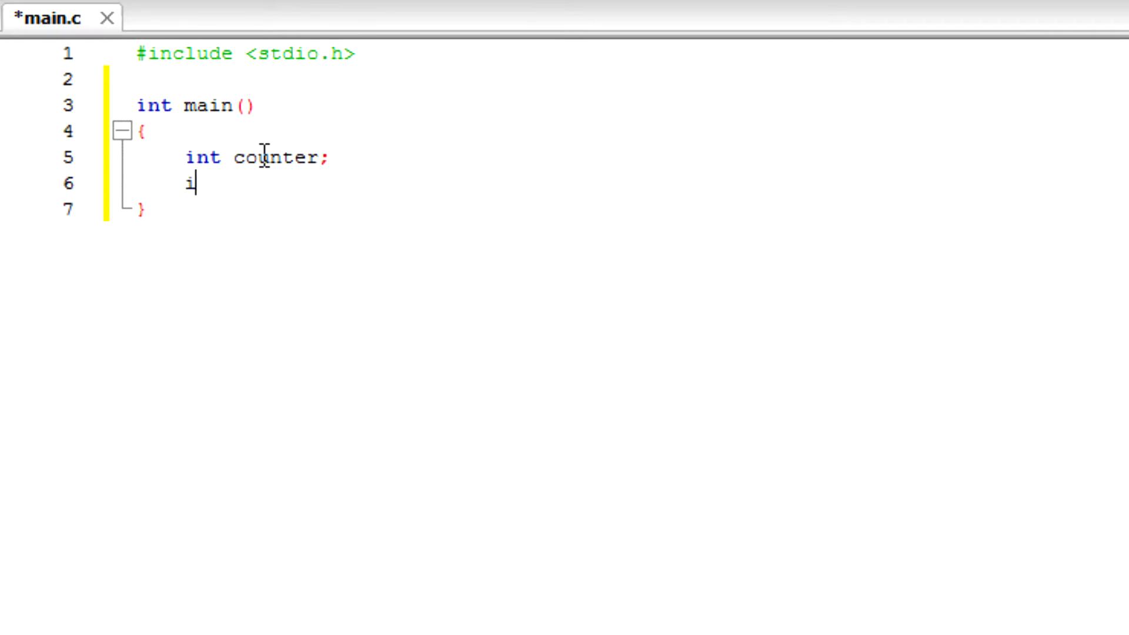
text(nt grade)
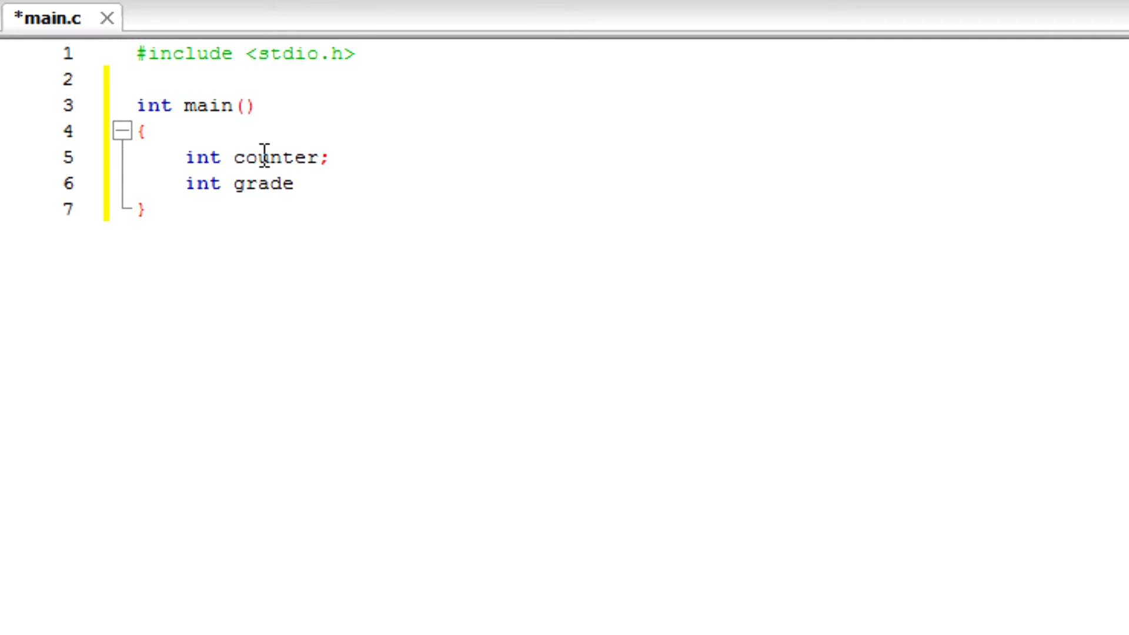
text(;)
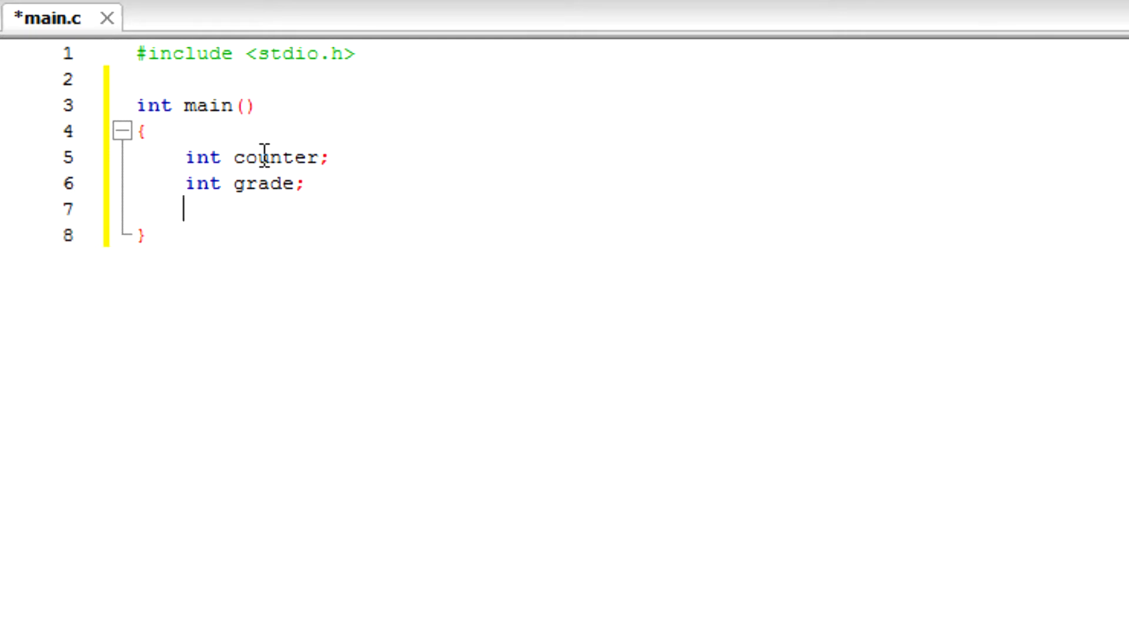
Step: Declare int total; and int average; on the following lines
text(int)
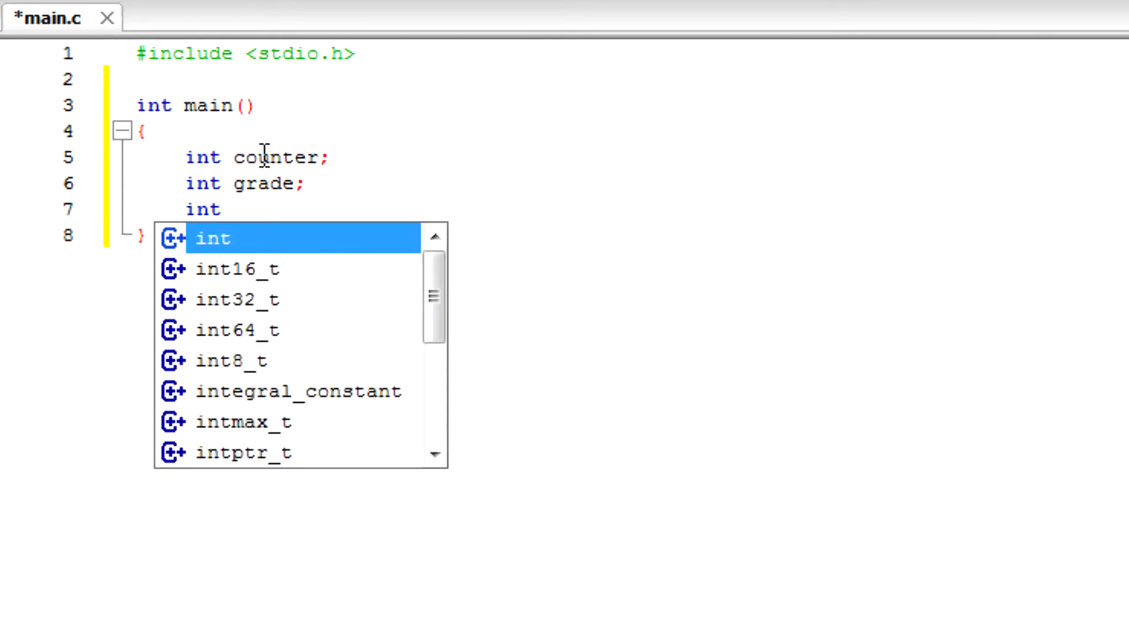
text(total)
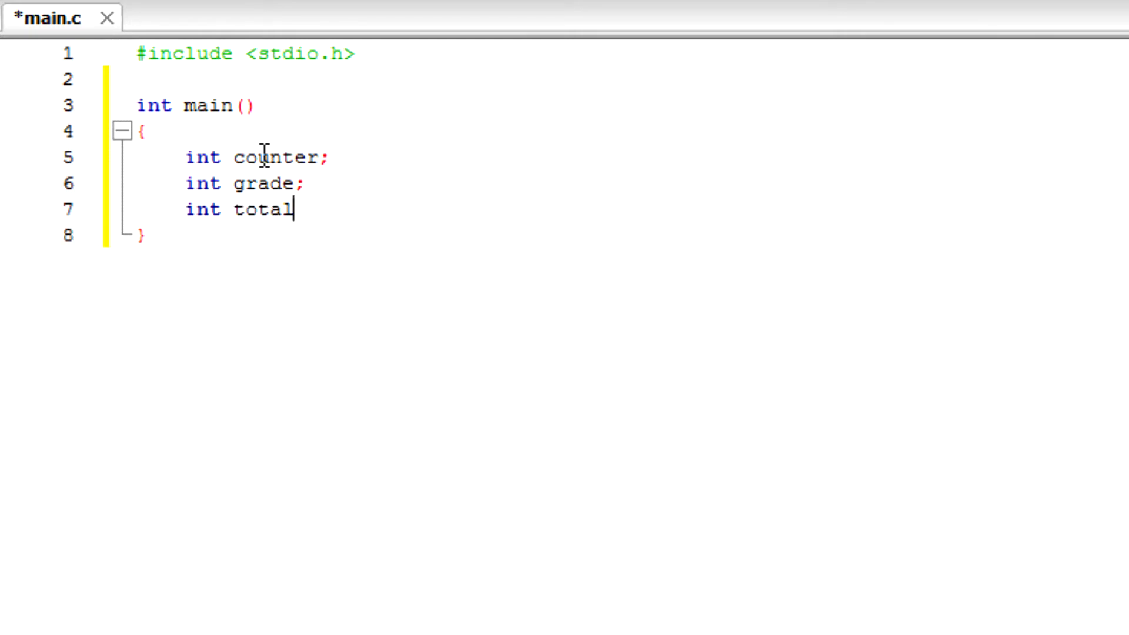
text(;)
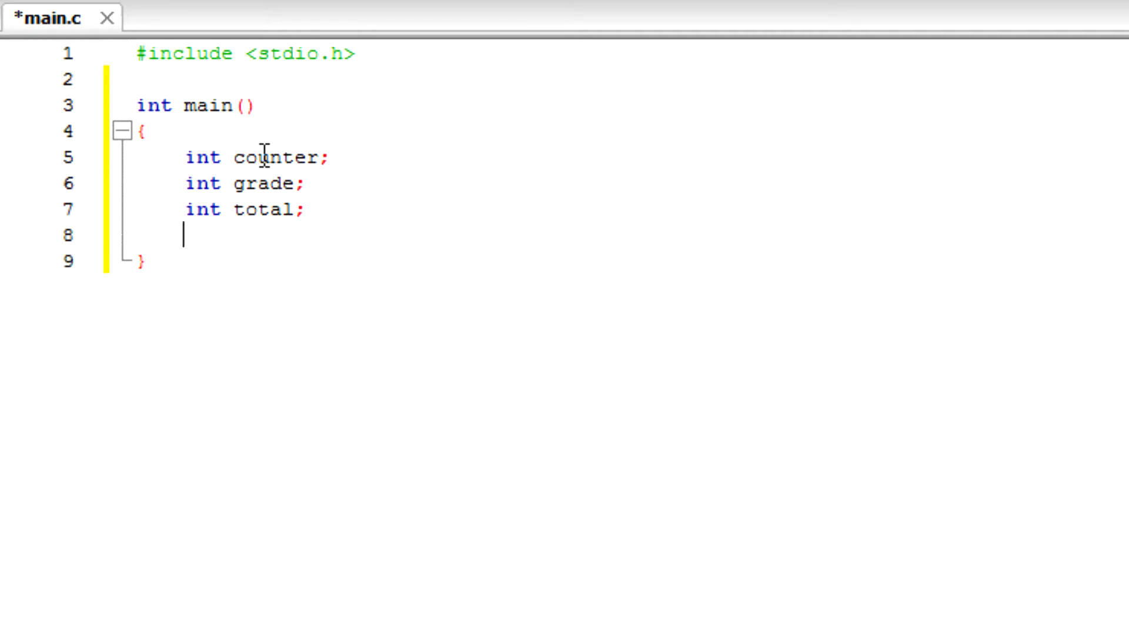
text(int)
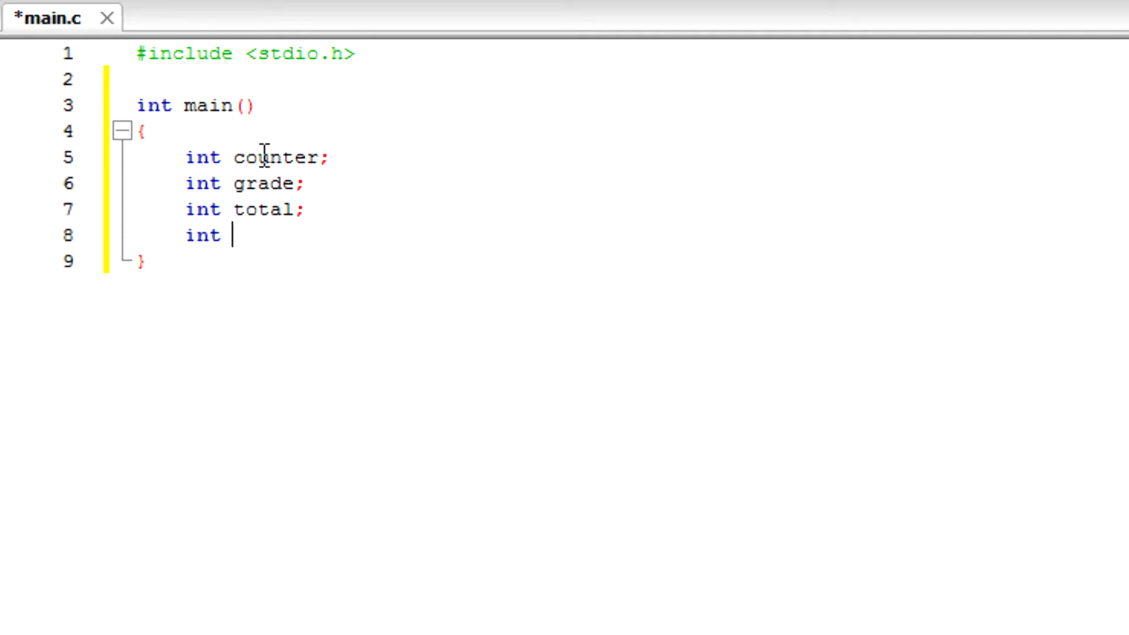
text(average;)
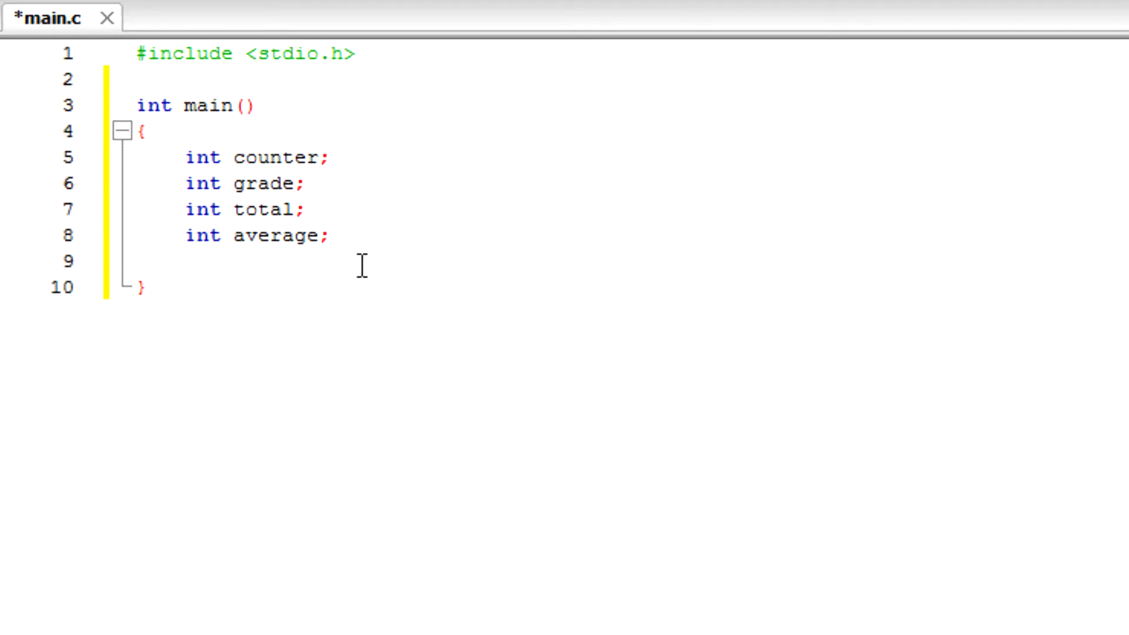
mouse_move(353, 260)
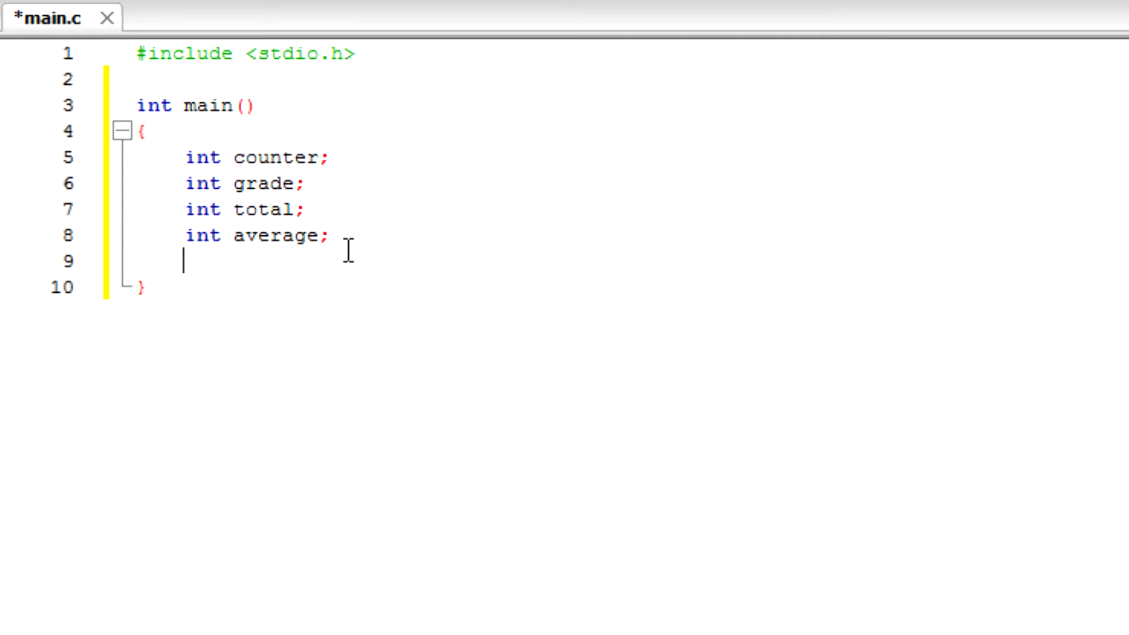
Step: Write total = 0; and counter = 1 below the declarations, adding a blank line
text(t)
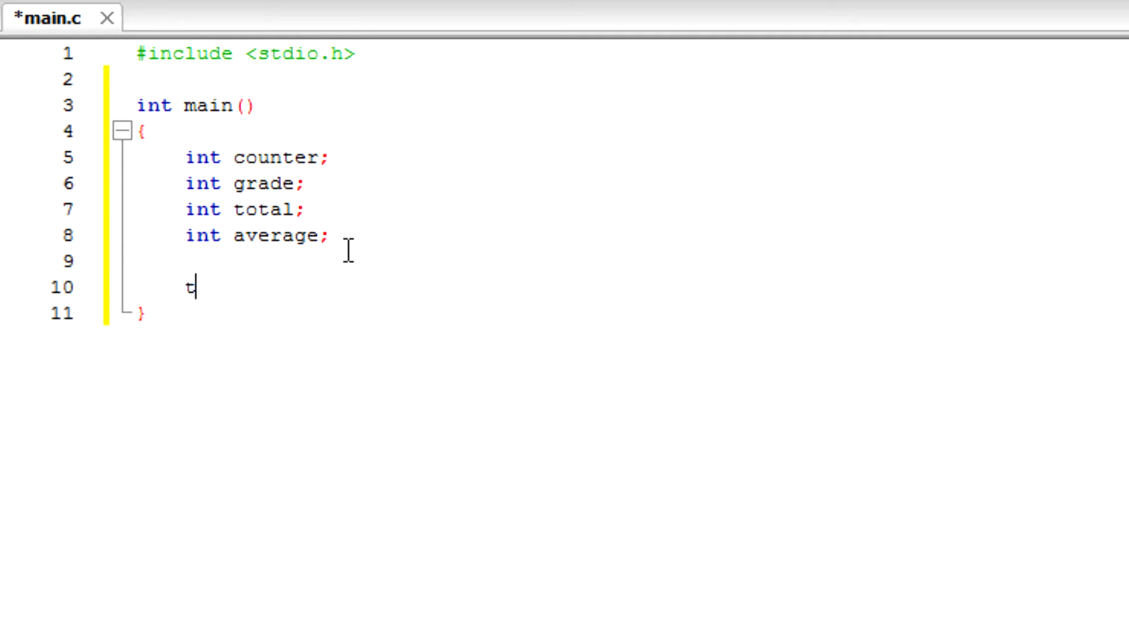
text(otal)
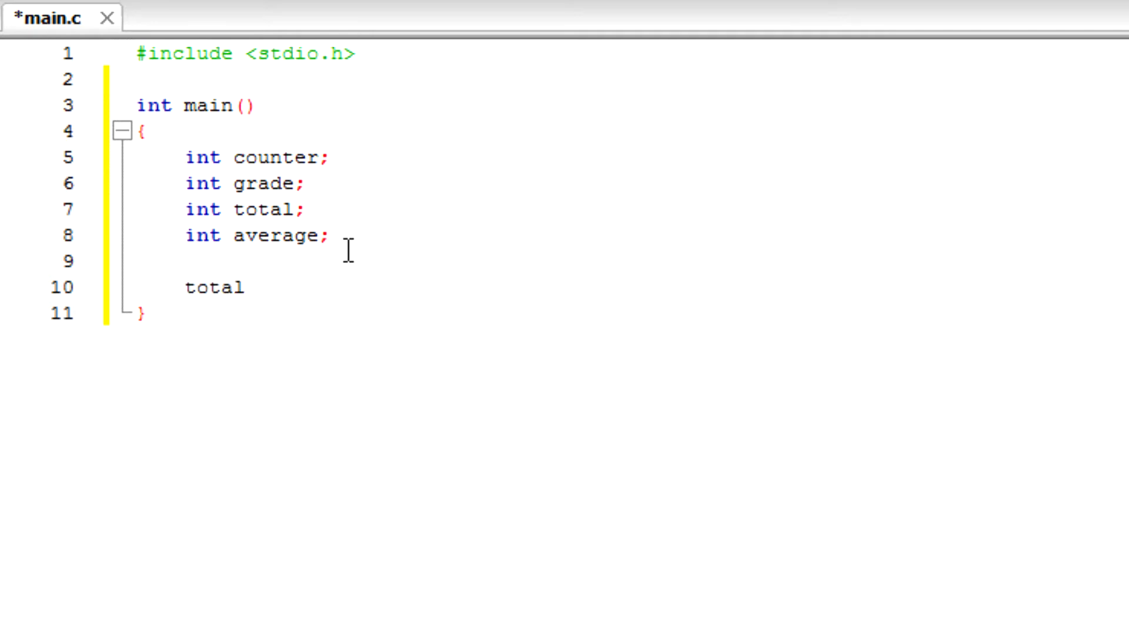
text(=0)
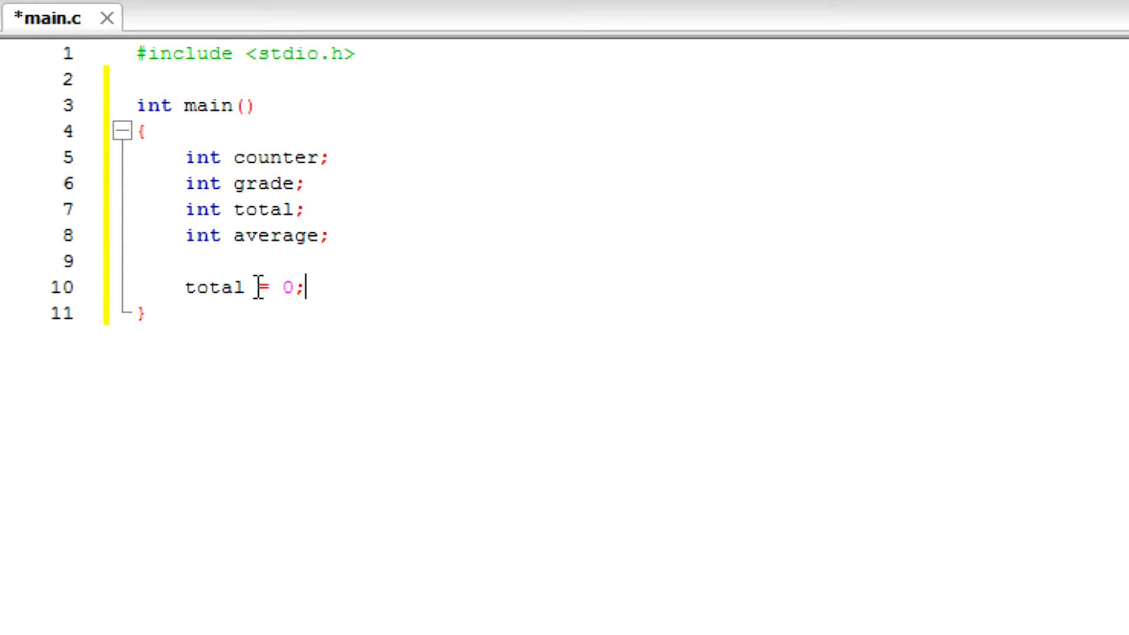
mouse_move(763, 218)
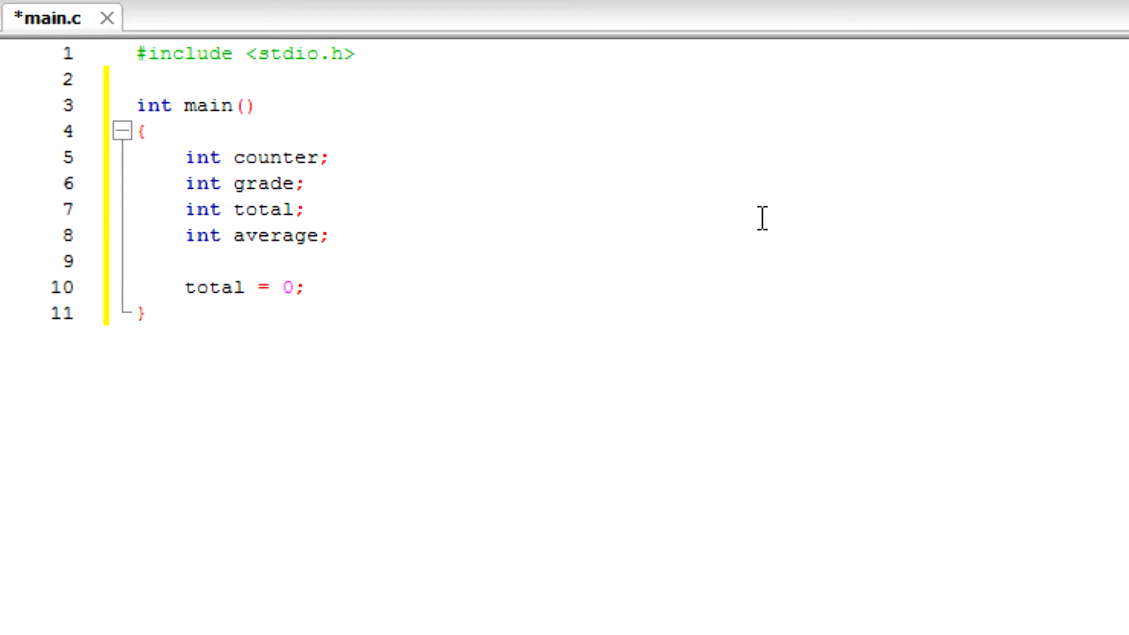
mouse_move(846, 195)
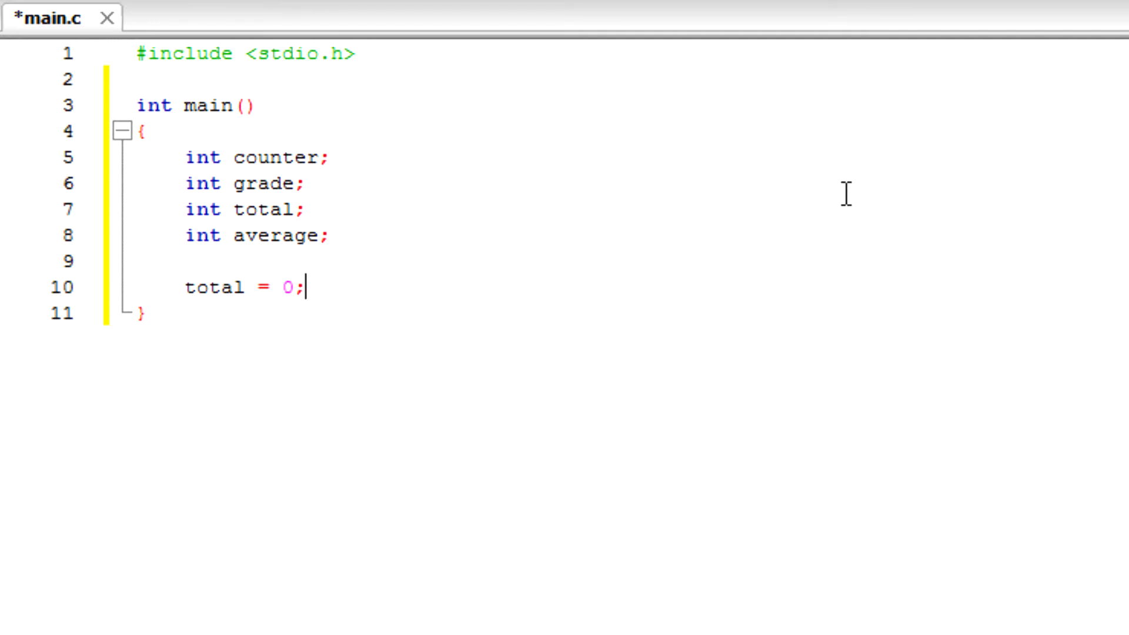
text(counter =)
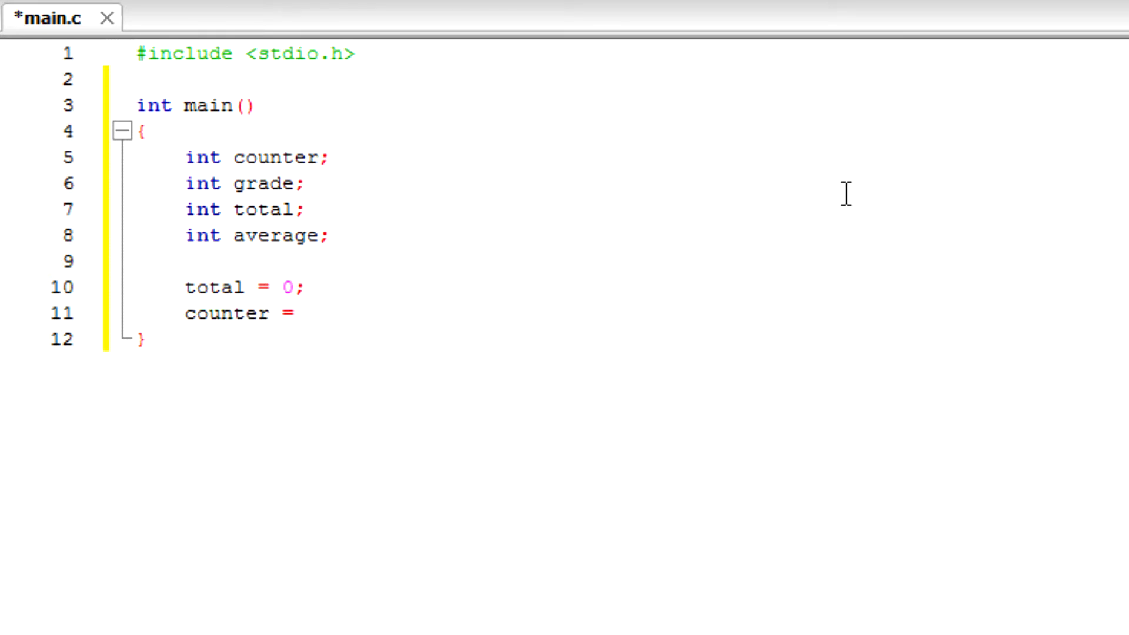
text(1)
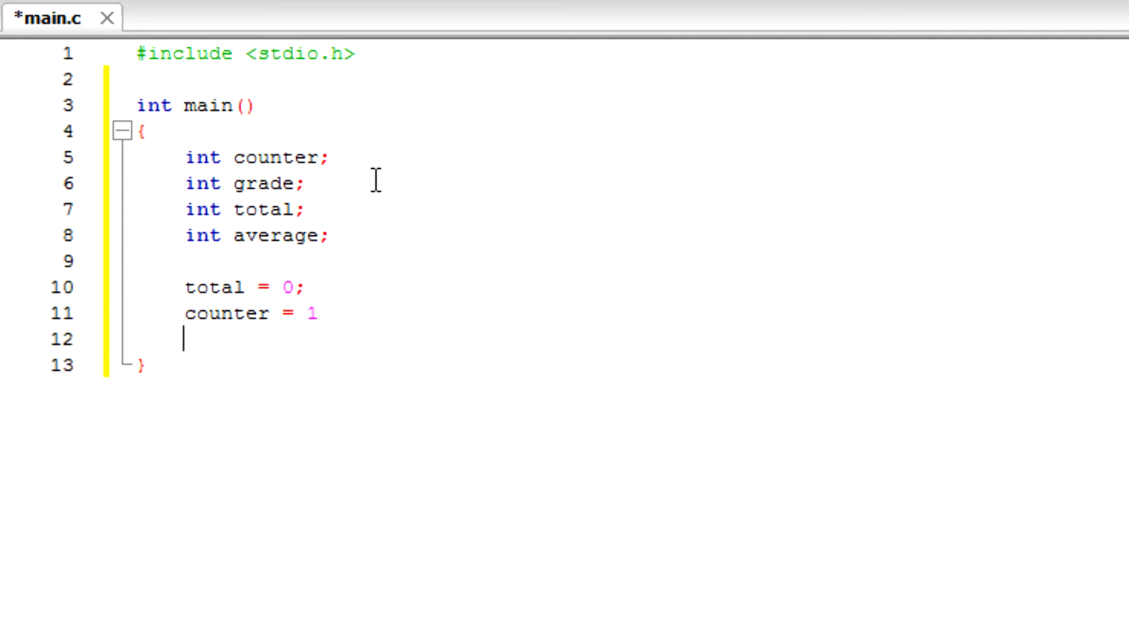
key(enter)
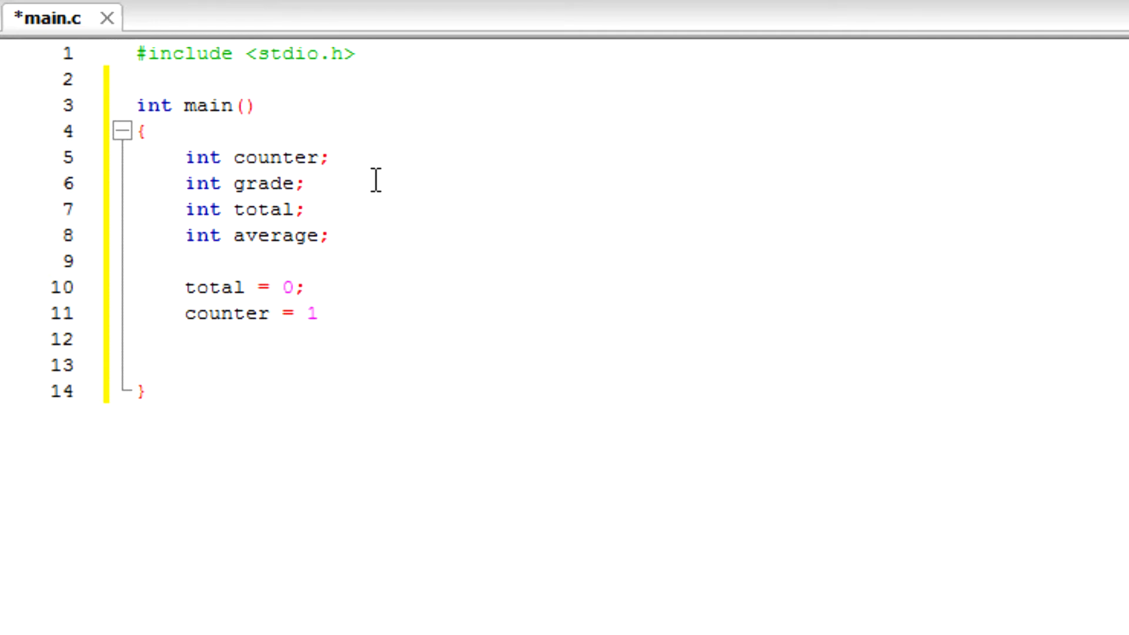
Step: Write while (counter <= 10) followed by an empty {} body
text(while ()
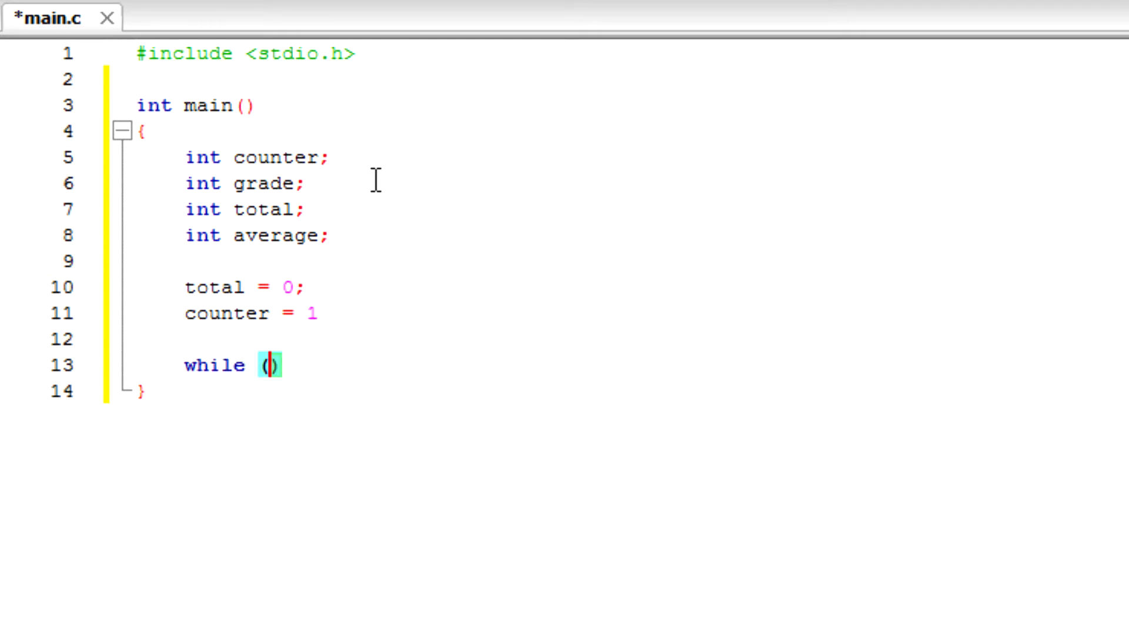
text(co)
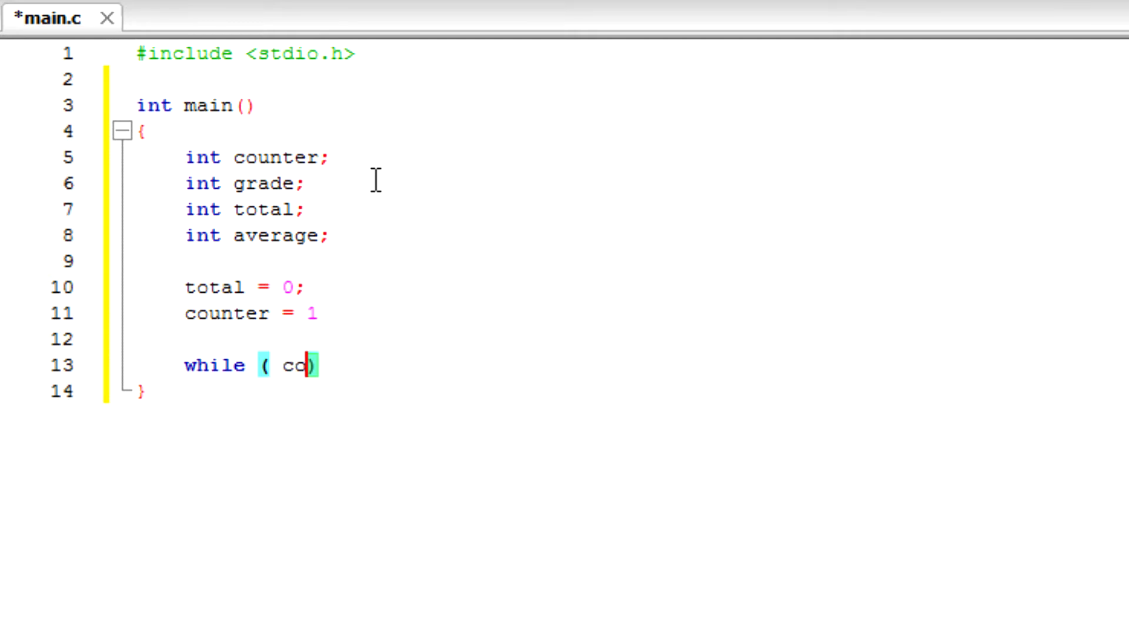
text(unter)
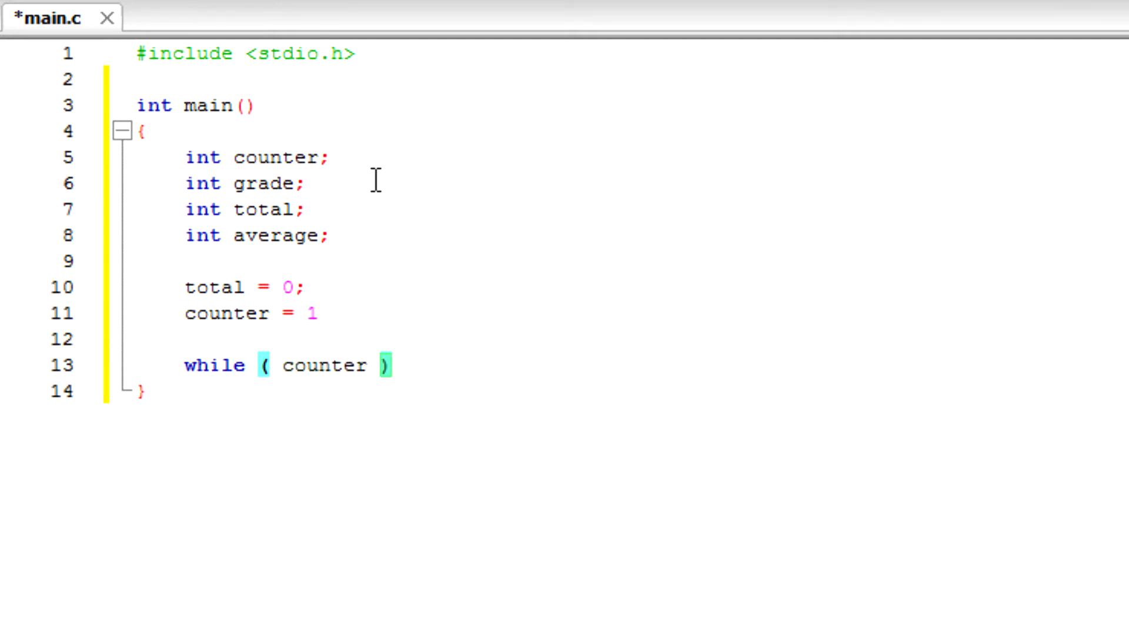
text(<=)
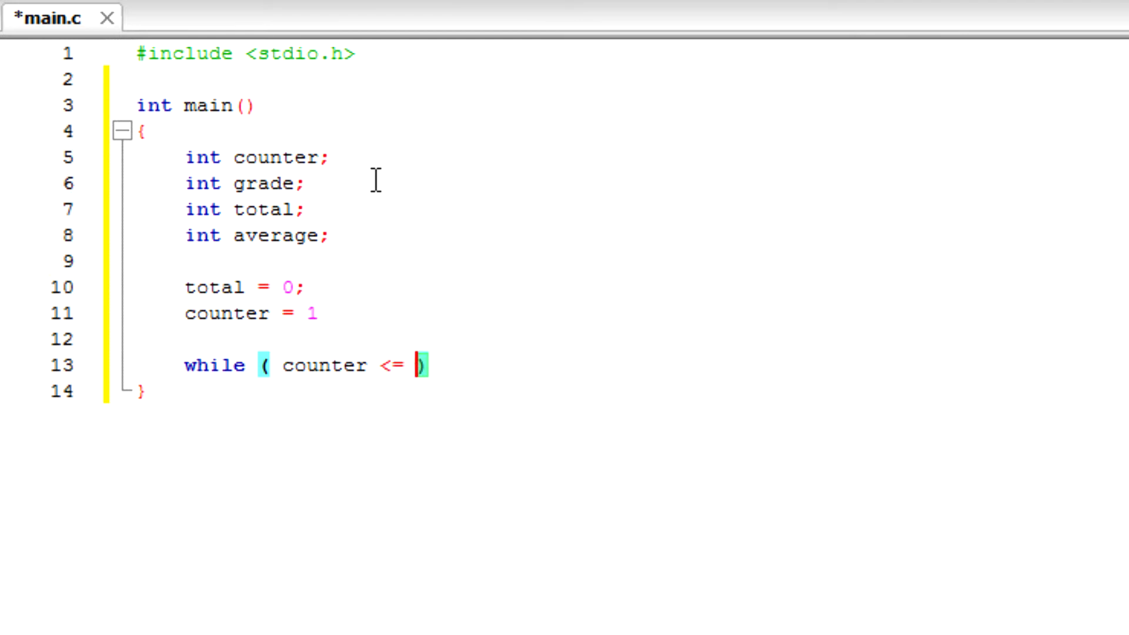
text(10)
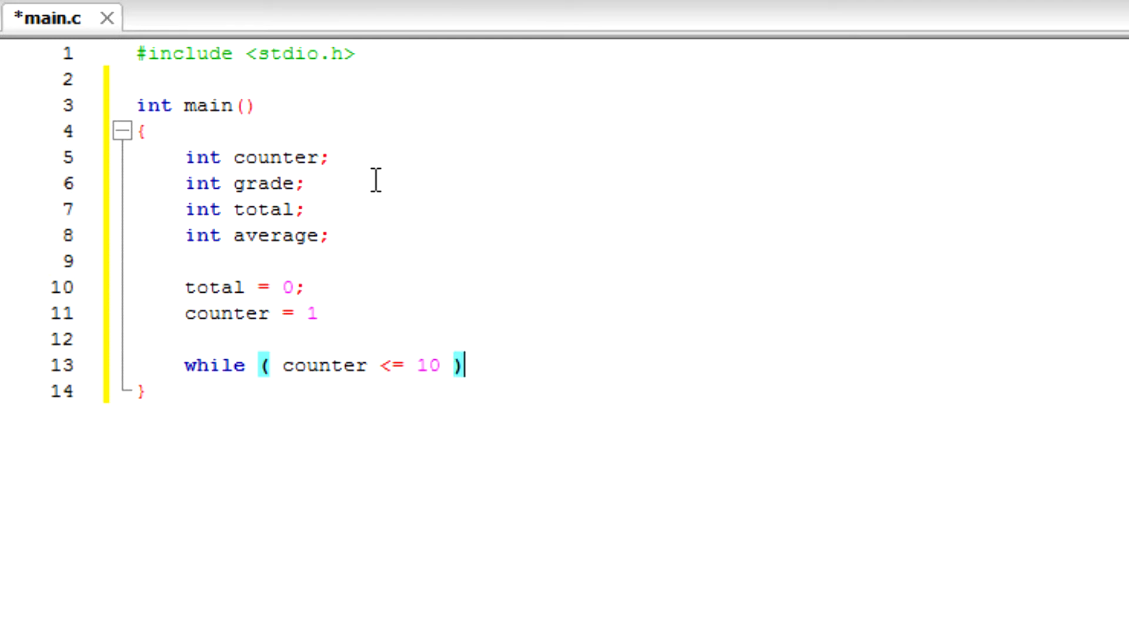
text({})
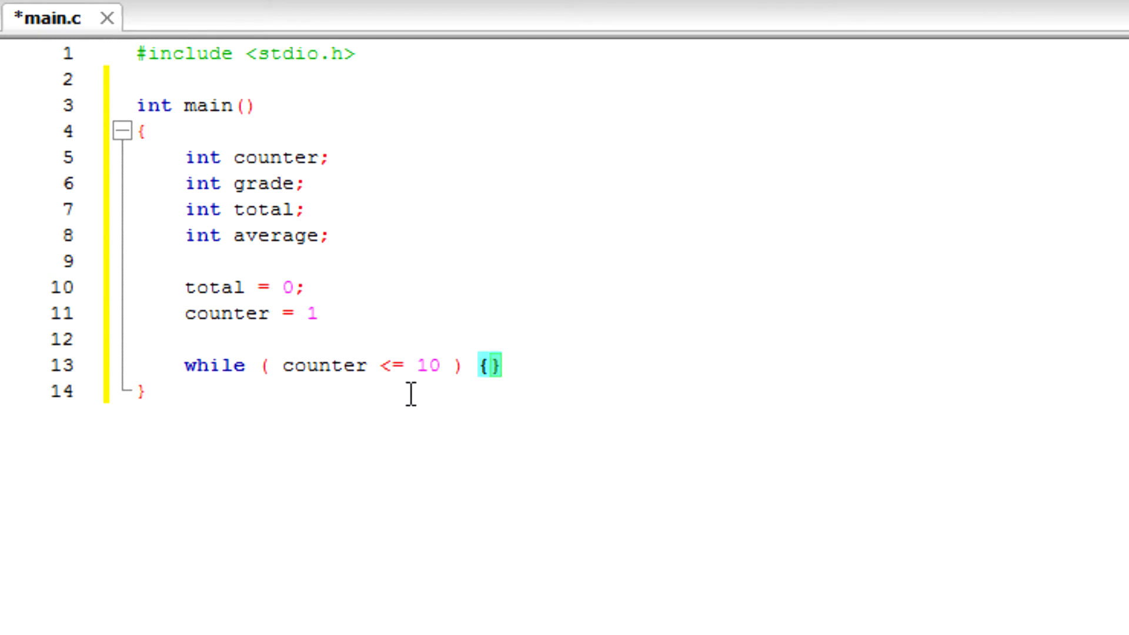
mouse_move(400, 365)
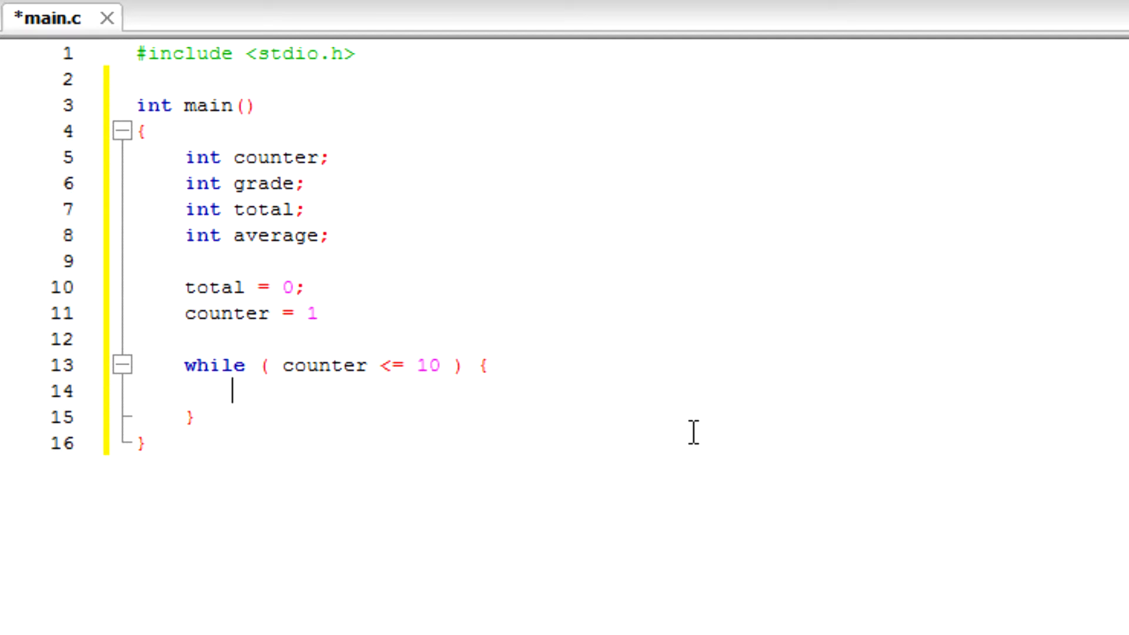
Step: Type printf("Enter grade: ") inside the while loop body
text(printf()
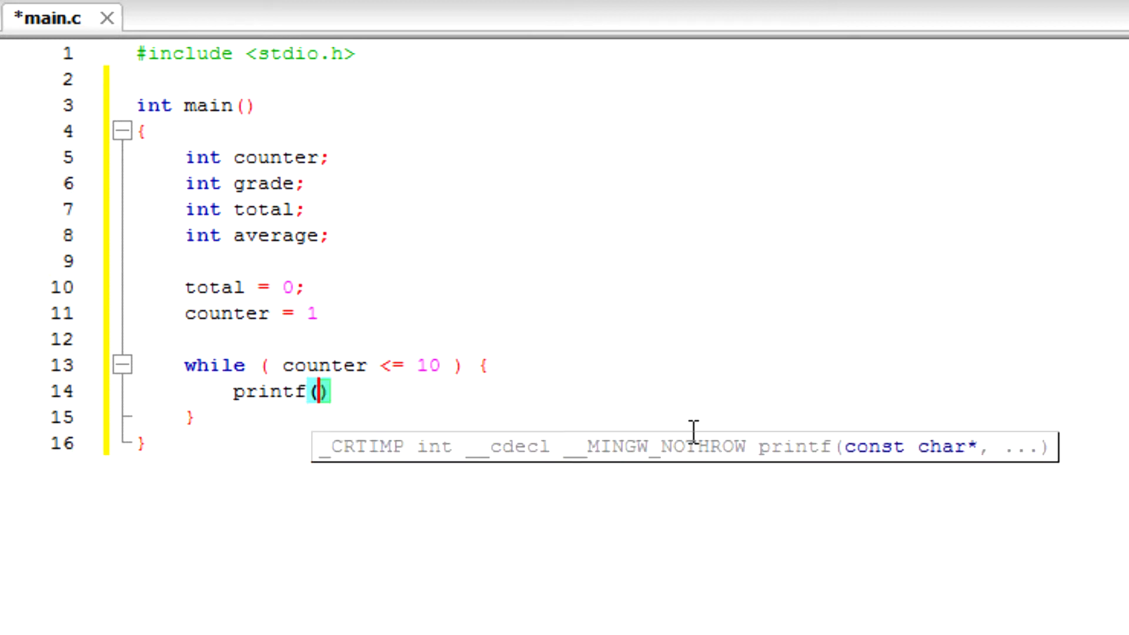
text(")
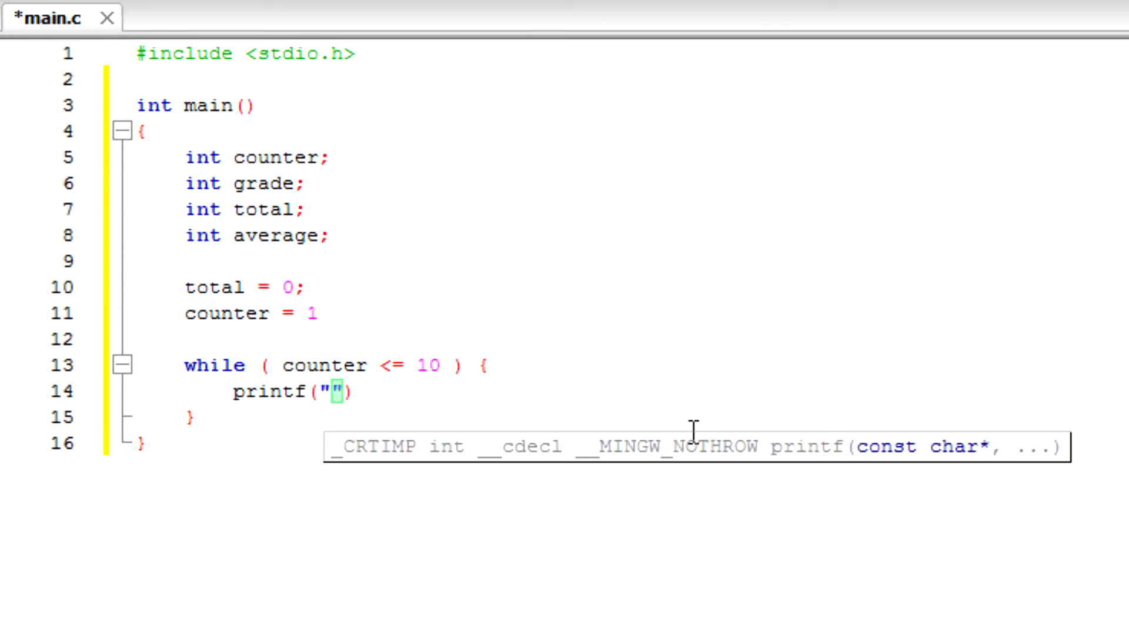
text(Enter gra)
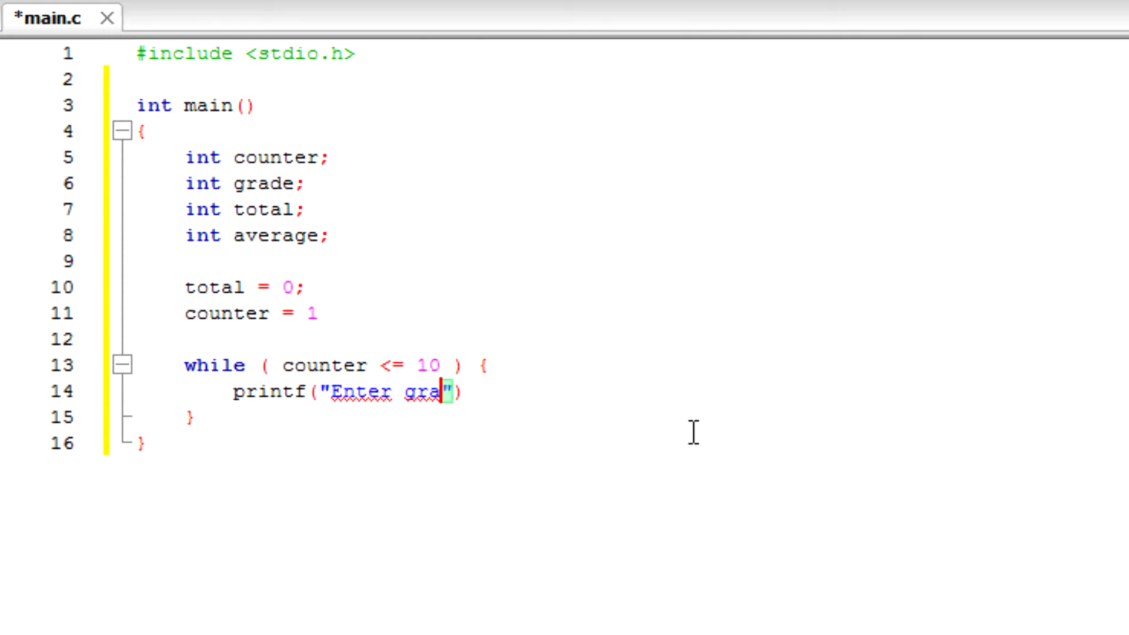
text(de)
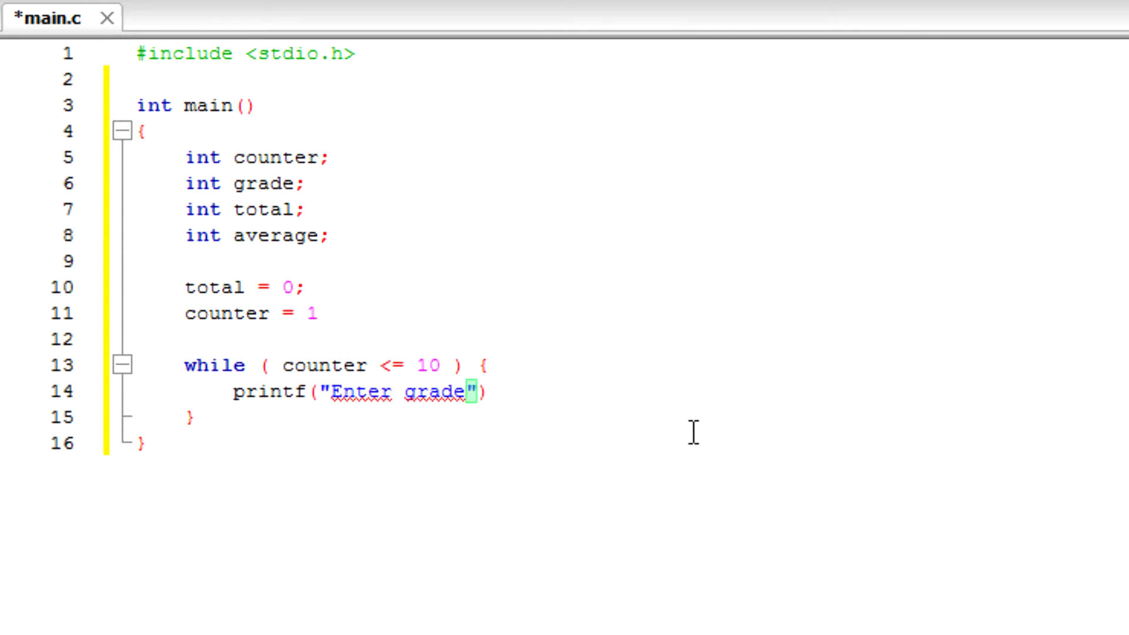
text(:)
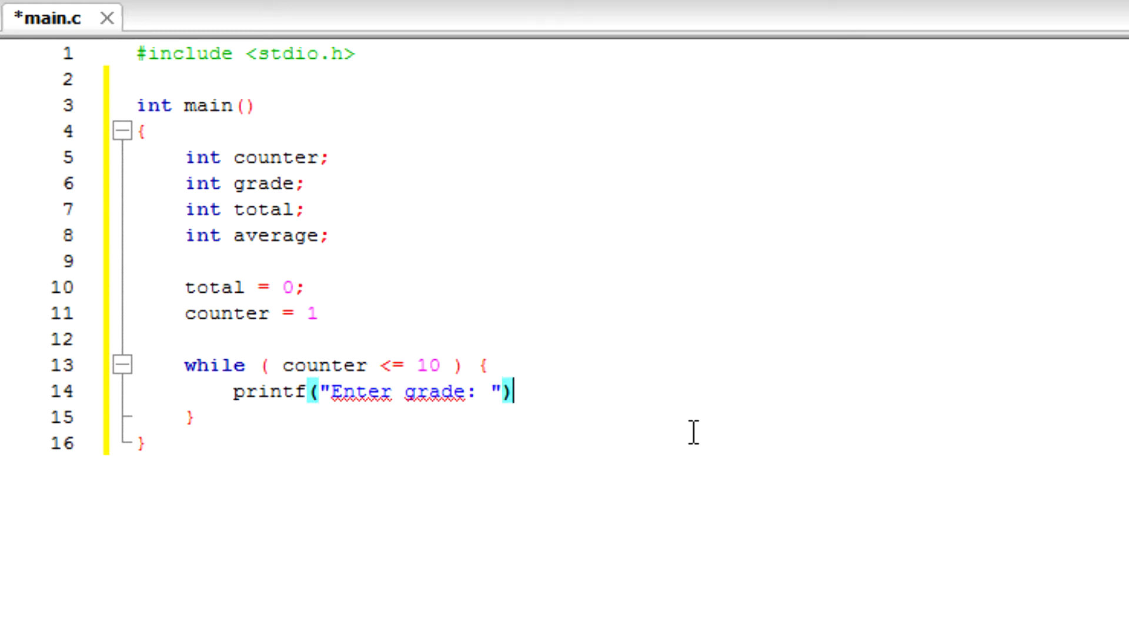
Step: Add scanf("%d, &grade"); on a new line, using scanf autocomplete
key(Enter)
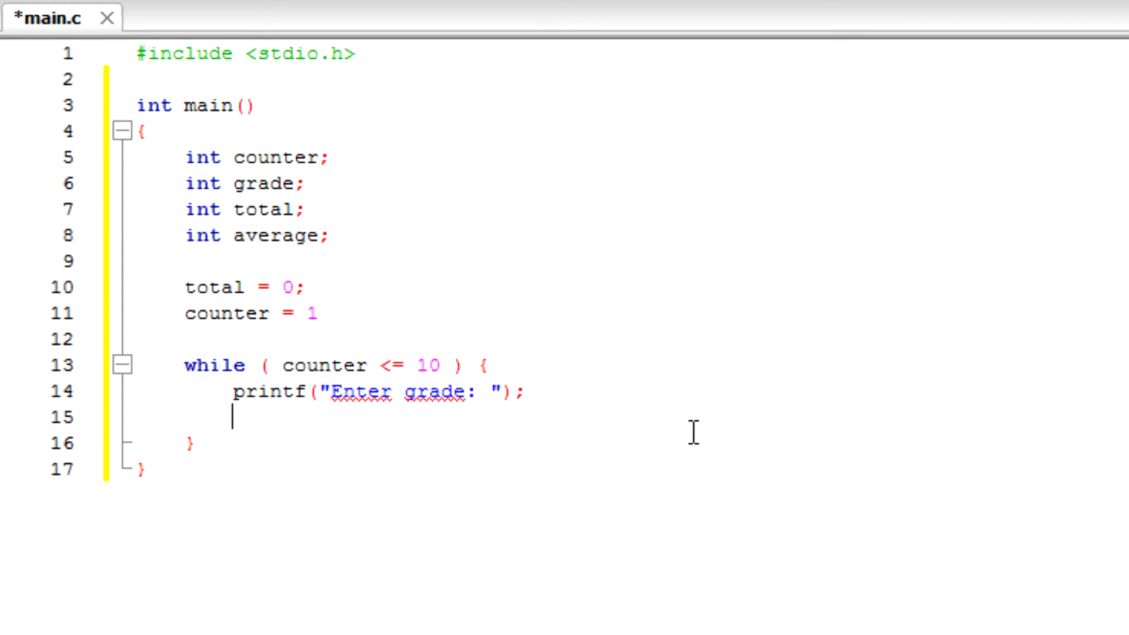
text(sca)
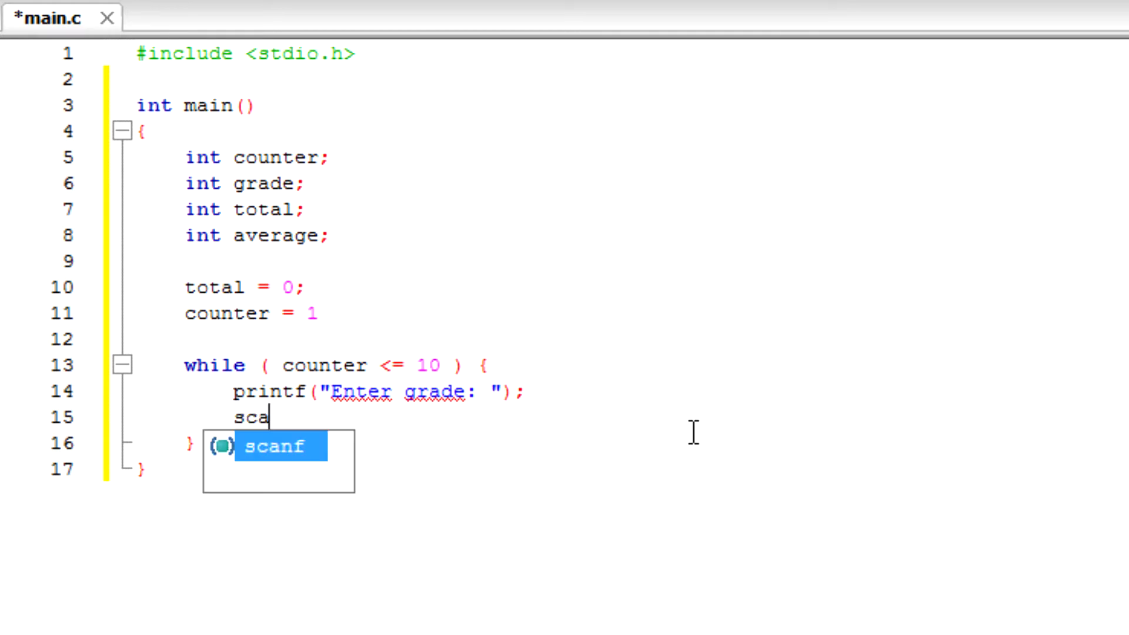
key(Tab)
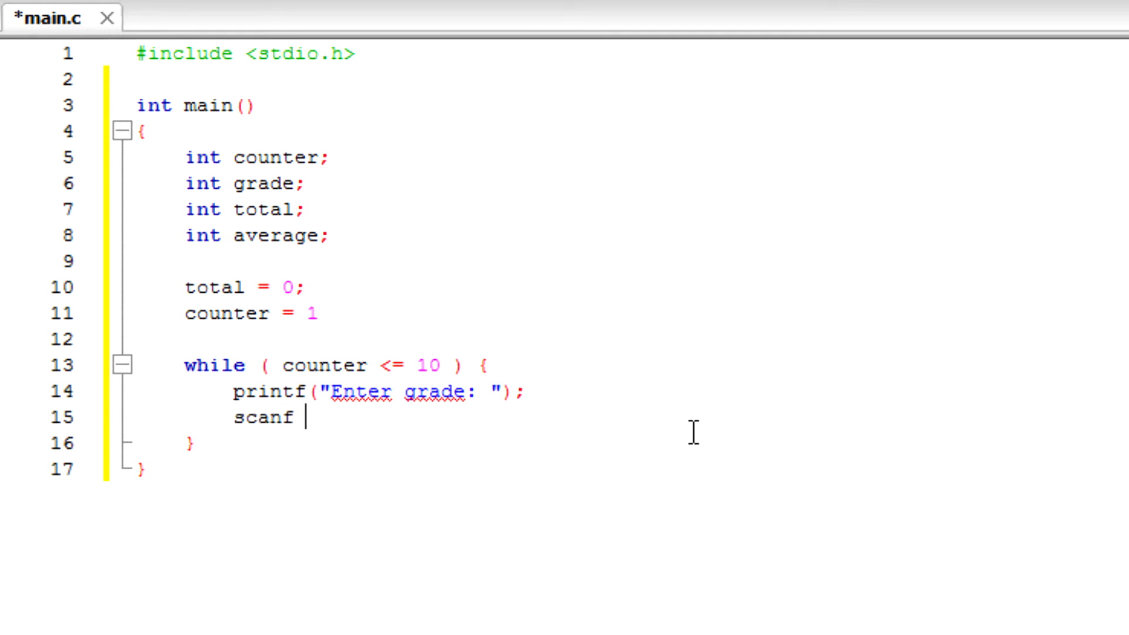
text(())
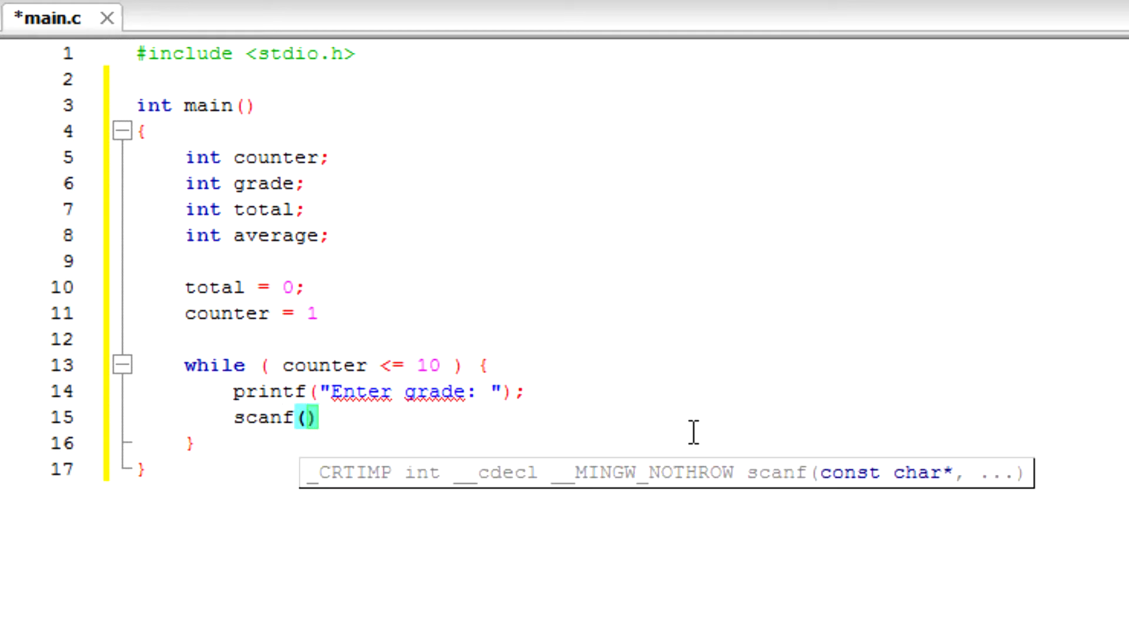
text(")
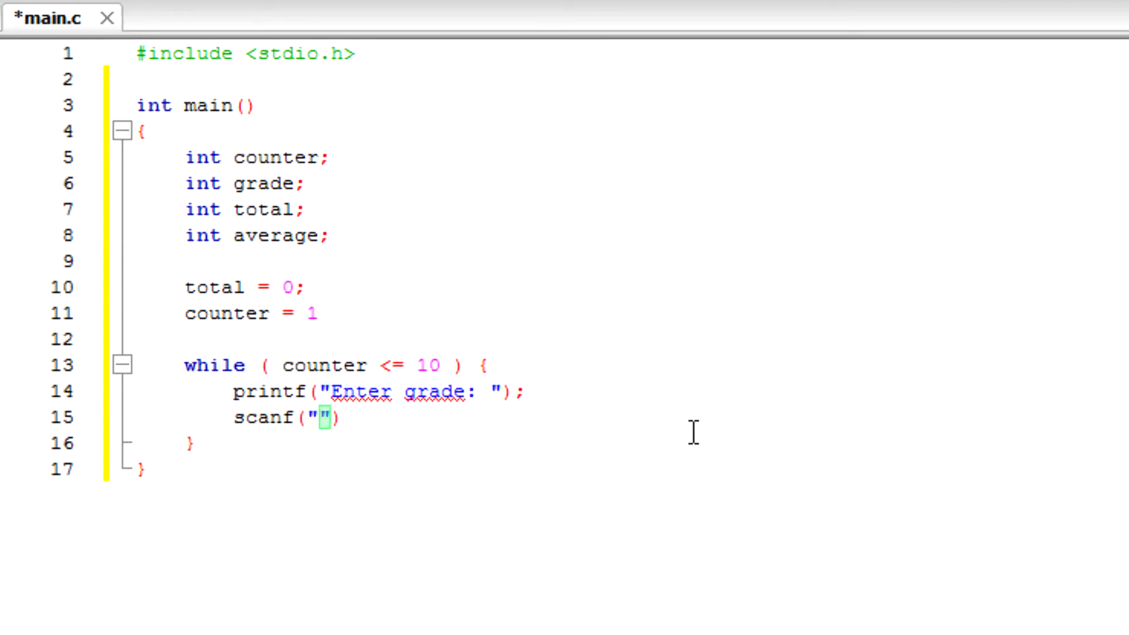
text(%d, &gr)
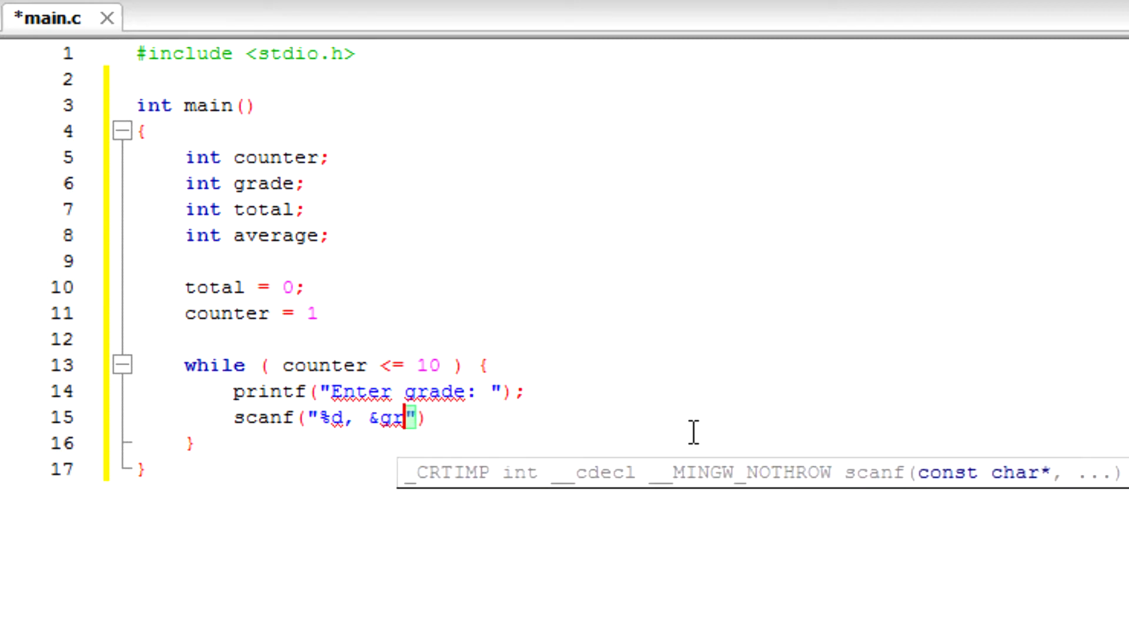
text(de)
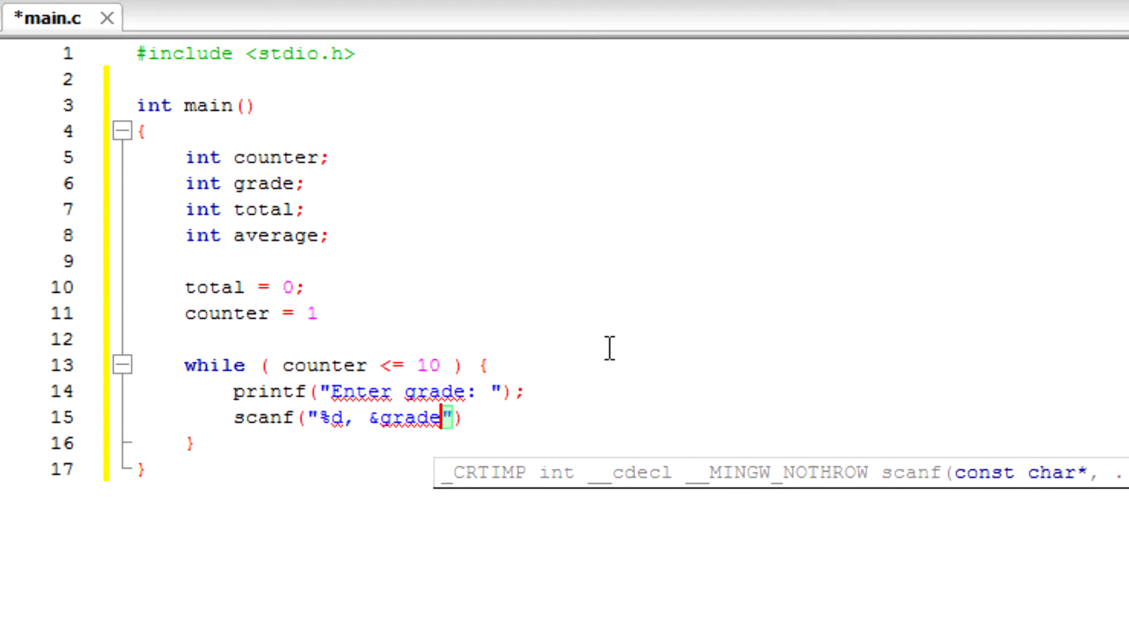
mouse_move(476, 472)
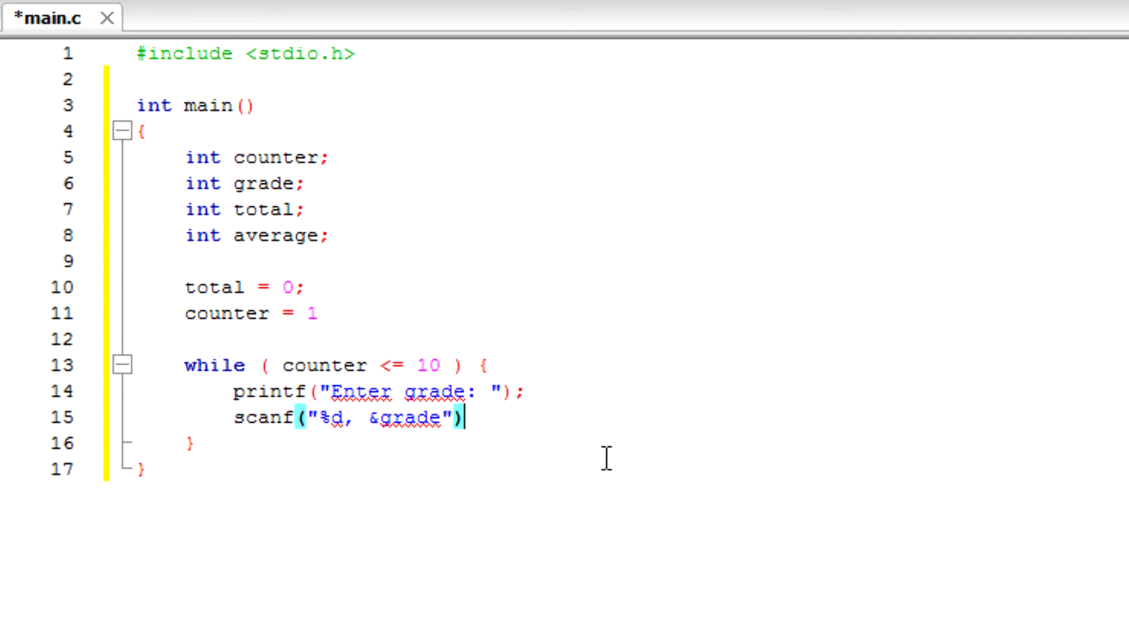
text(;)
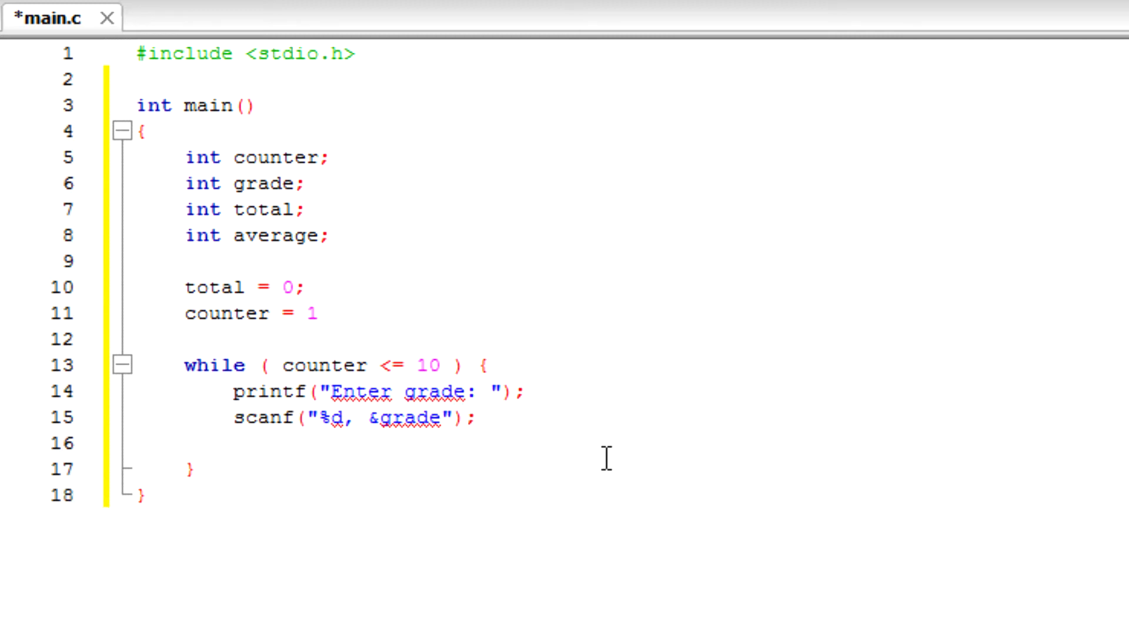
Step: Type total = total + grade; below the scanf line
text(t)
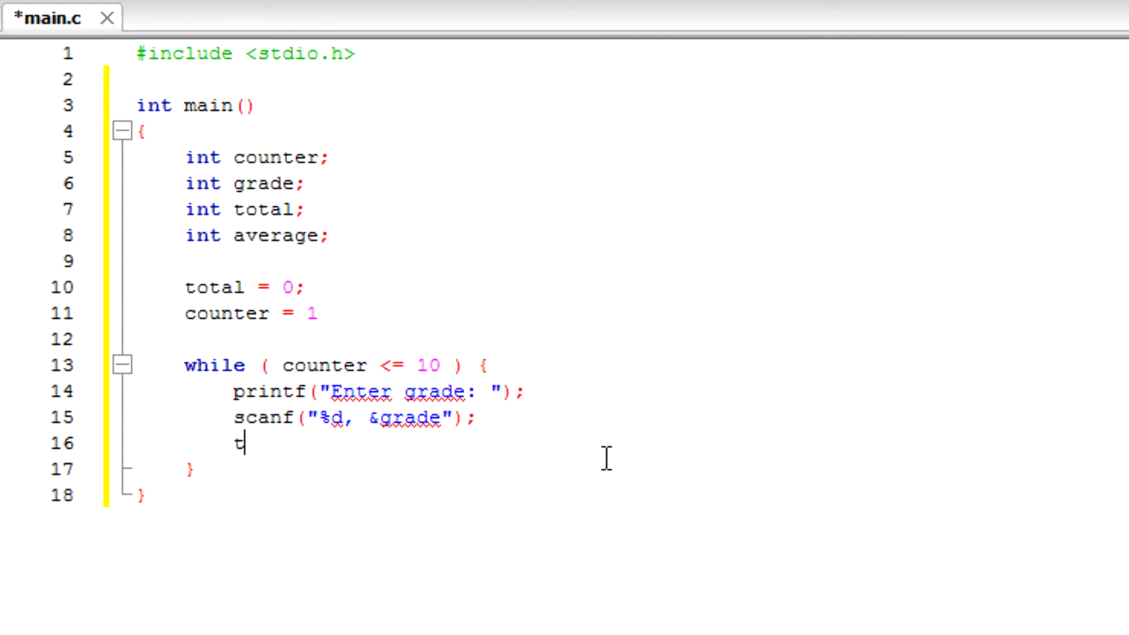
text(otal)
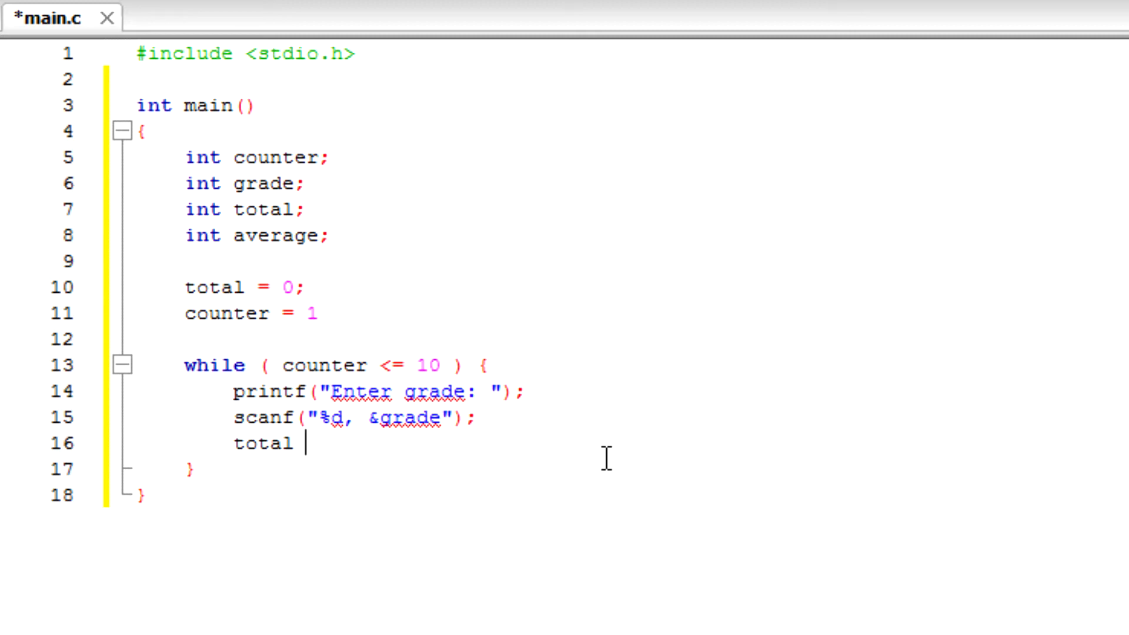
text(=)
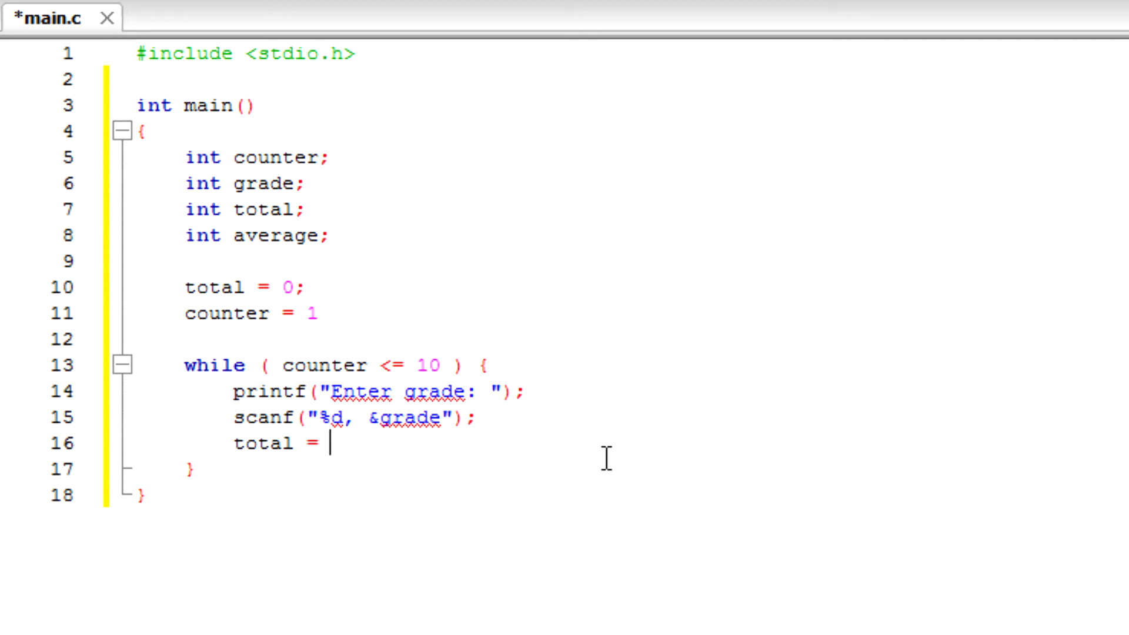
text(total)
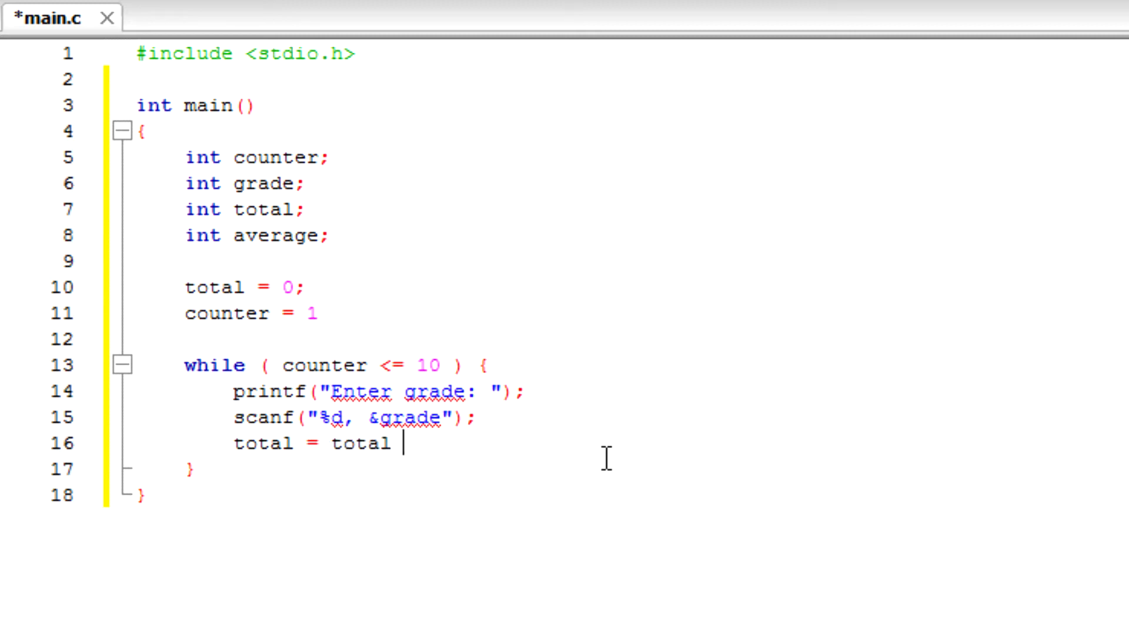
text(+)
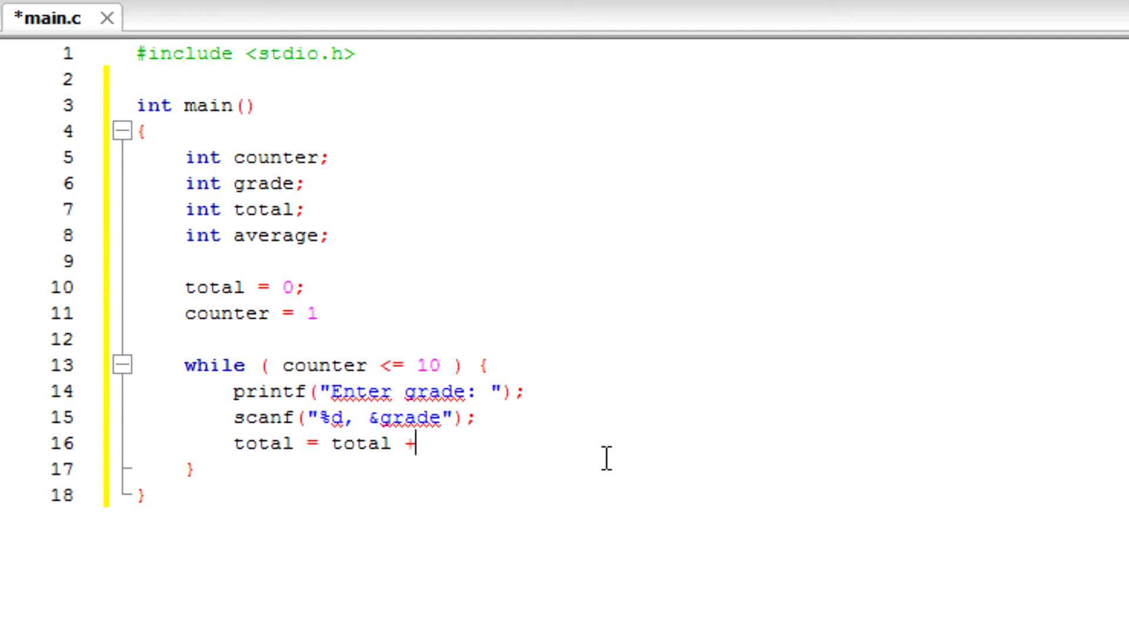
text(grade)
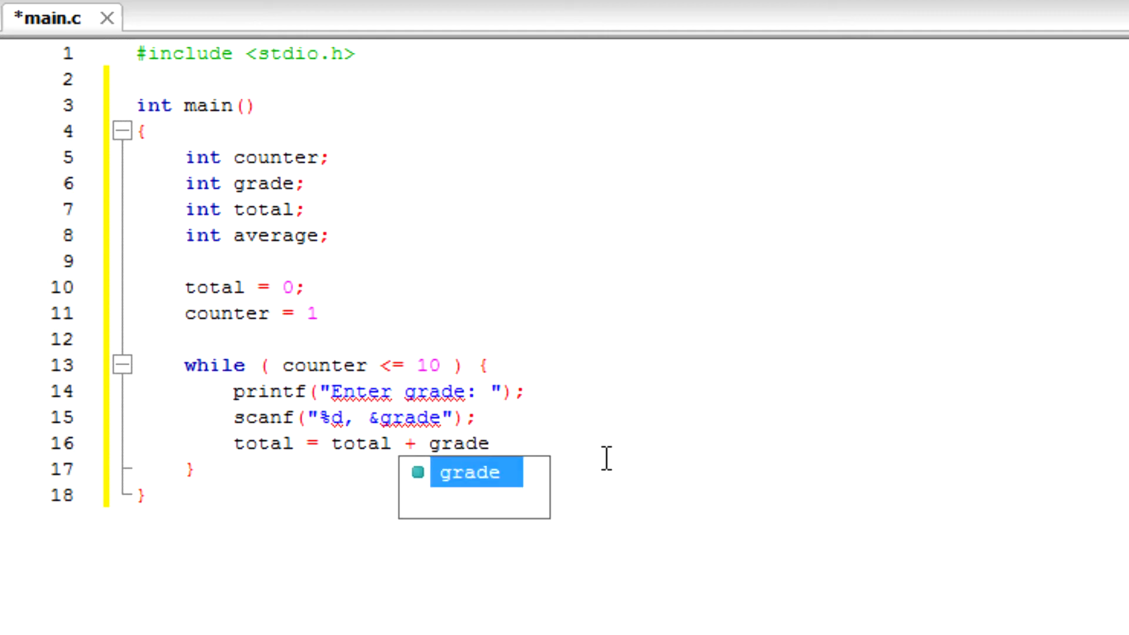
text(;)
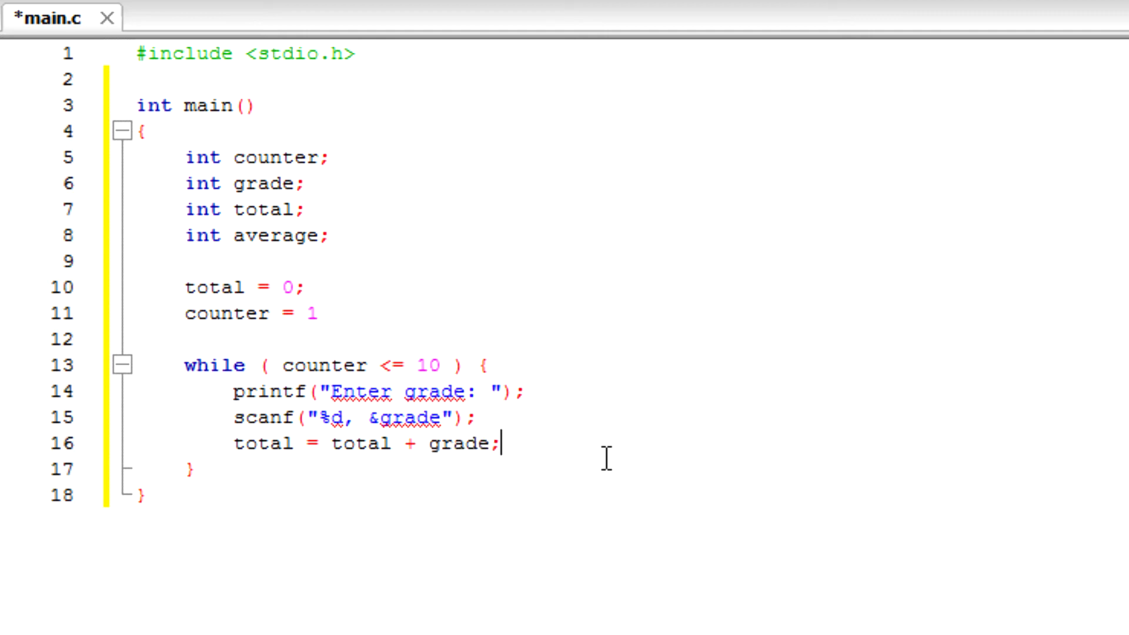
mouse_move(580, 420)
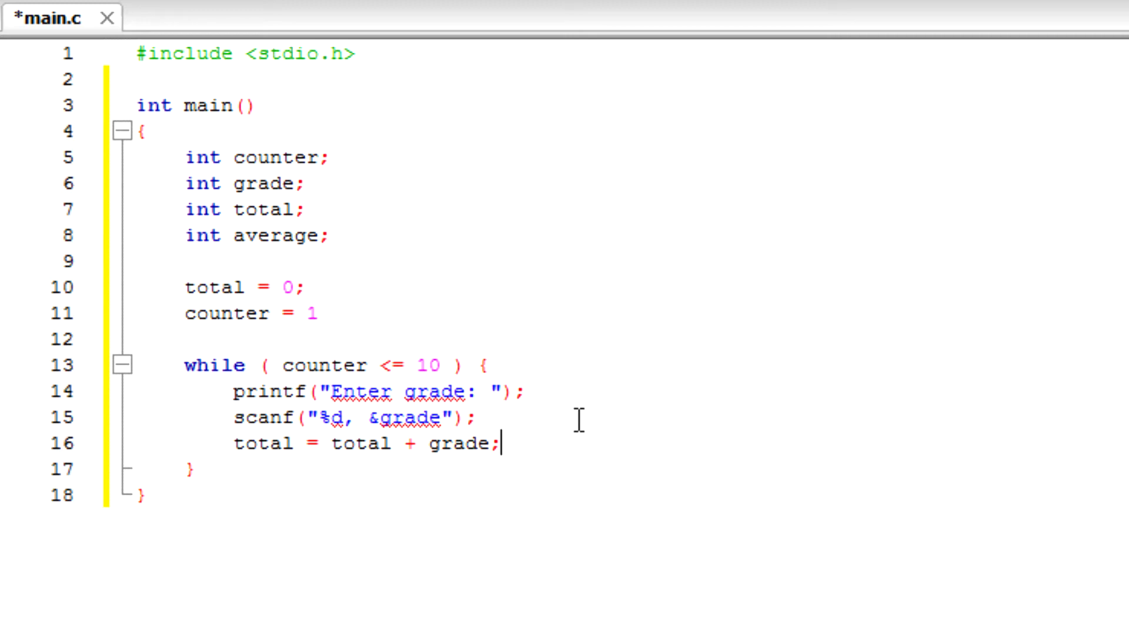
mouse_move(338, 443)
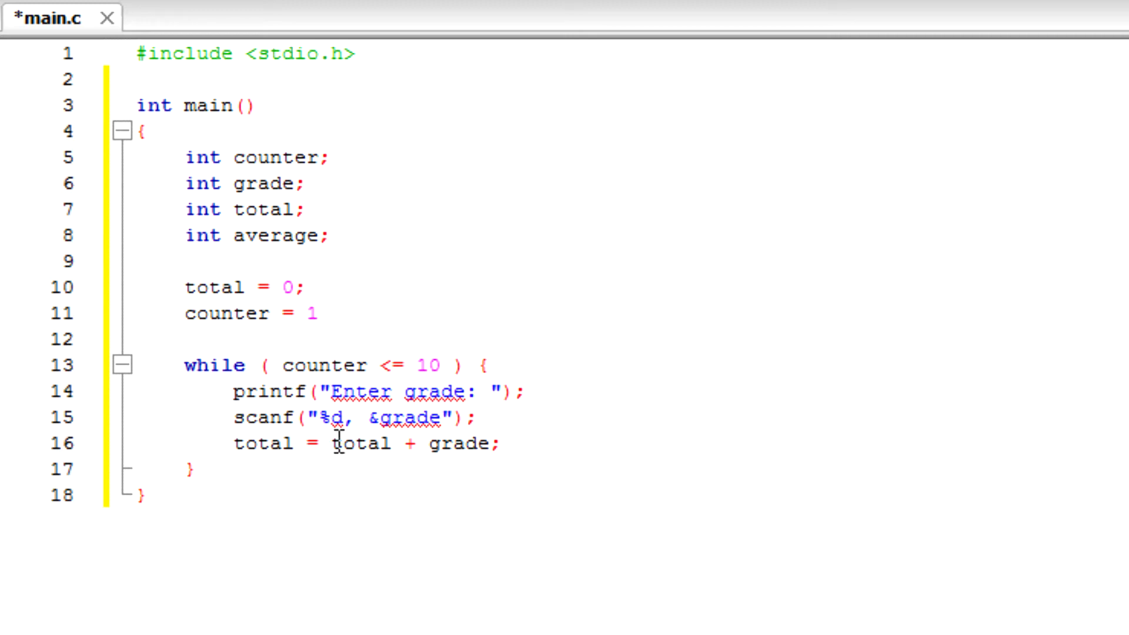
mouse_move(417, 419)
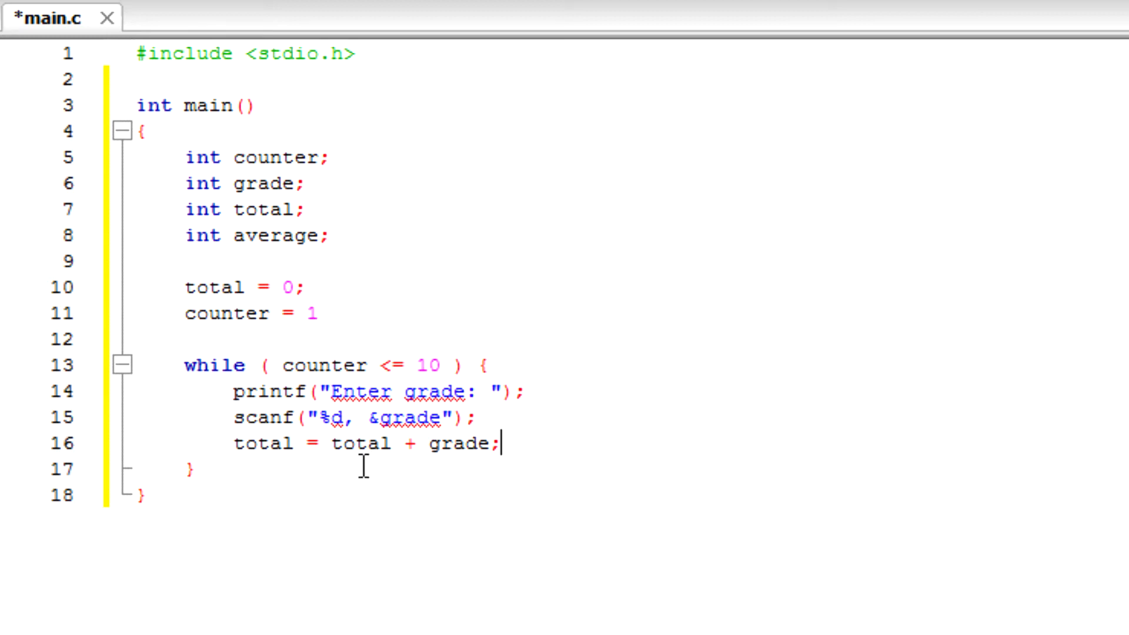
mouse_move(442, 214)
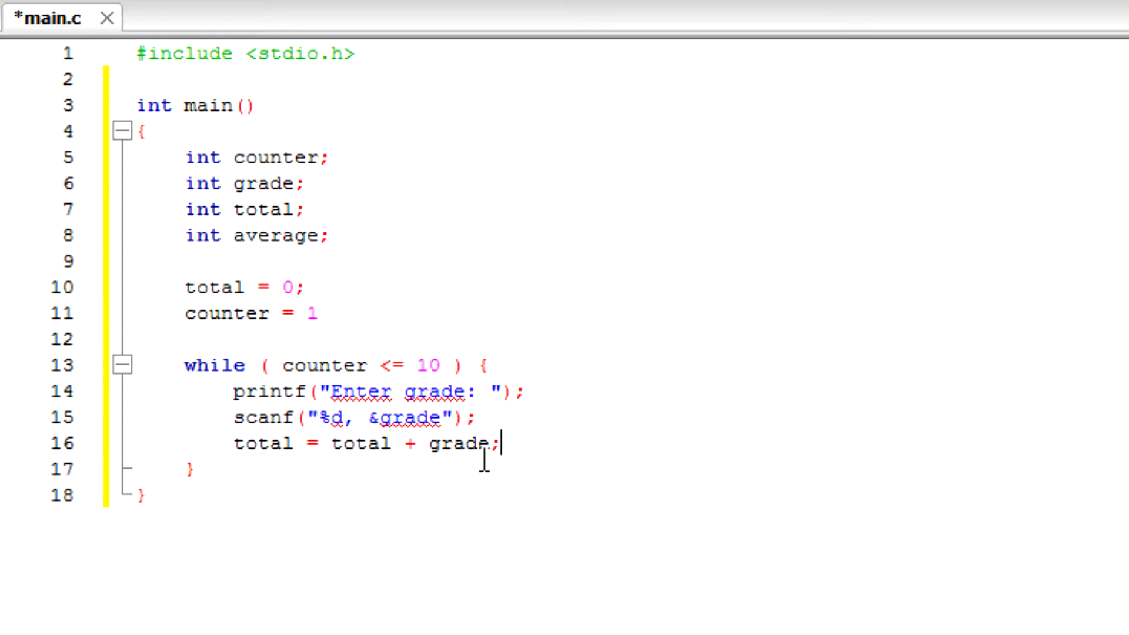
mouse_move(382, 468)
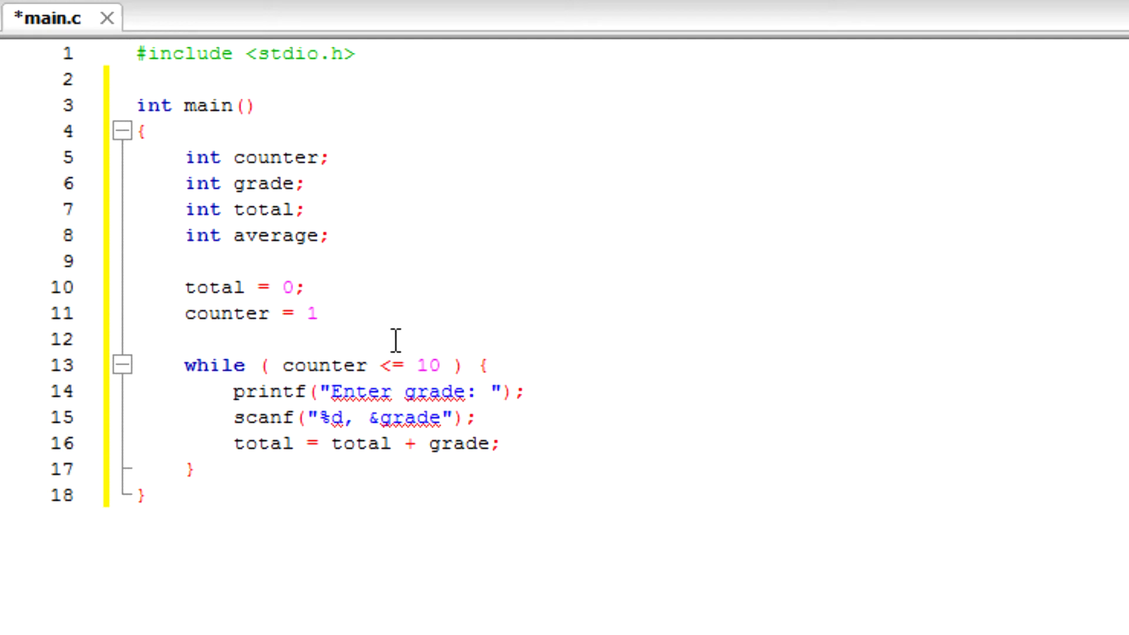
mouse_move(383, 464)
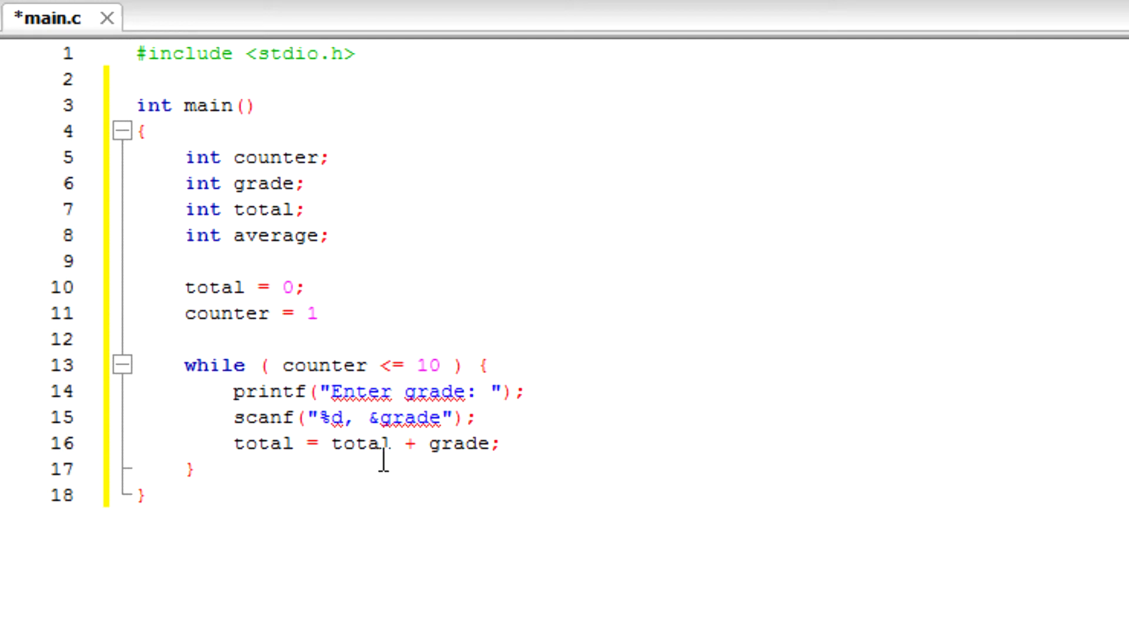
Step: Place the cursor at the end of the total = total + grade; line
click(497, 443)
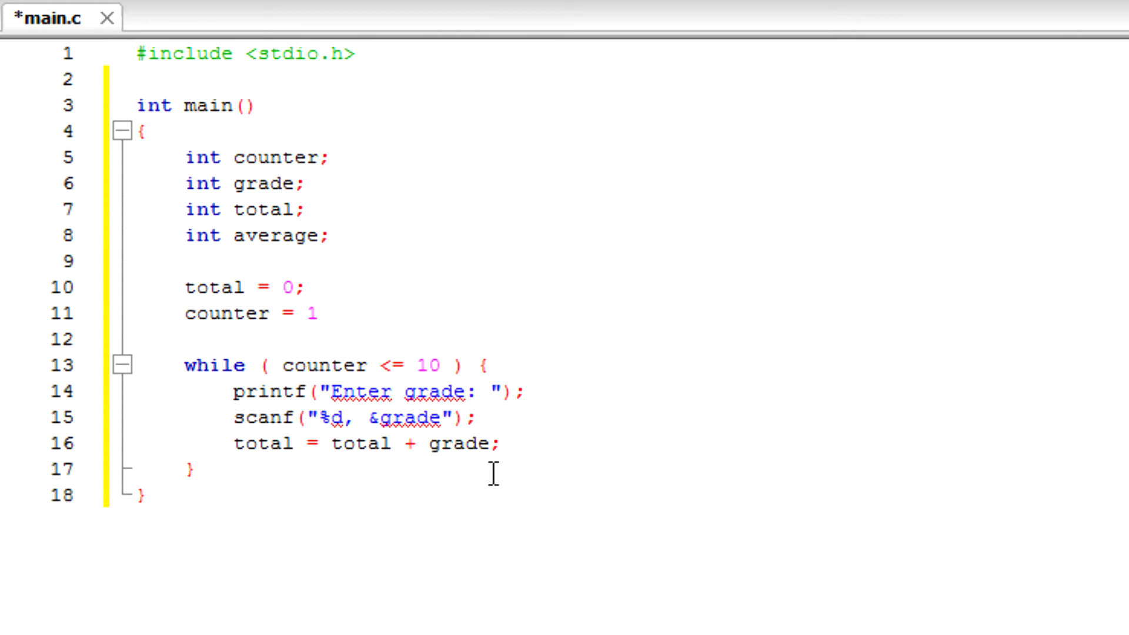
mouse_move(488, 472)
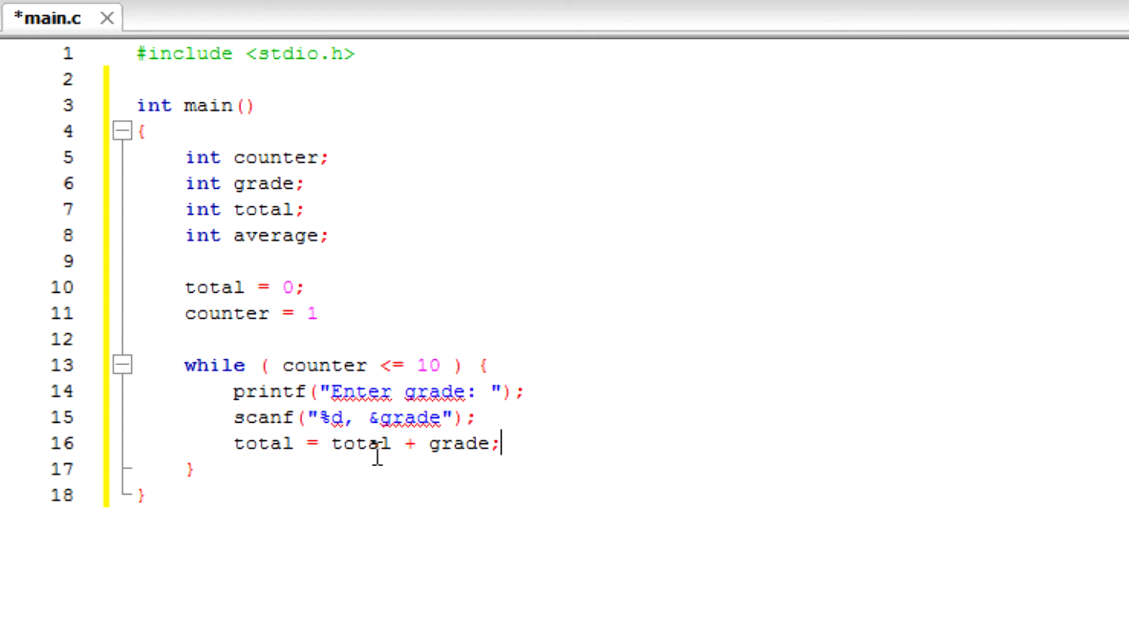
mouse_move(488, 440)
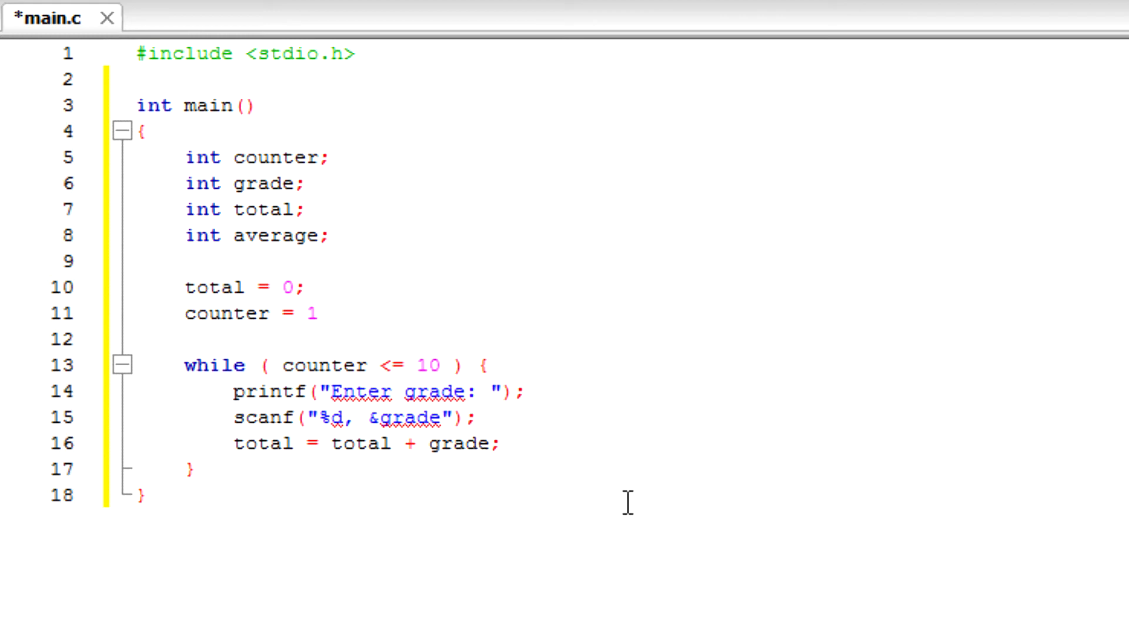
Step: Add counter = counter + 1; to the loop body and place the cursor after the loop
text(counter = co)
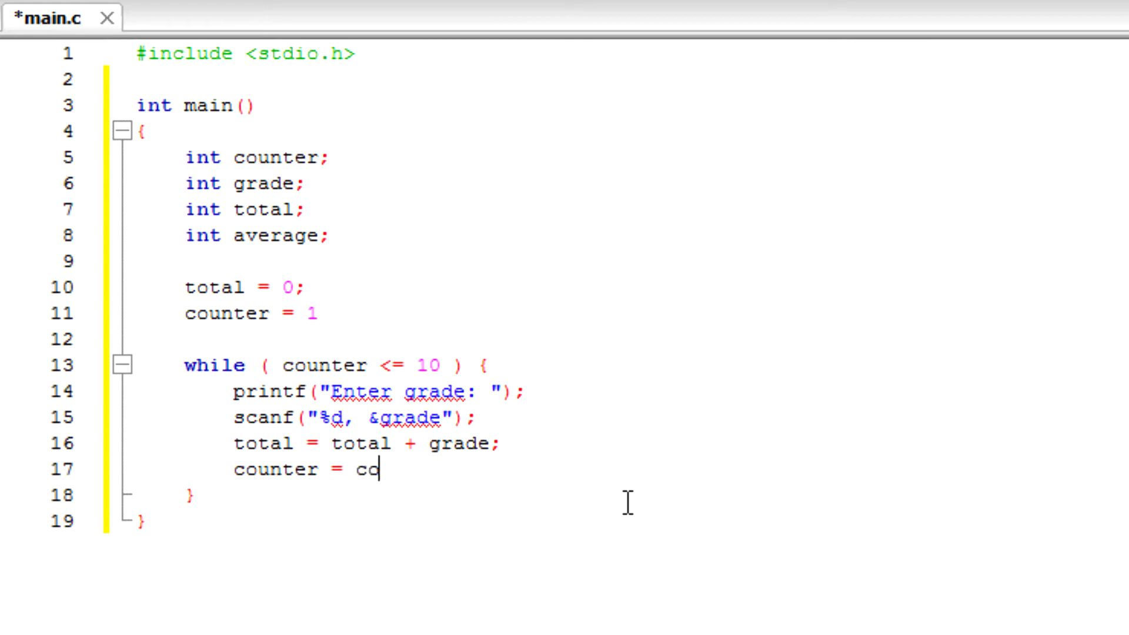
text(unter +1)
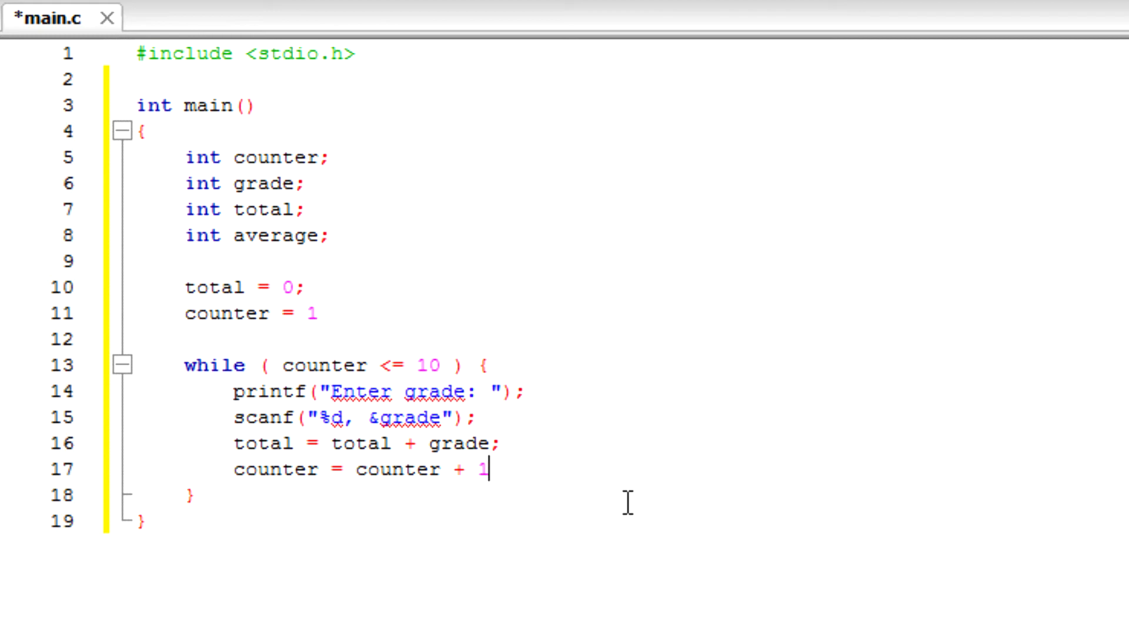
text(;)
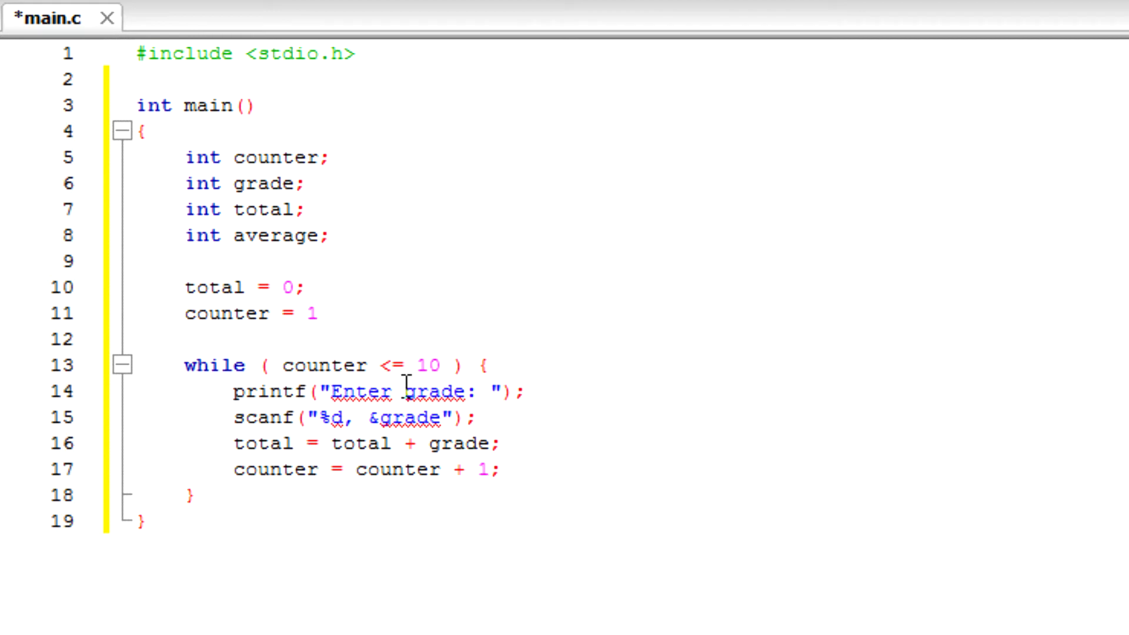
mouse_move(423, 365)
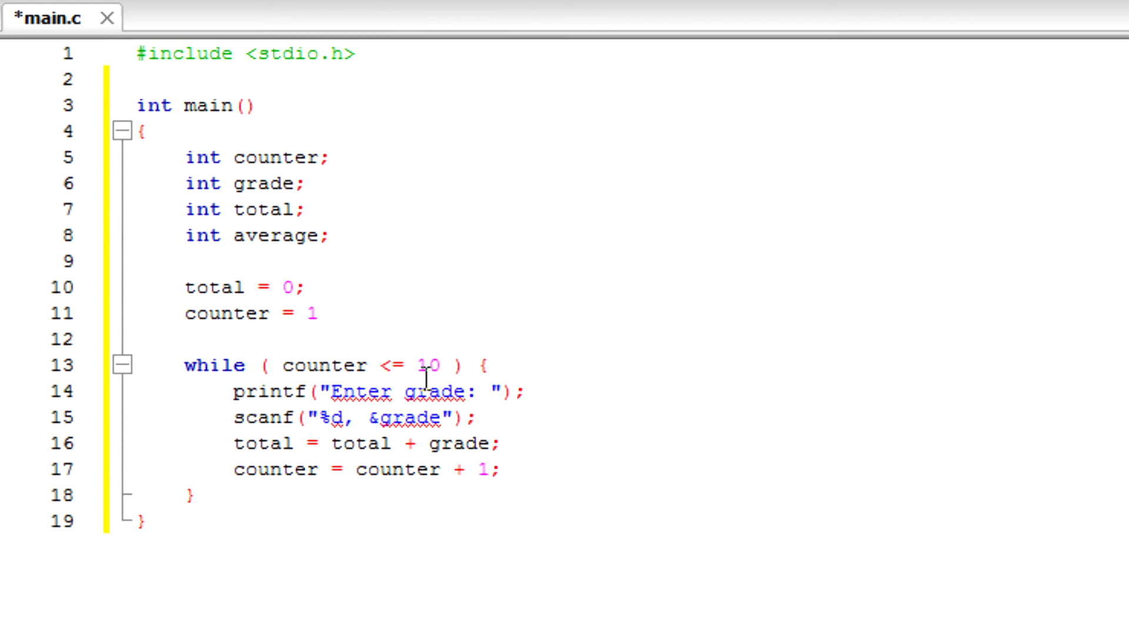
mouse_move(590, 450)
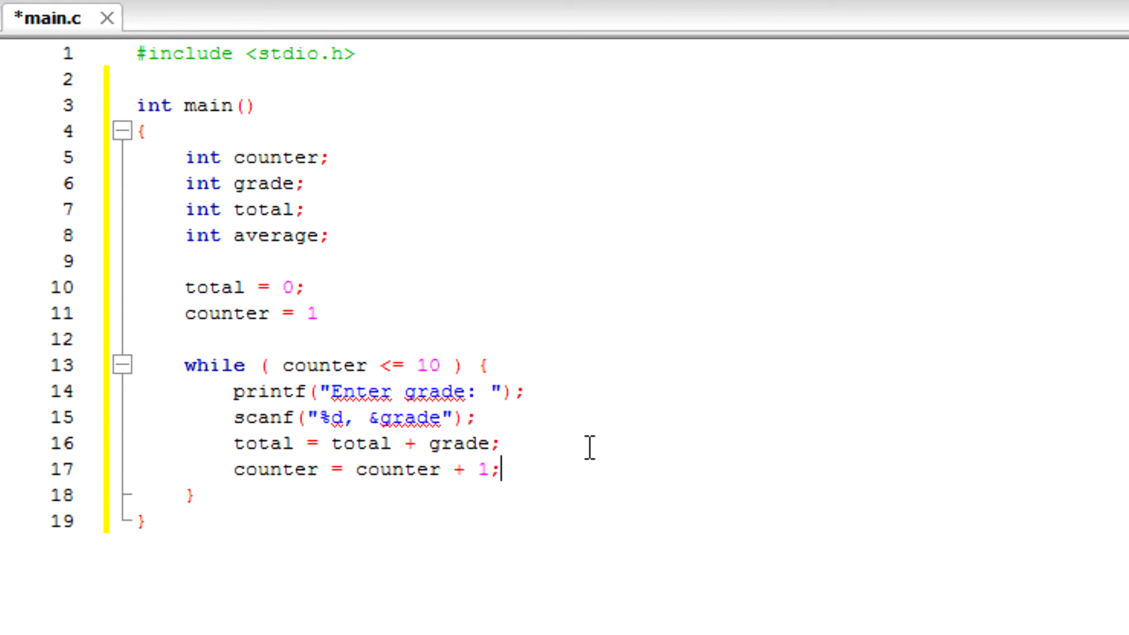
click(486, 366)
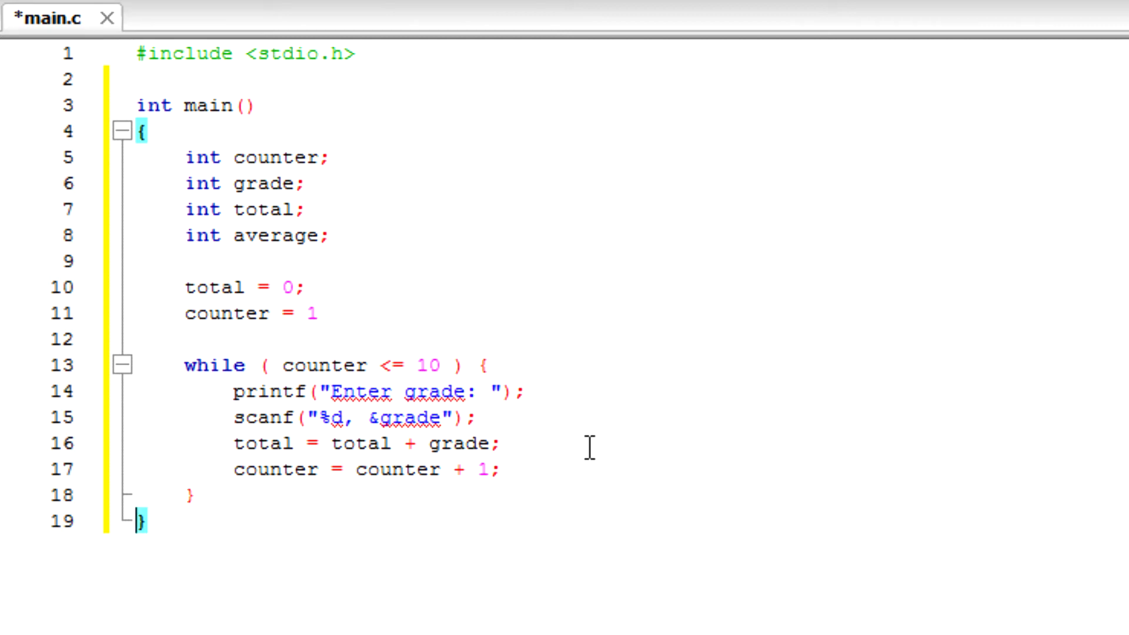
click(137, 495)
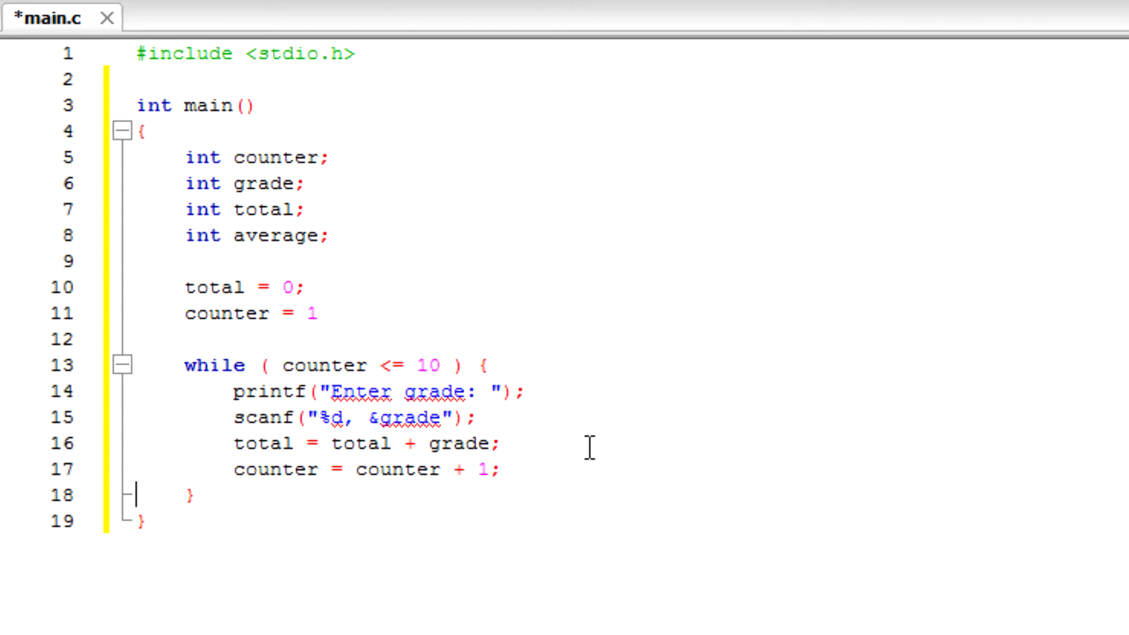
Step: Type average = total / 10 on a new line after the loop
key(enter)
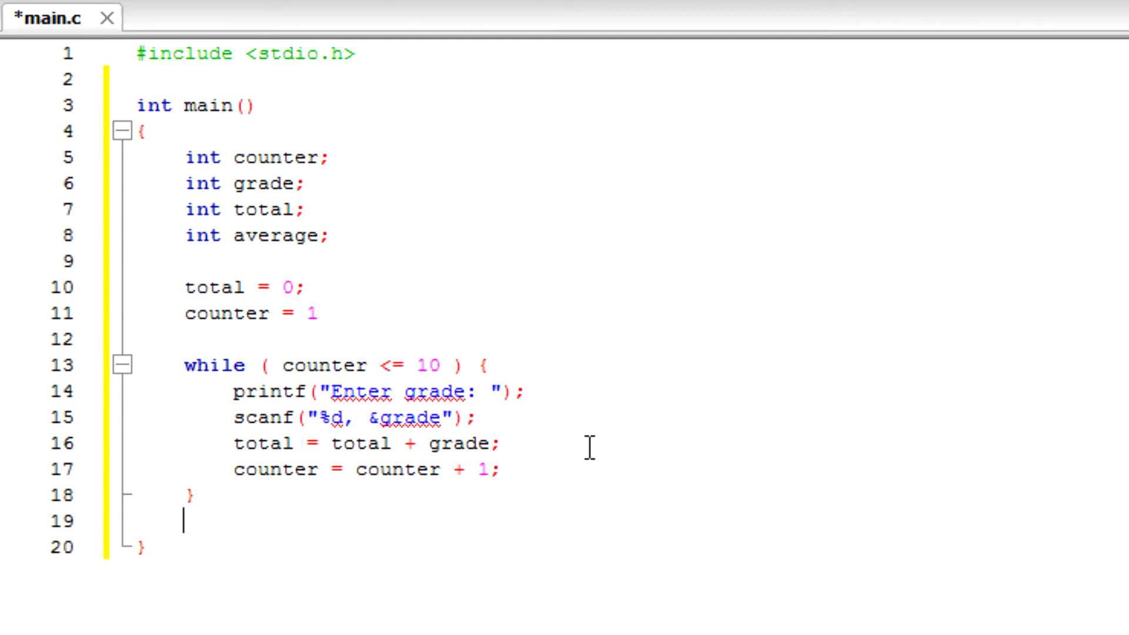
text(average)
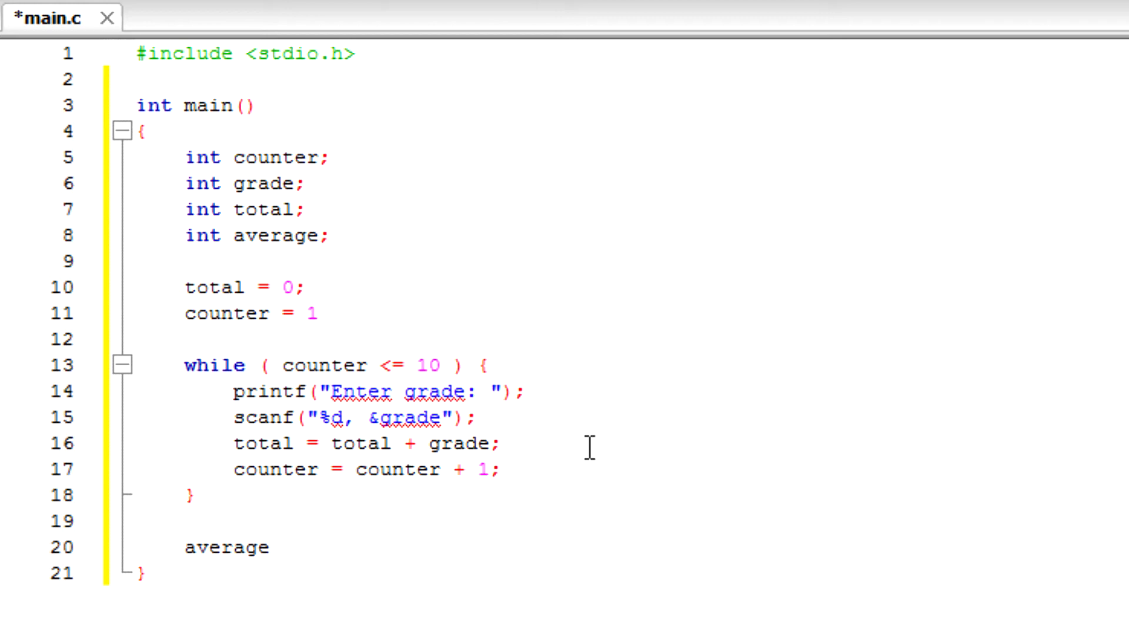
text(+)
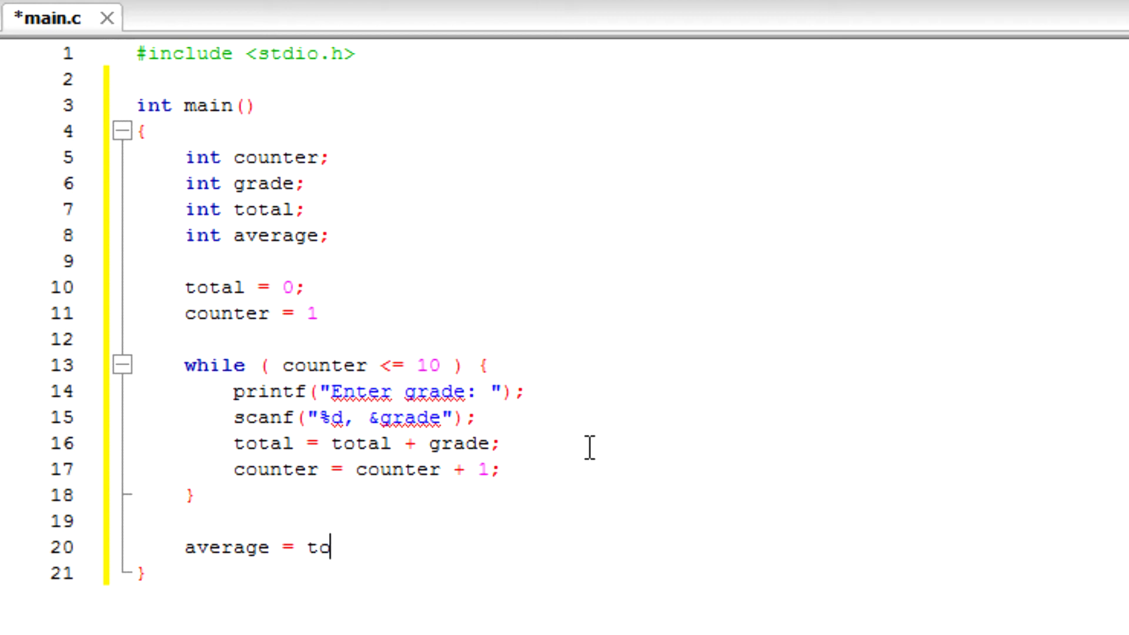
text(tal /)
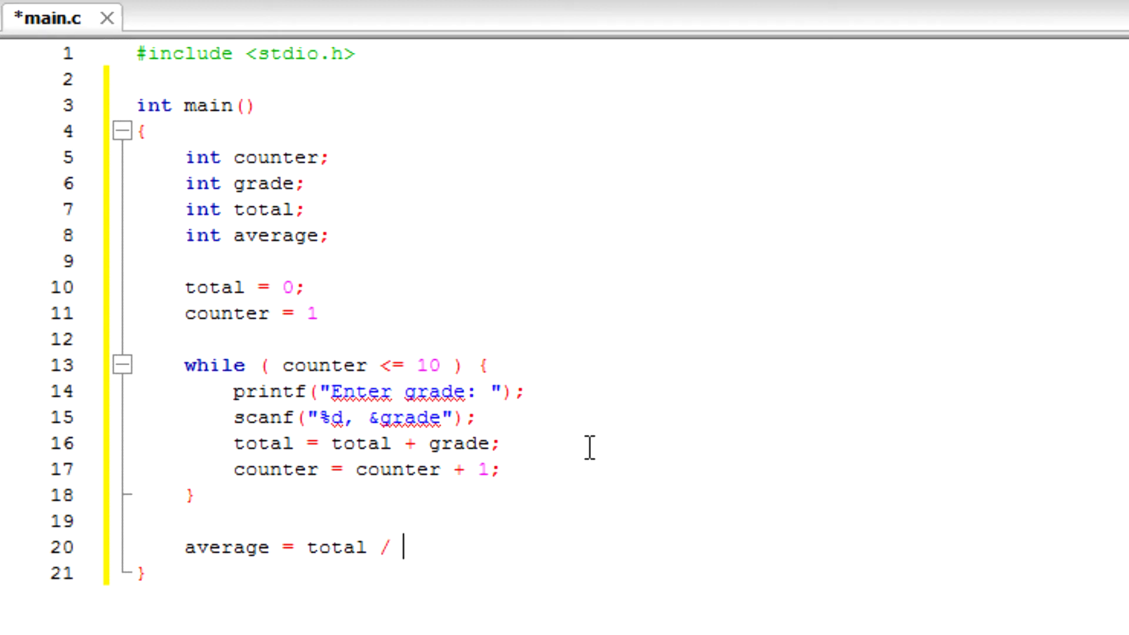
text(10;)
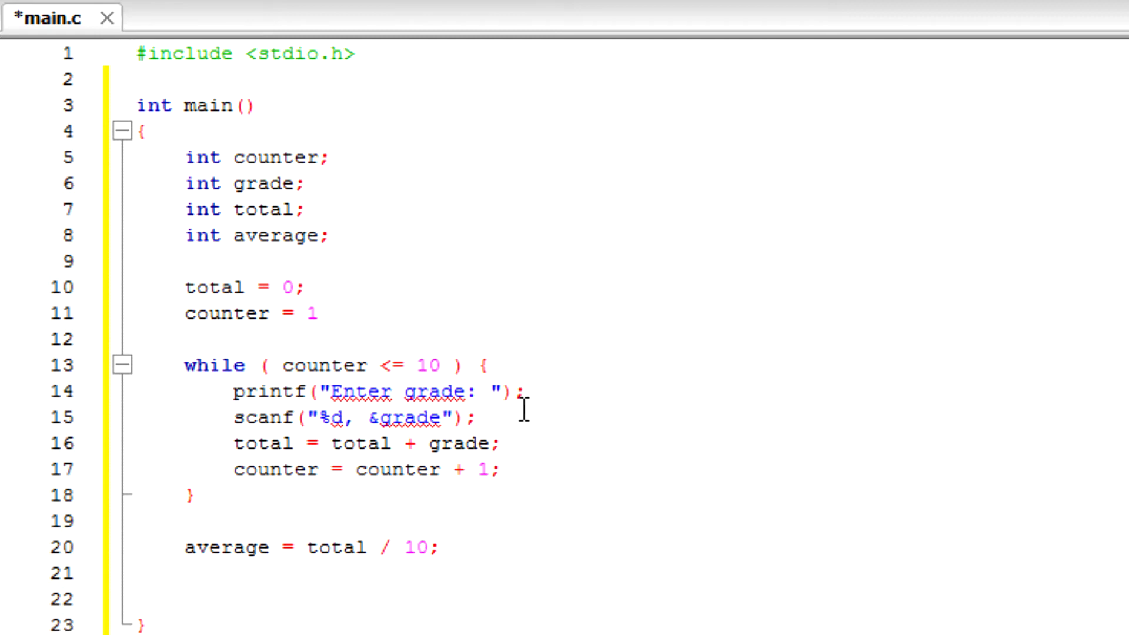
mouse_move(352, 385)
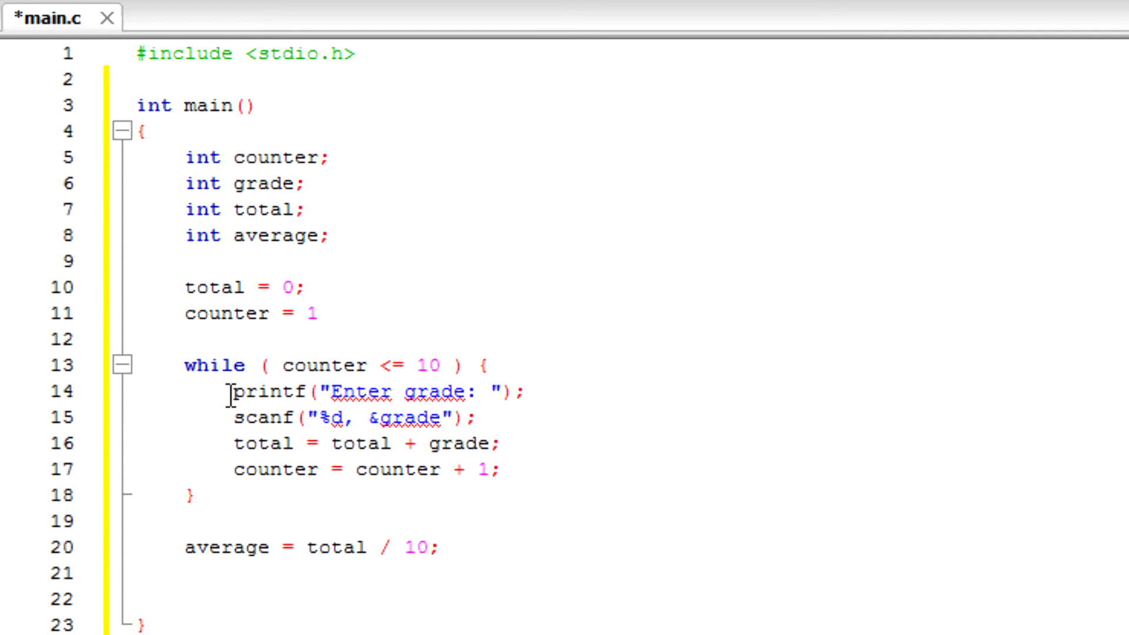
mouse_move(292, 500)
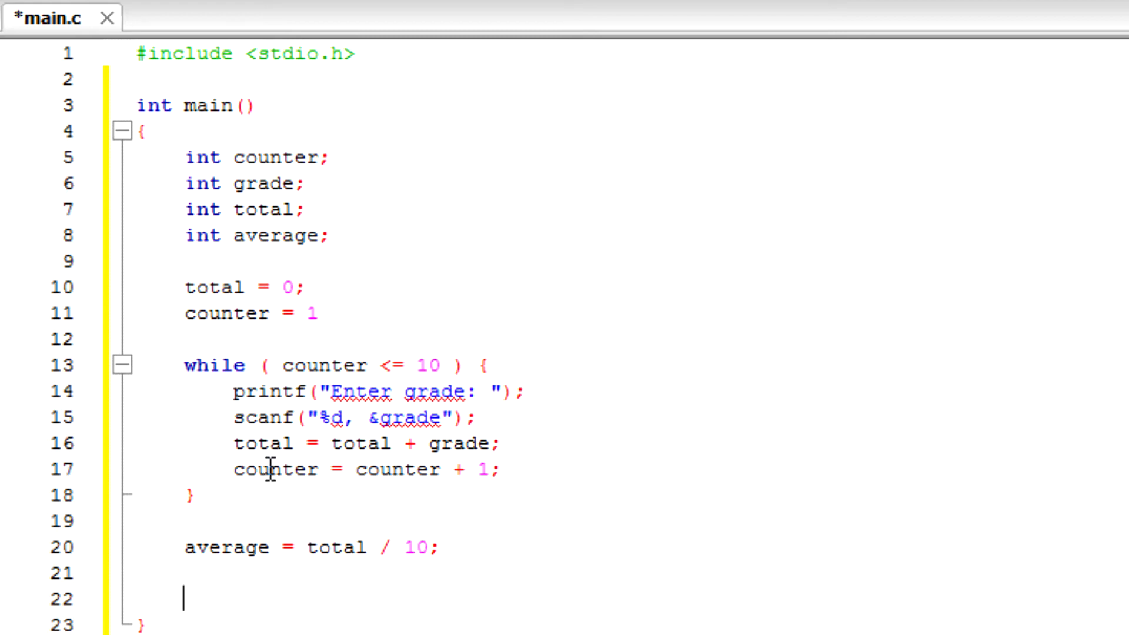
mouse_move(248, 444)
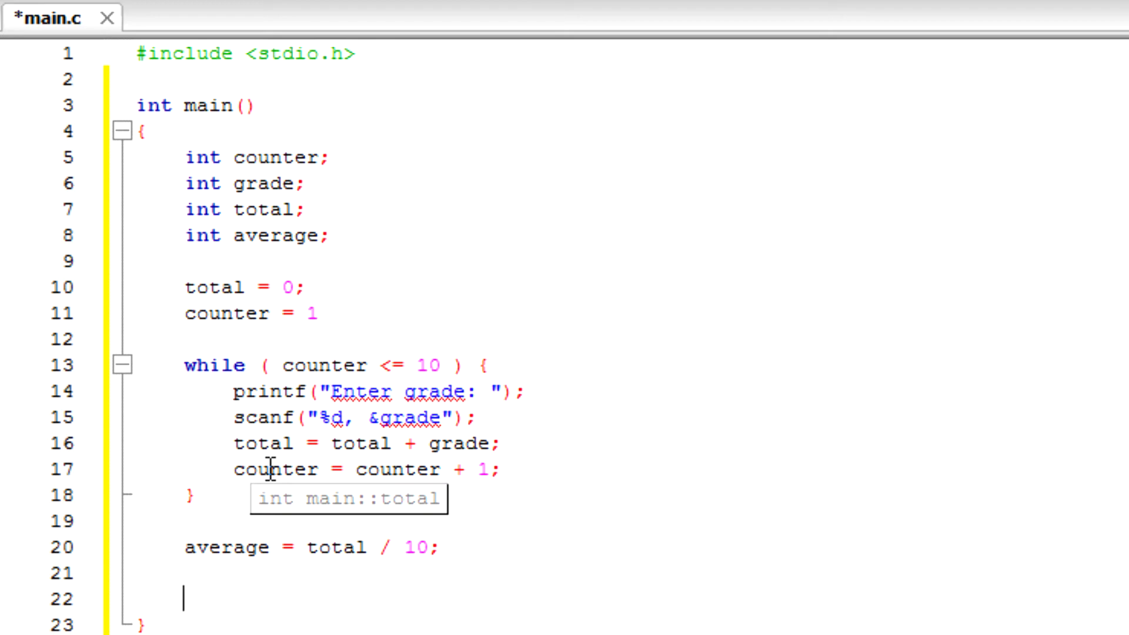
mouse_move(213, 211)
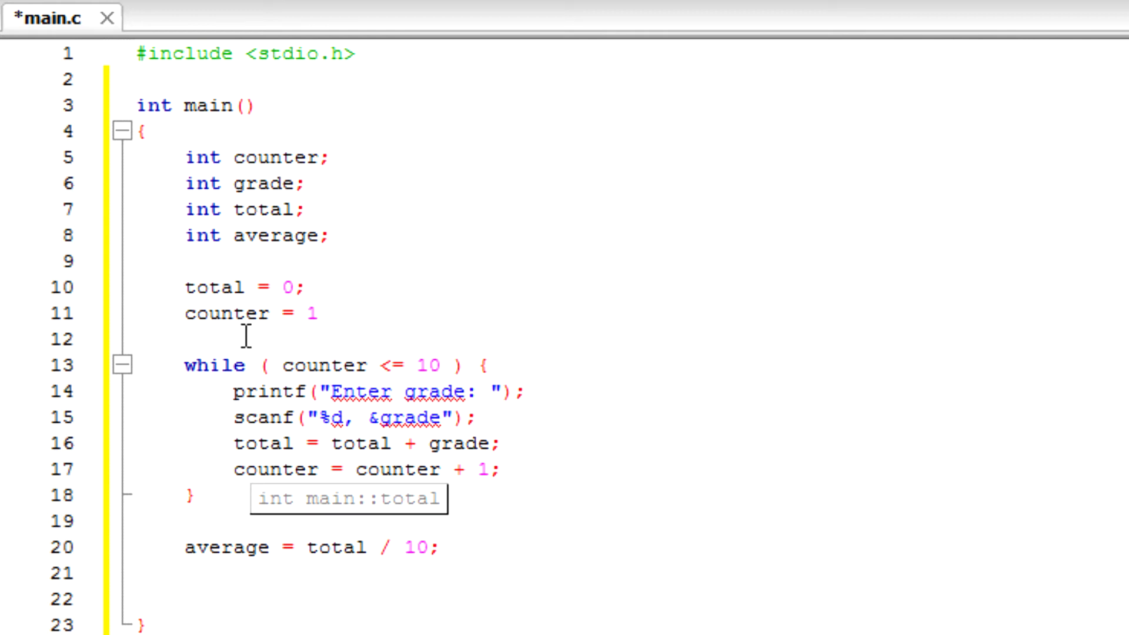
mouse_move(223, 479)
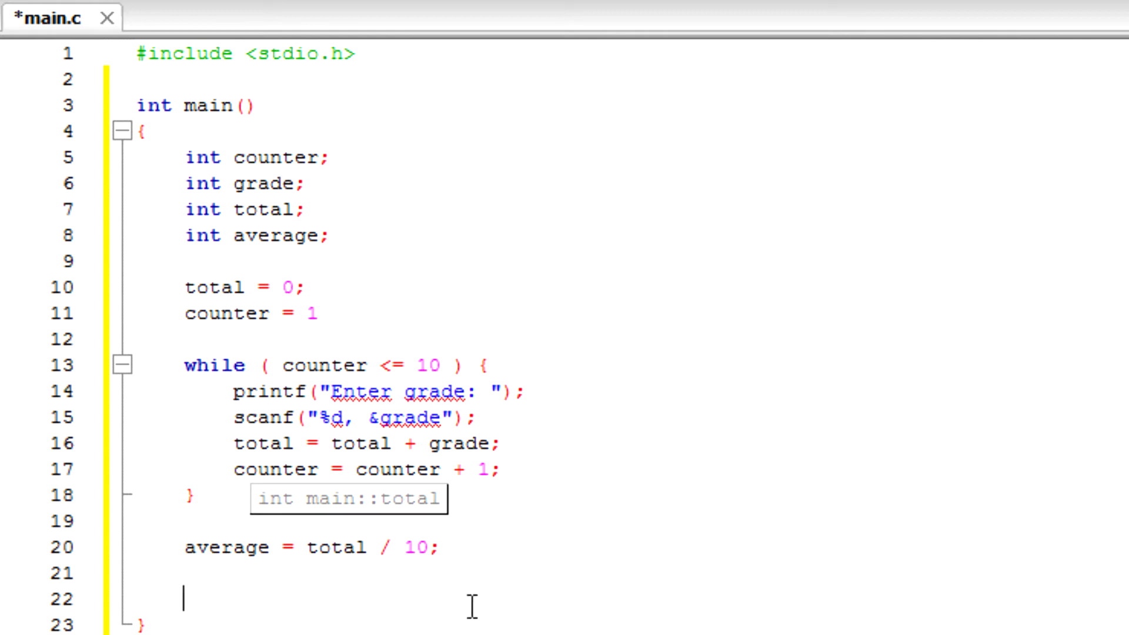
mouse_move(465, 618)
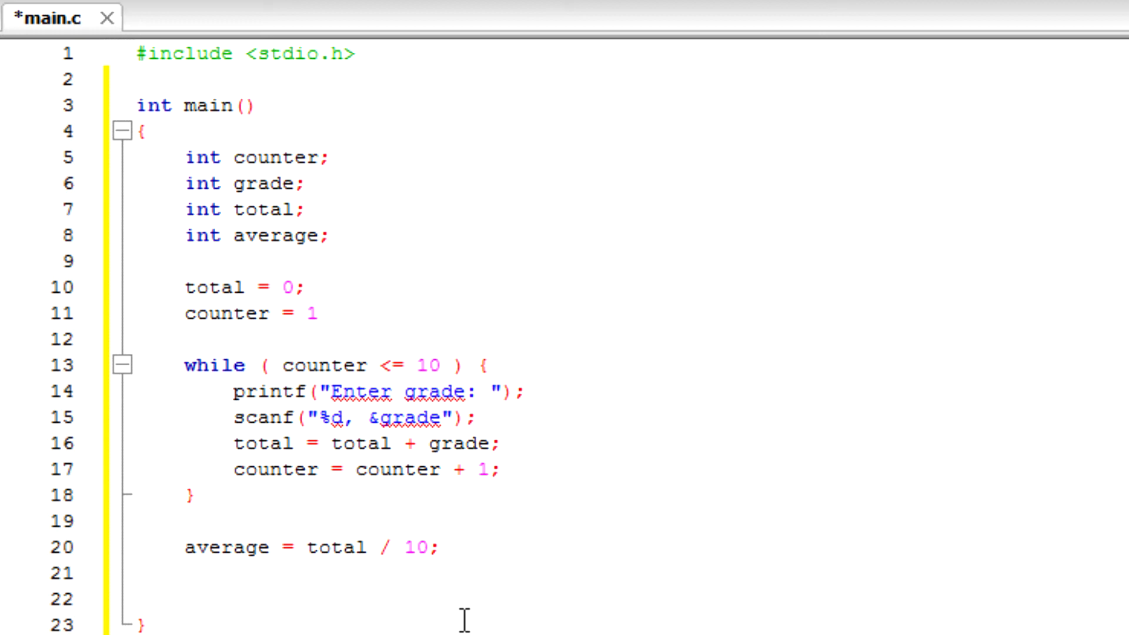
Step: Write printf("Class average is %d", average); using autocomplete for average
text(printf()
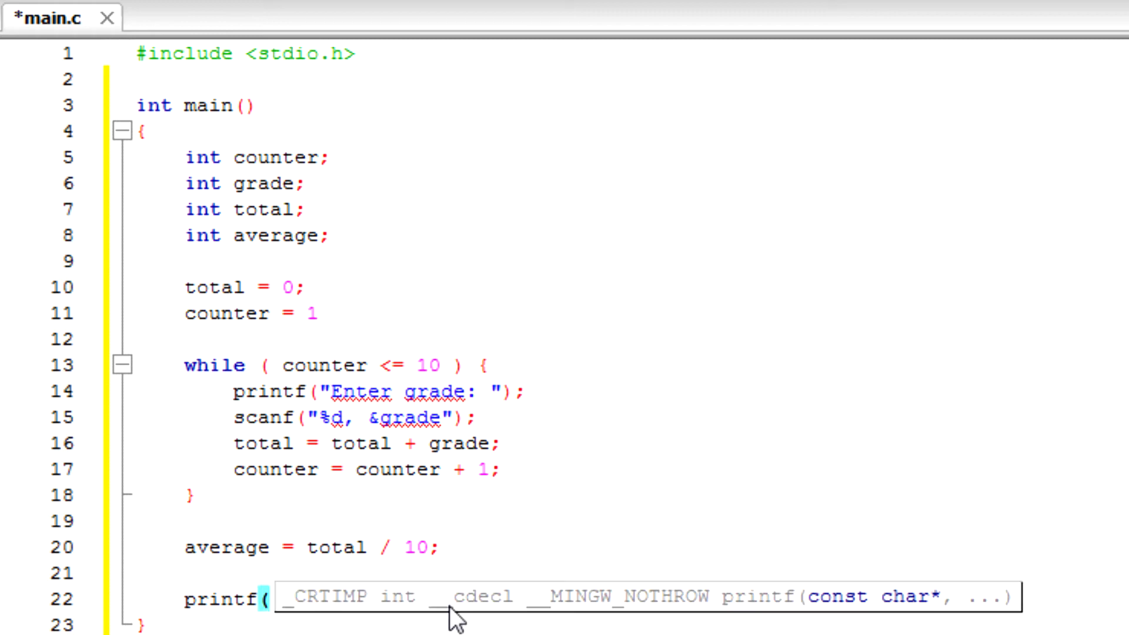
text("Cla"))
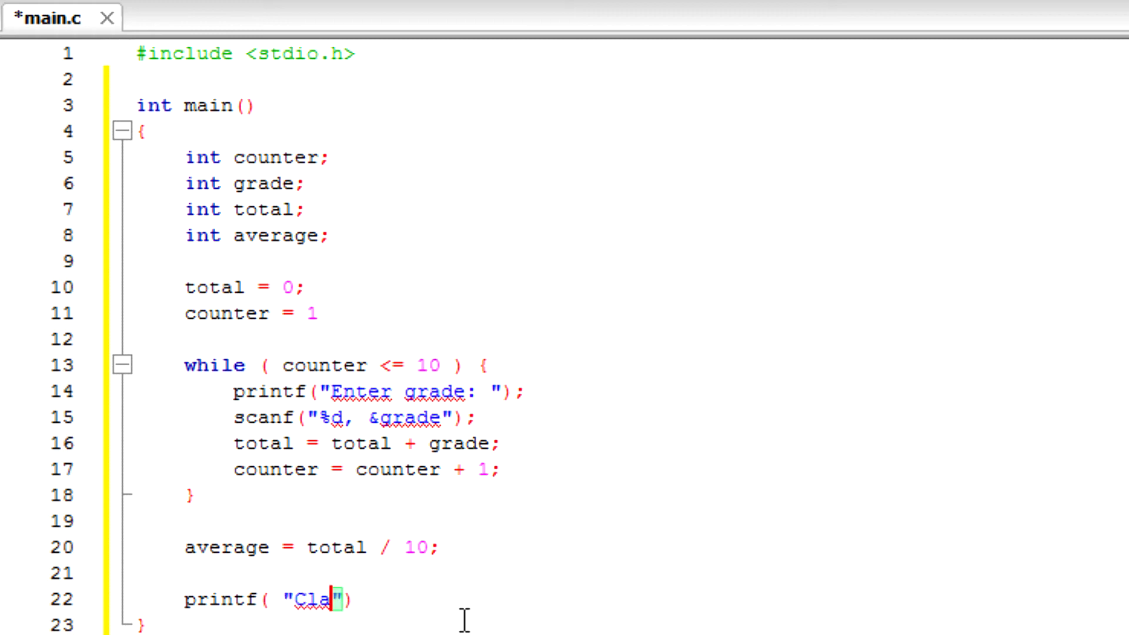
text(ss average)
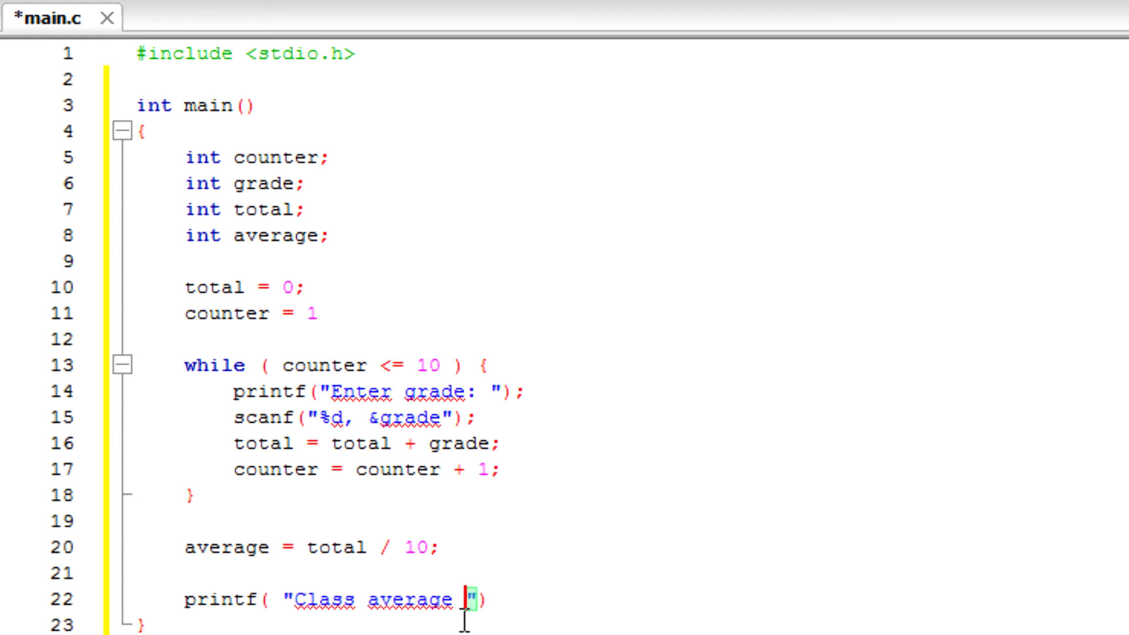
text(is)
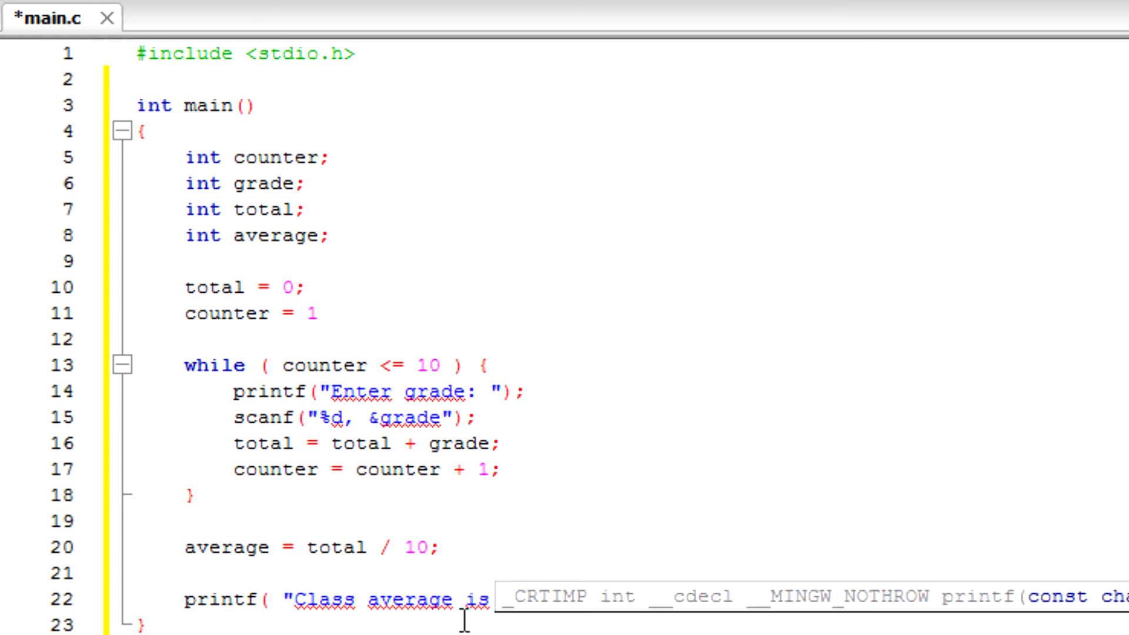
text(%d')
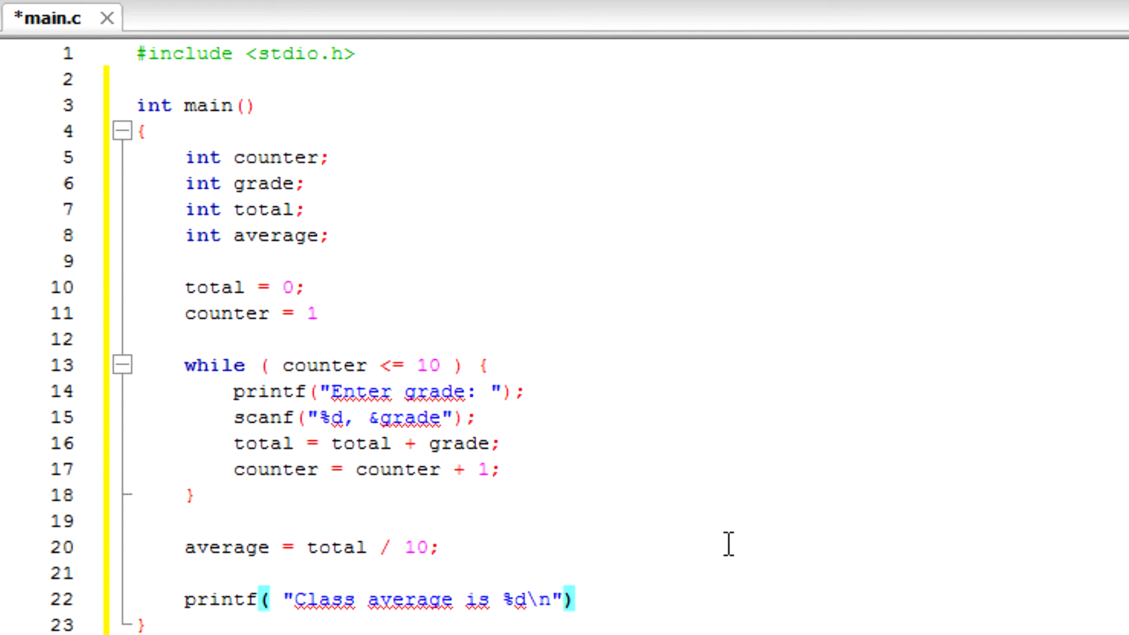
text(, avera)
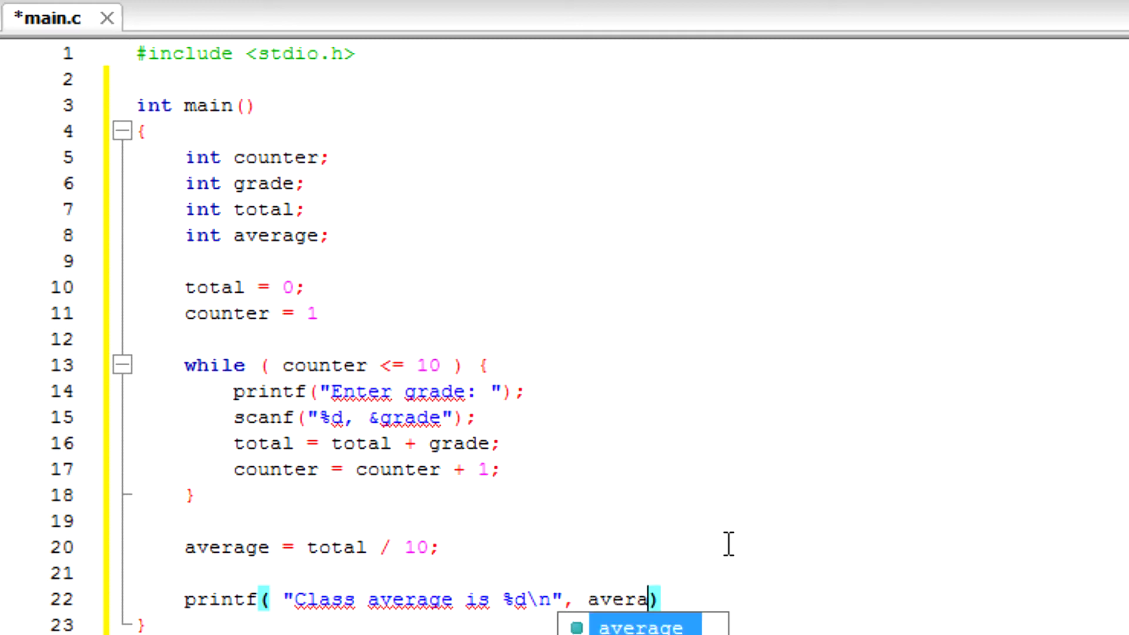
key(Tab)
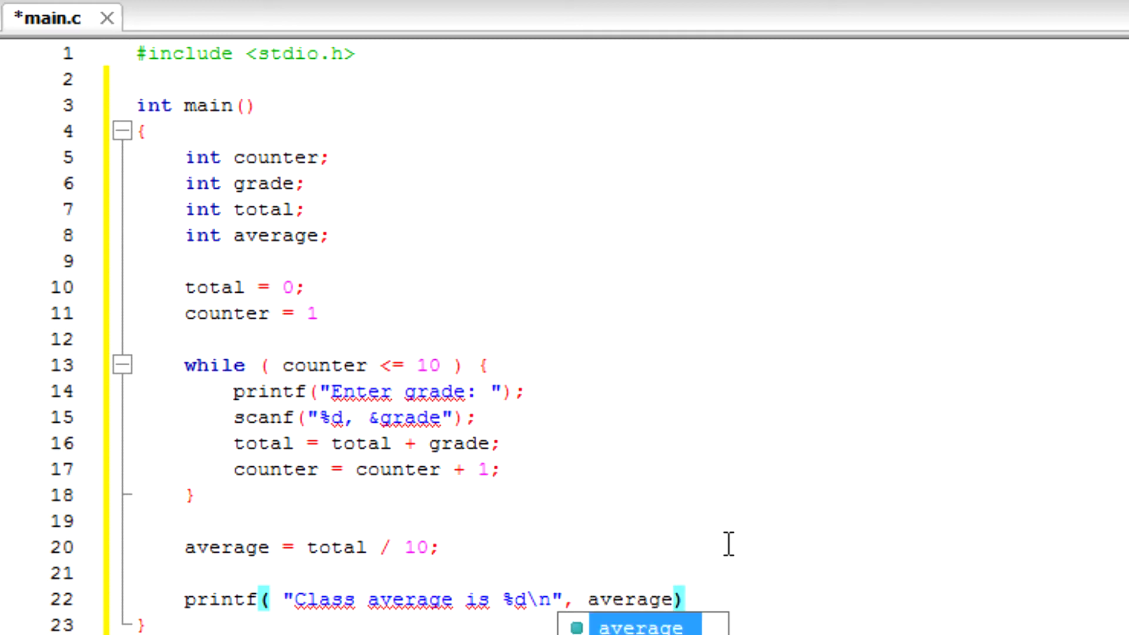
text(;)
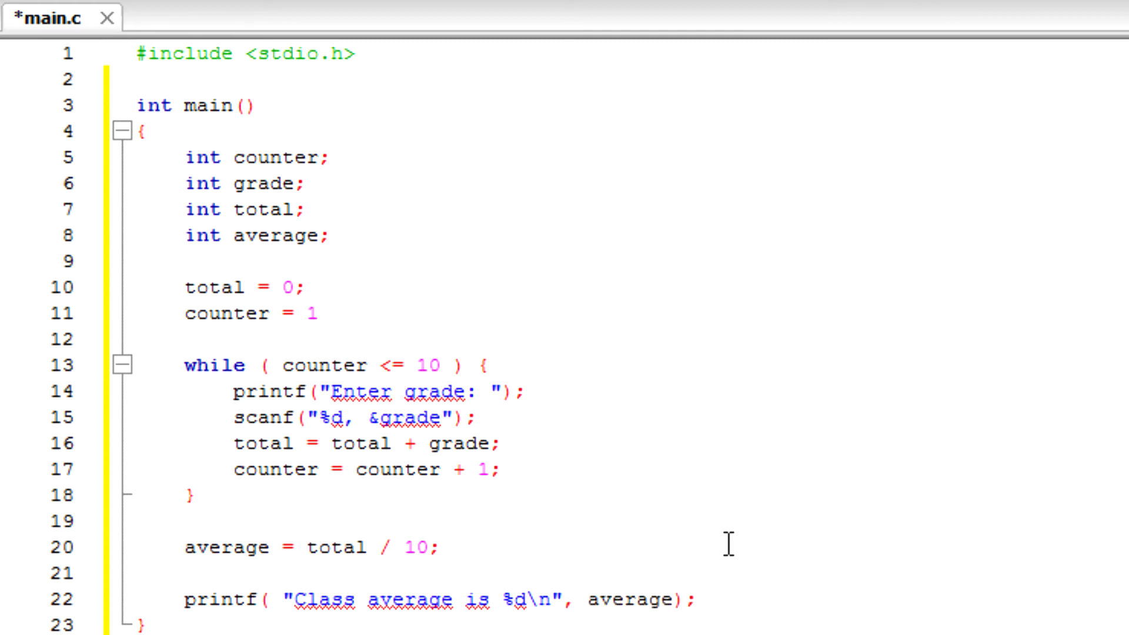
Step: Add return 0; at the end of main
scroll(down, 3)
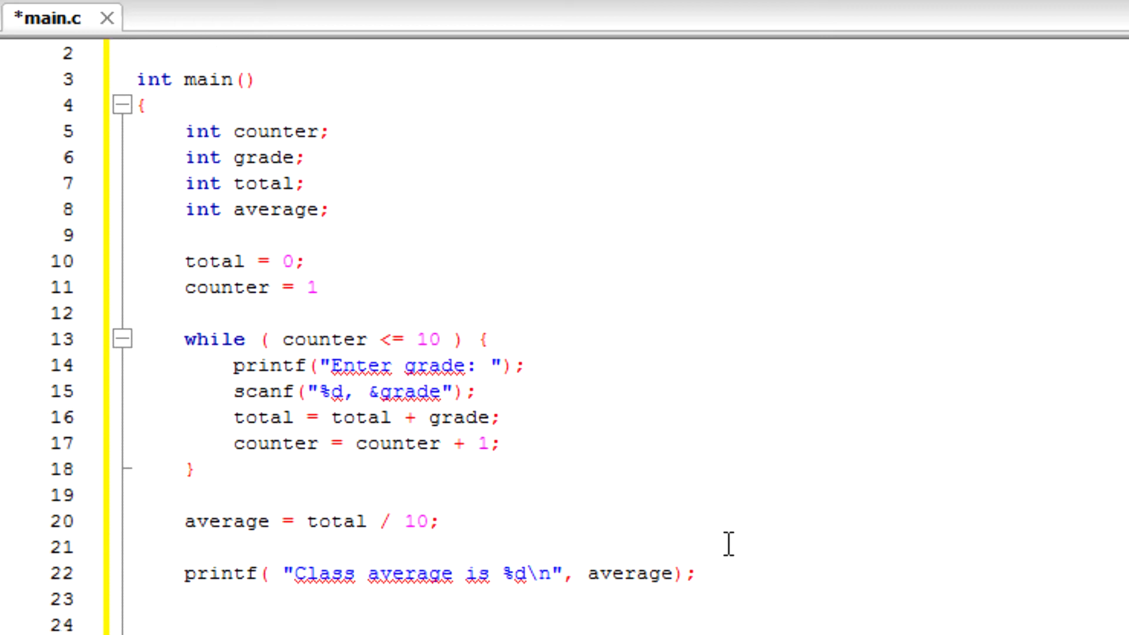
text(return 0)
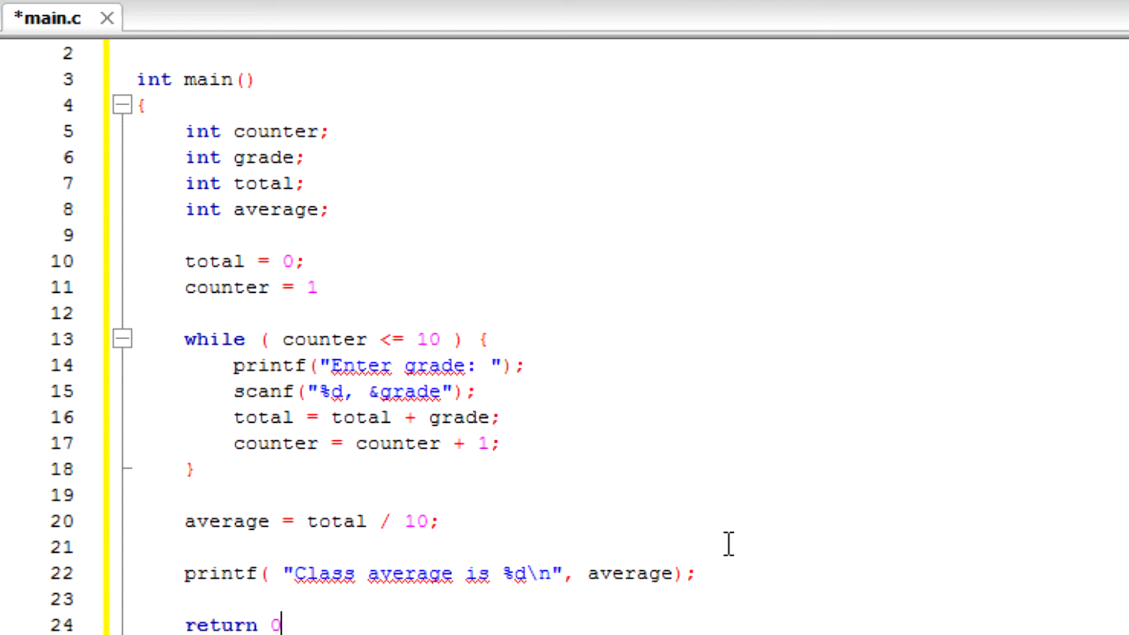
text(;)
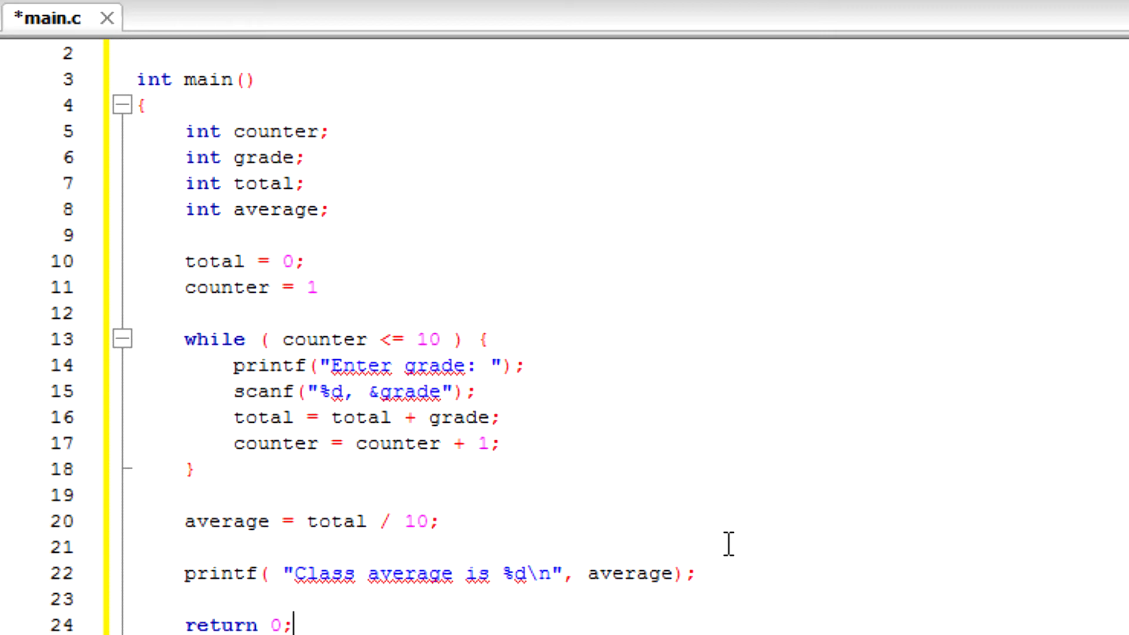
scroll(down, 3)
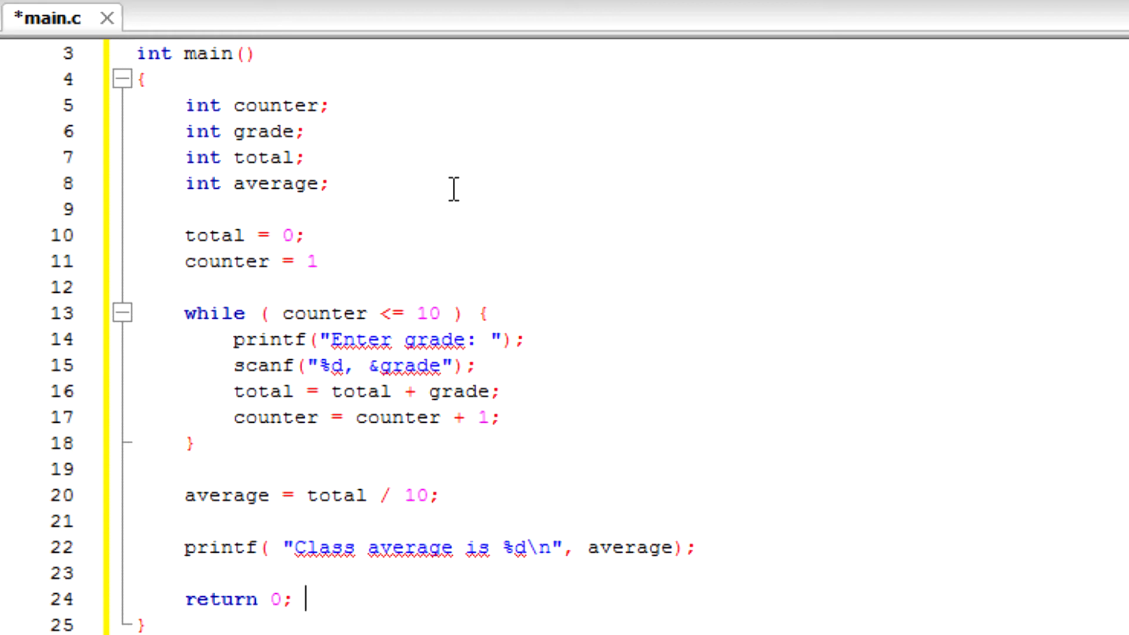
mouse_move(416, 137)
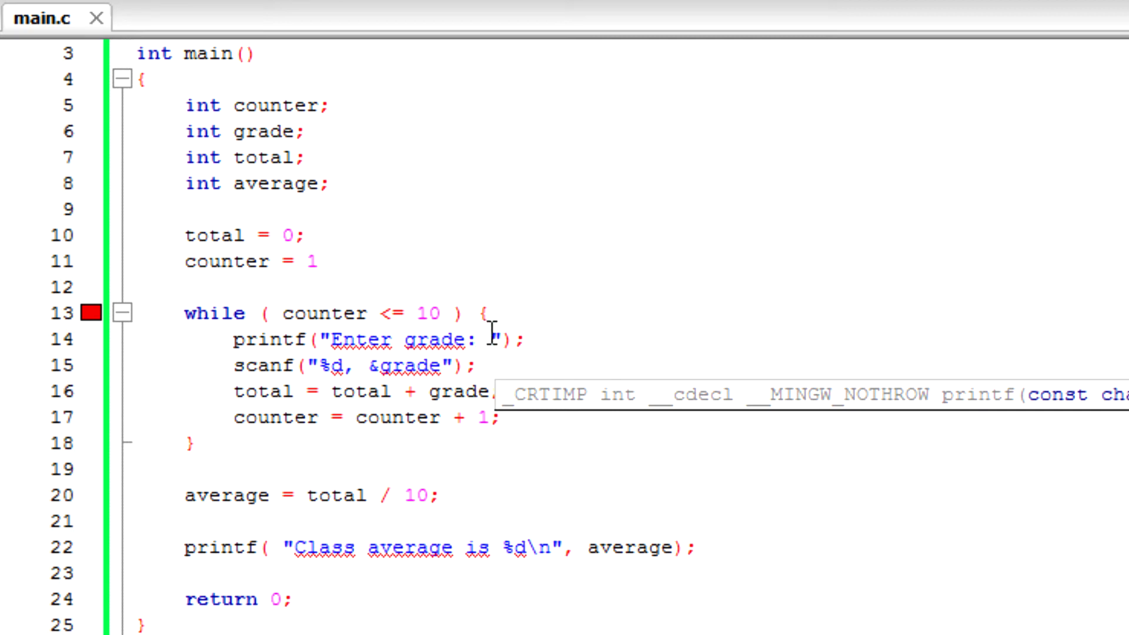
mouse_move(816, 413)
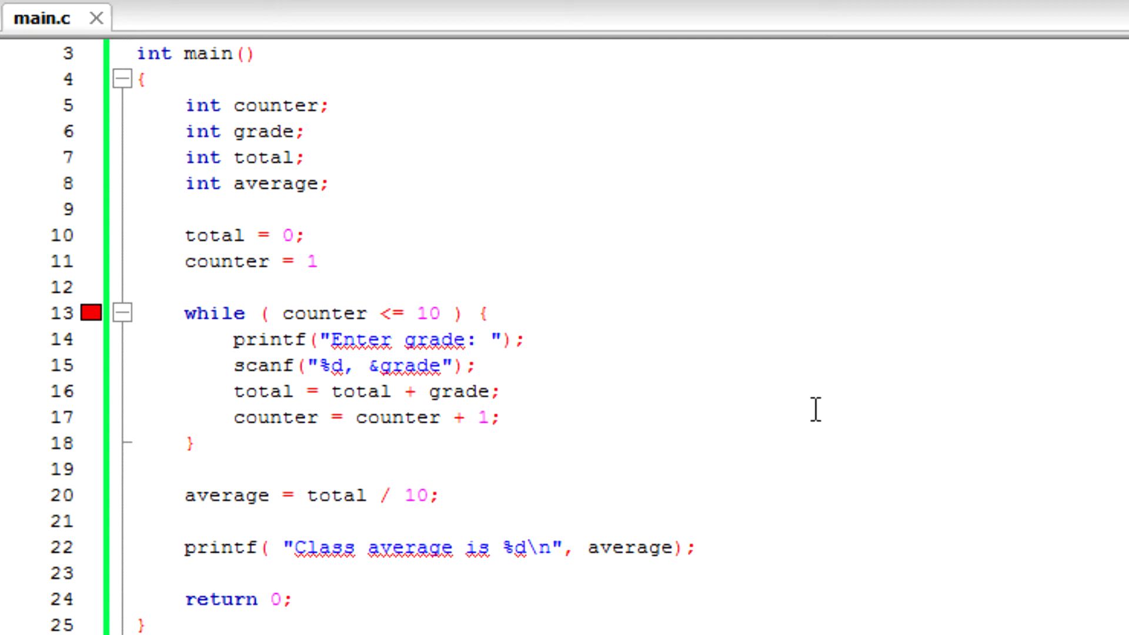
mouse_move(362, 269)
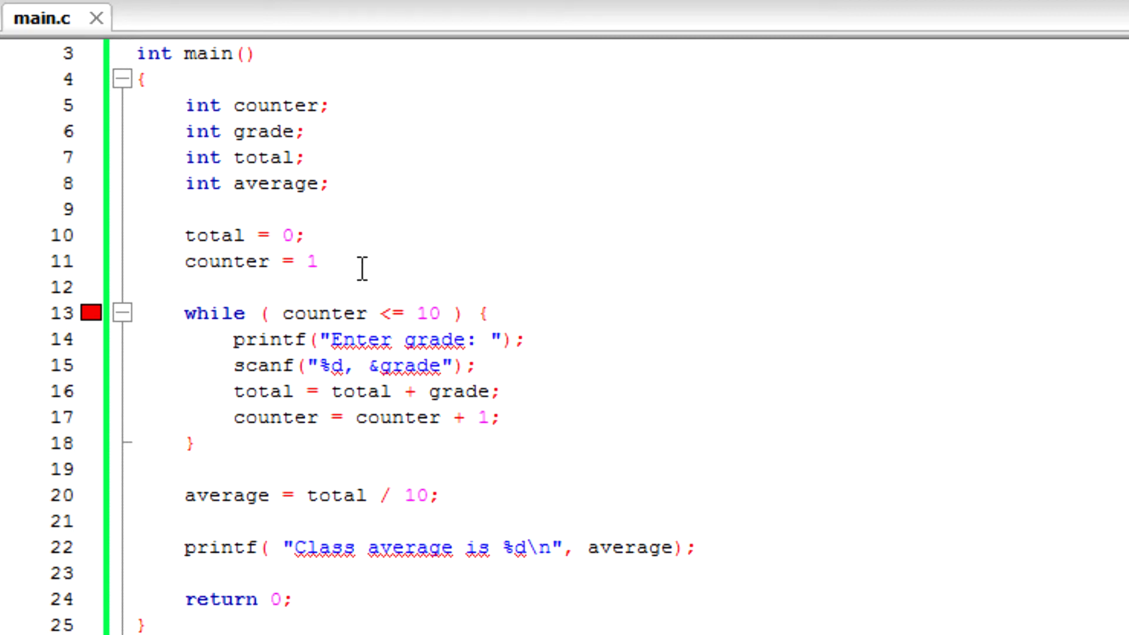
Step: Add the missing semicolon, save main.c and launch the grade program
text(;)
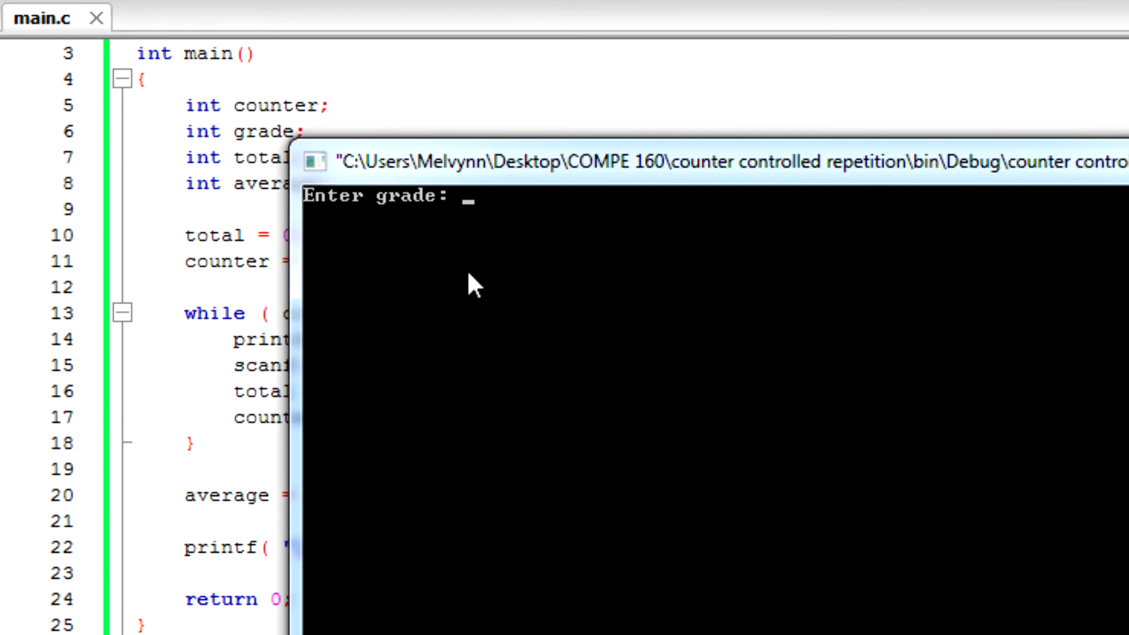
Step: Enter grade 98, then close the crashed grade program
text(98)
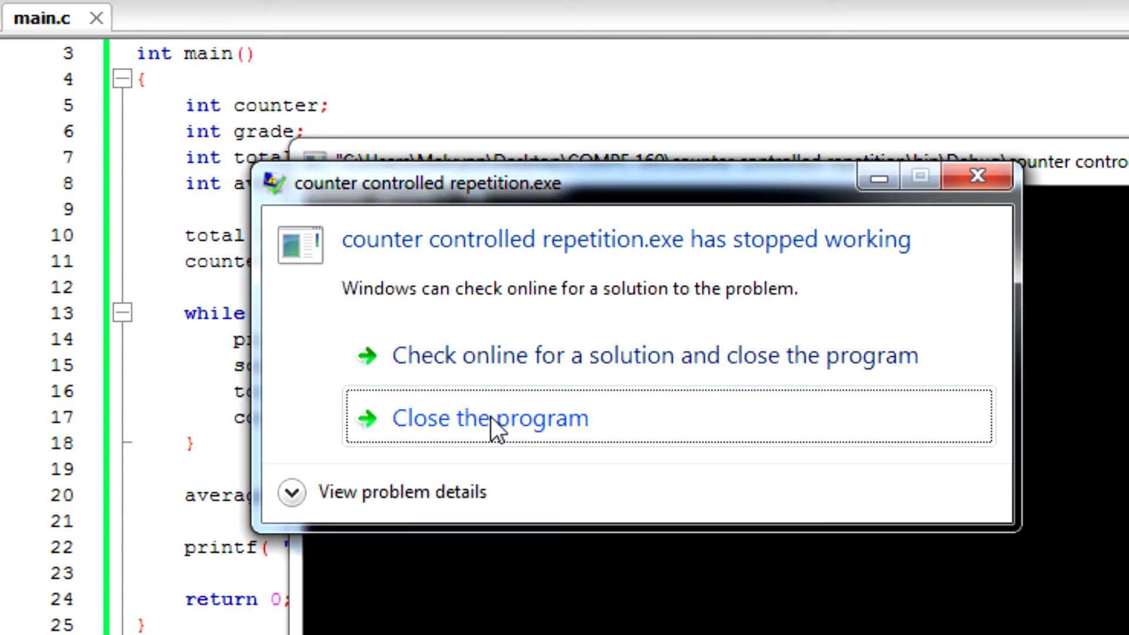
click(491, 418)
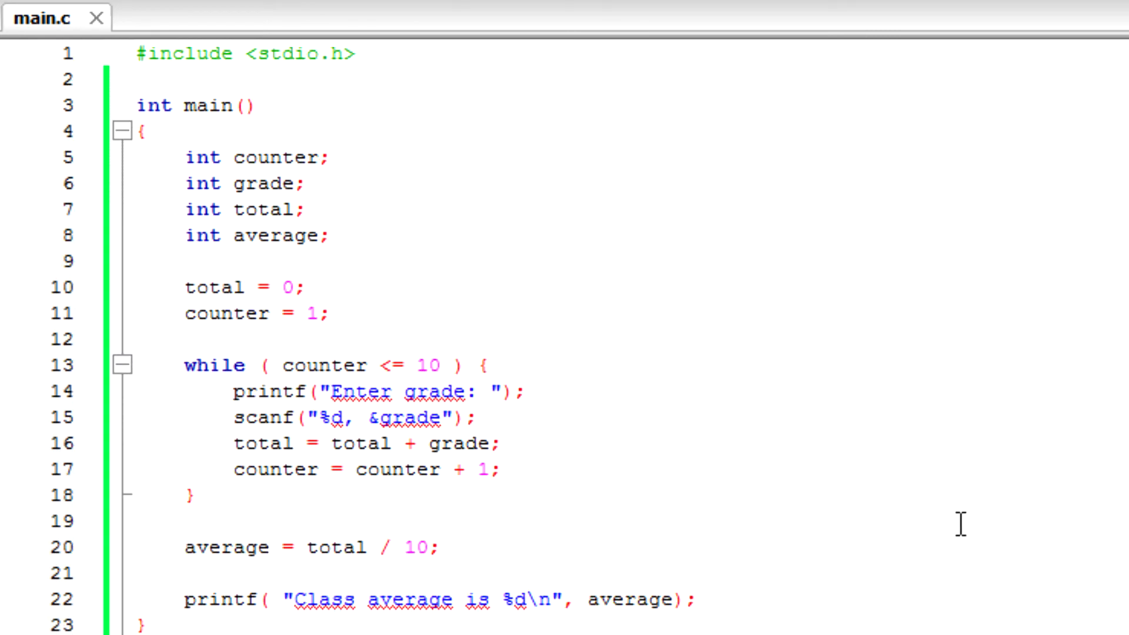
mouse_move(425, 454)
text(")
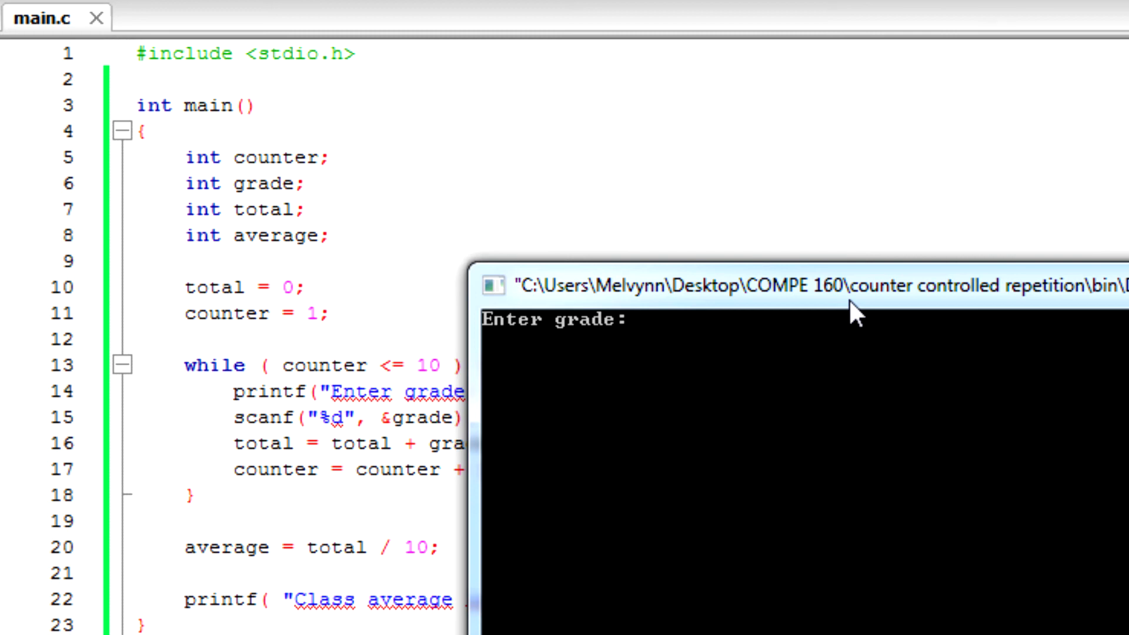
Step: Enter the ten grades 98, 76, 71, 87, 83, 90, 57, 79, 82, 94
text(98)
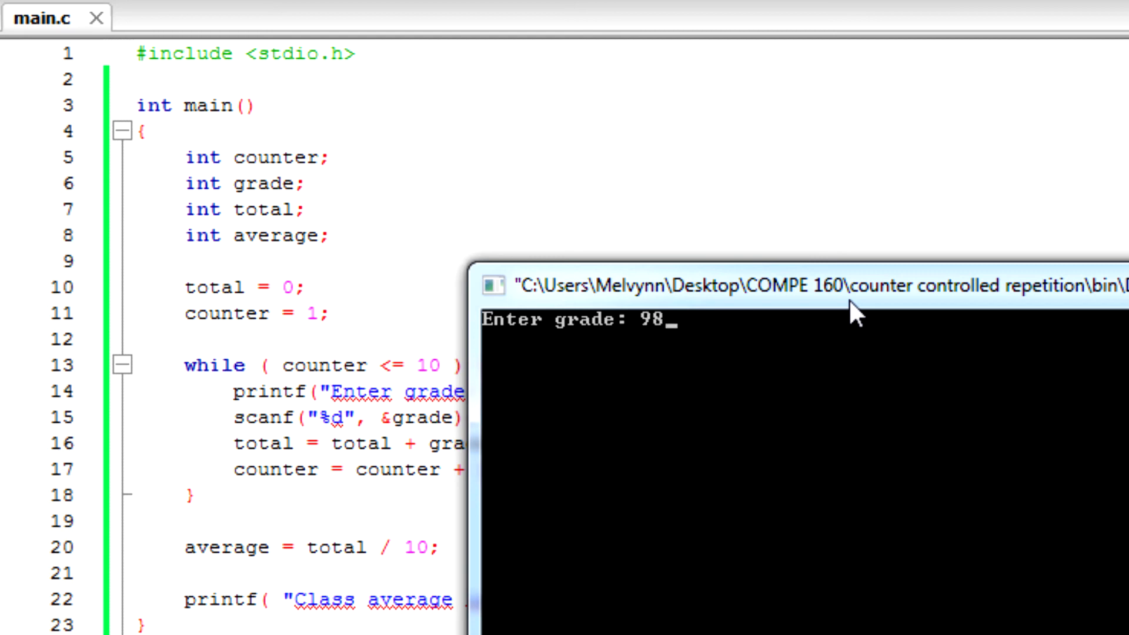
key(enter)
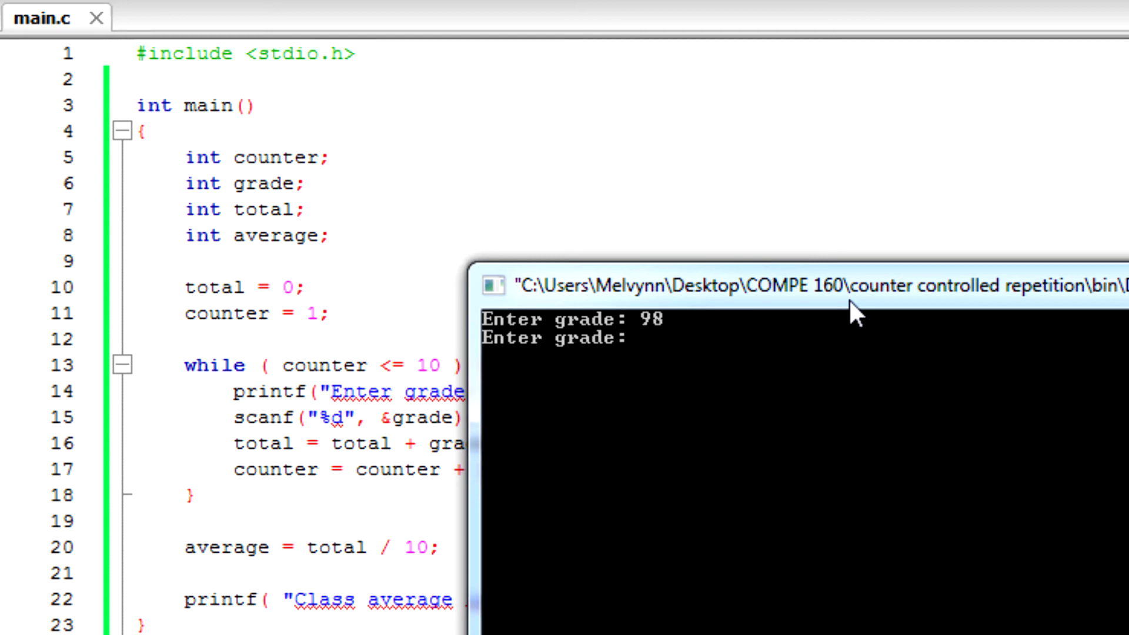
text(76)
text(71)
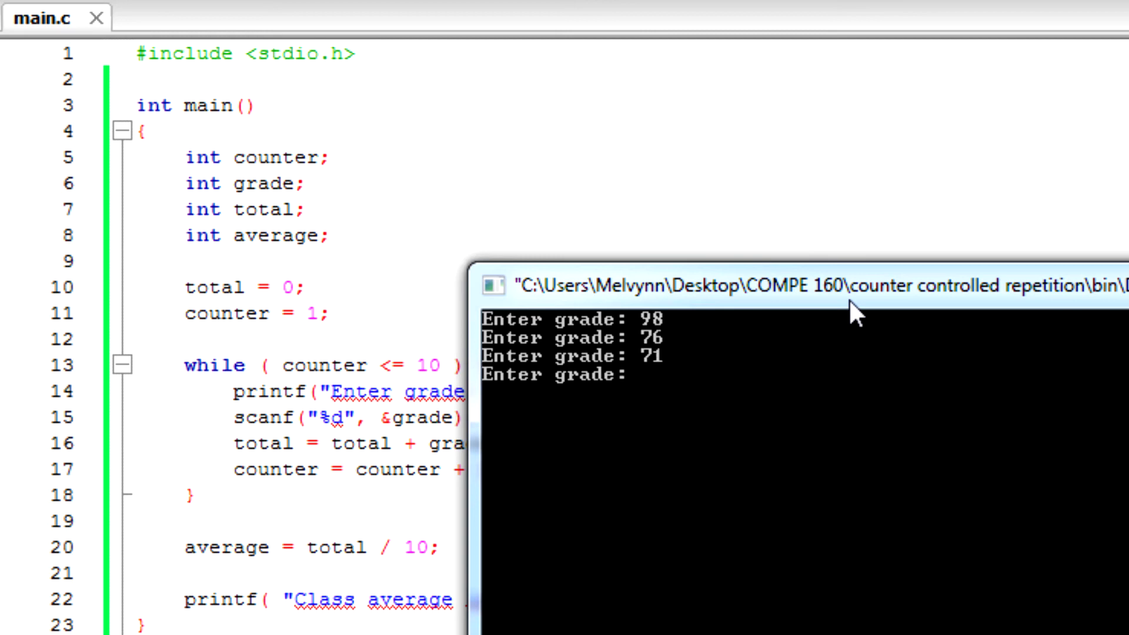
text(87)
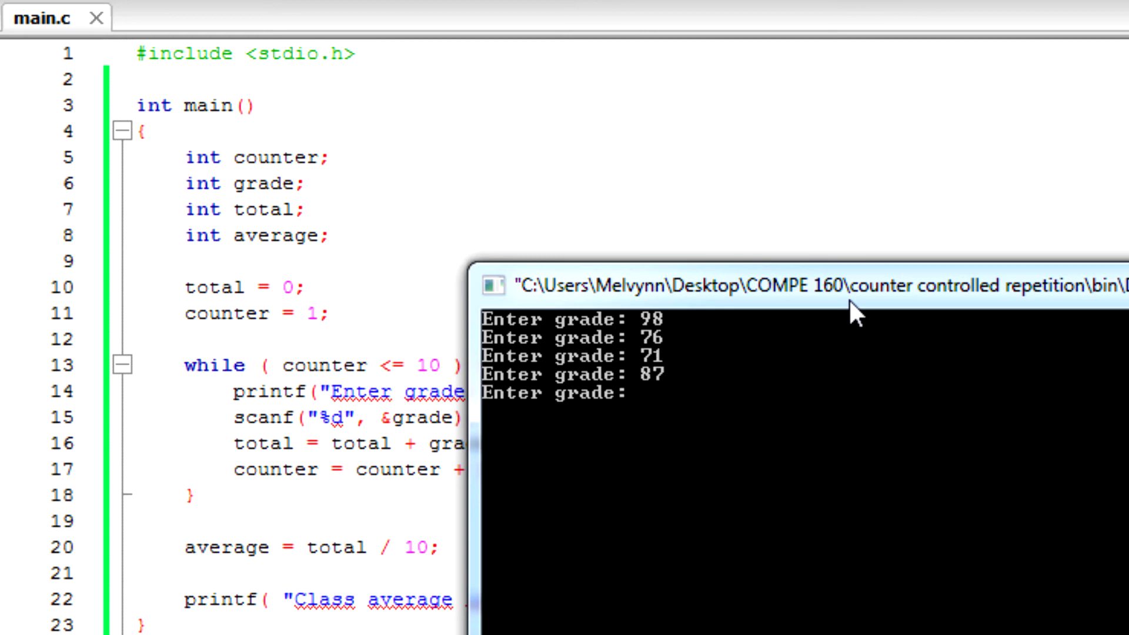
text(83)
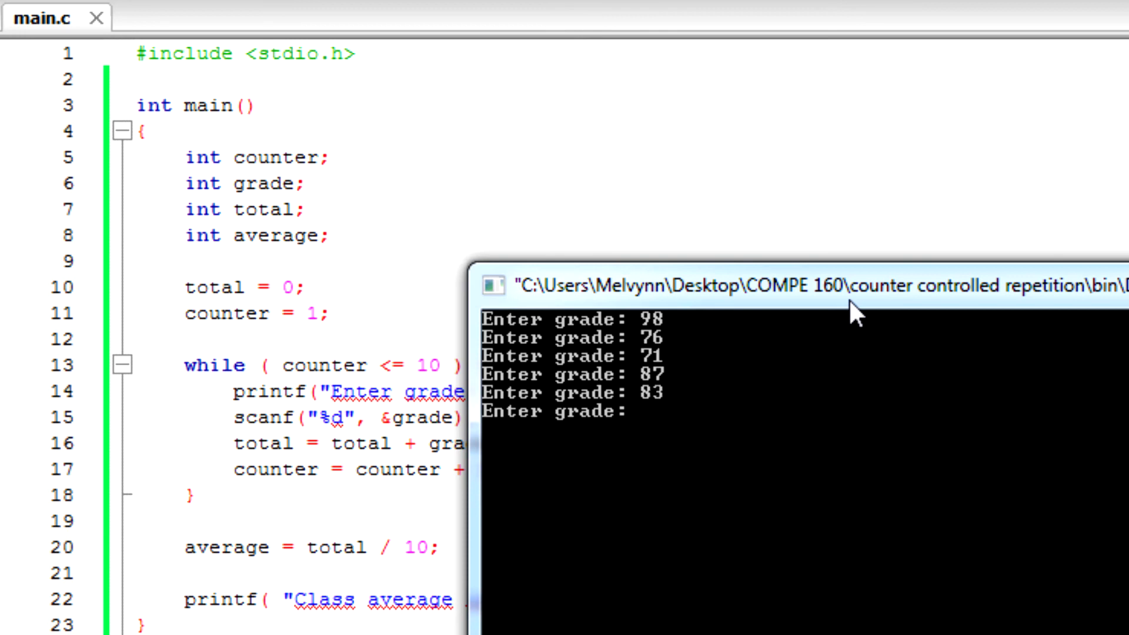
text(90)
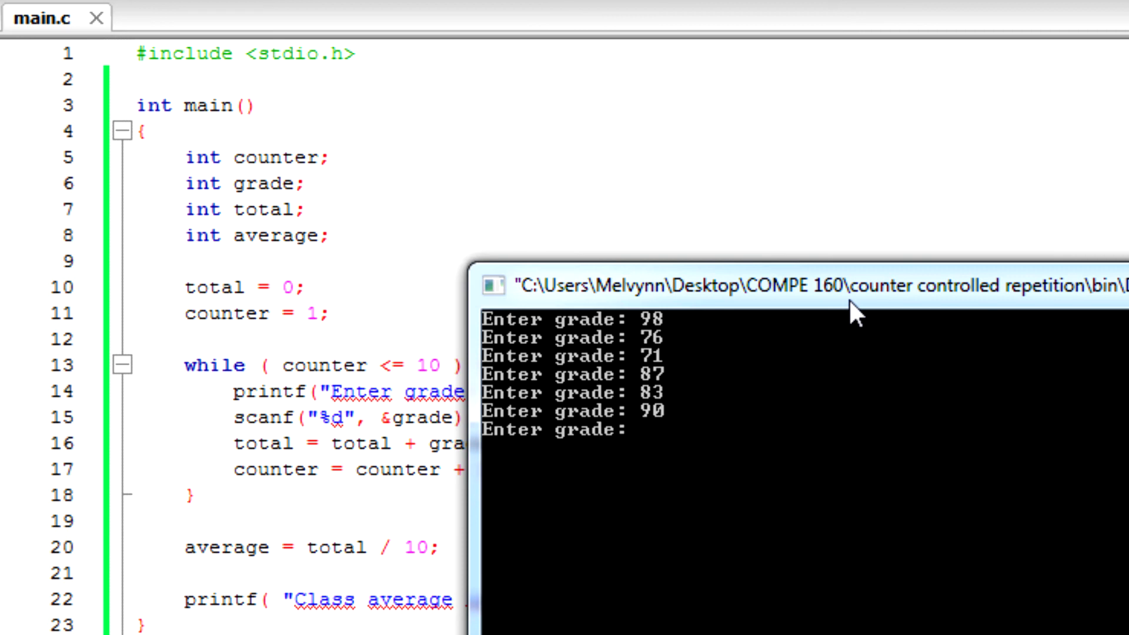
text(57)
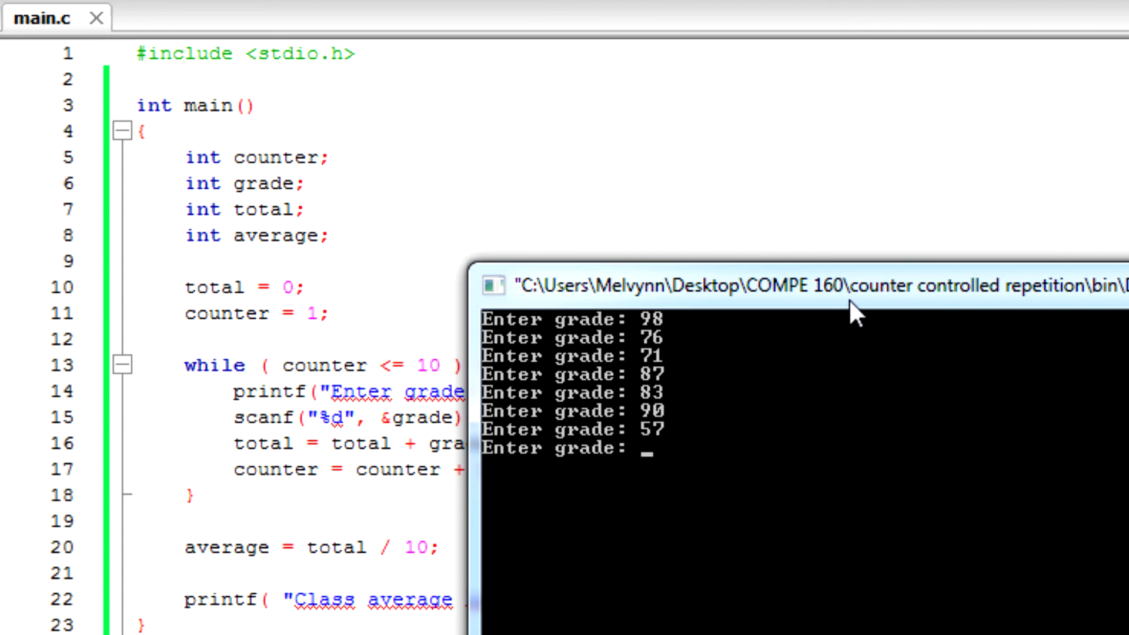
text(79)
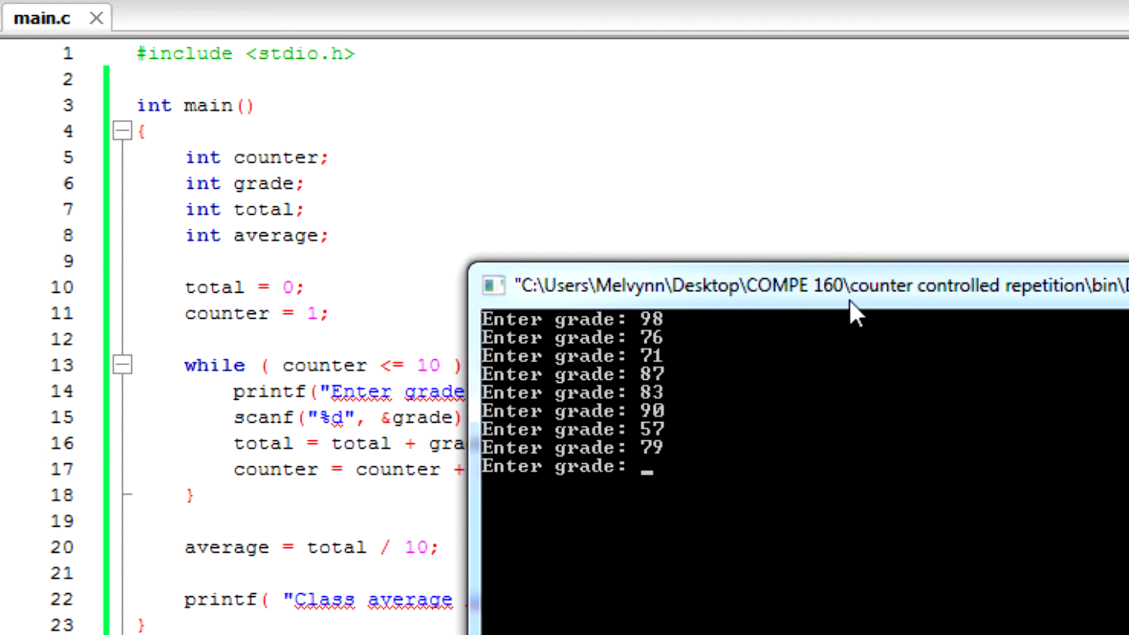
text(82)
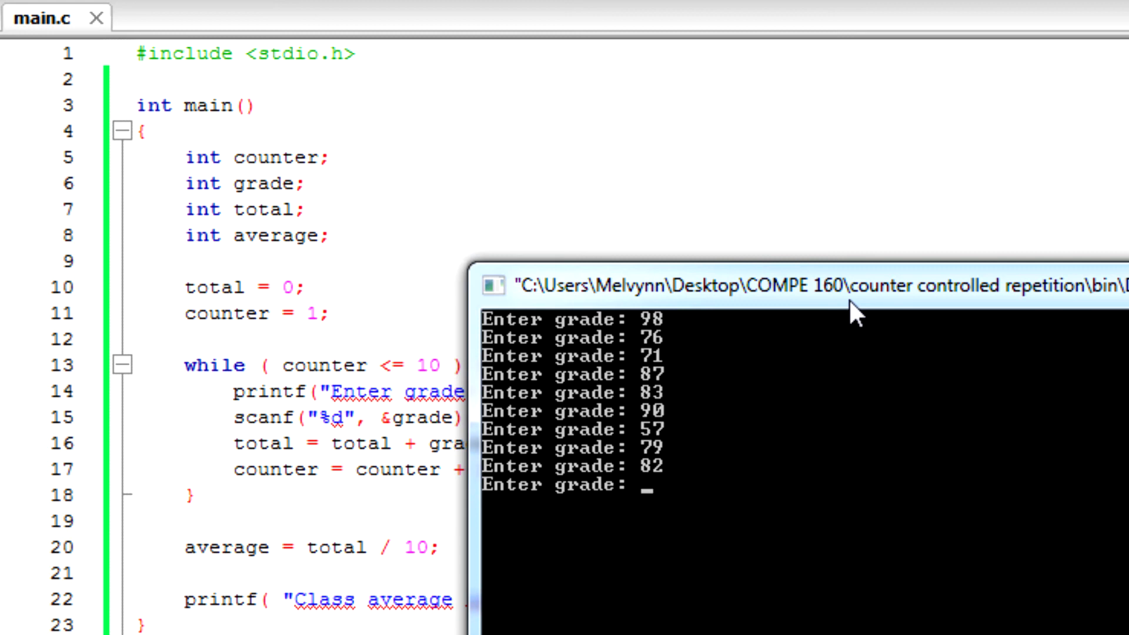
text(94)
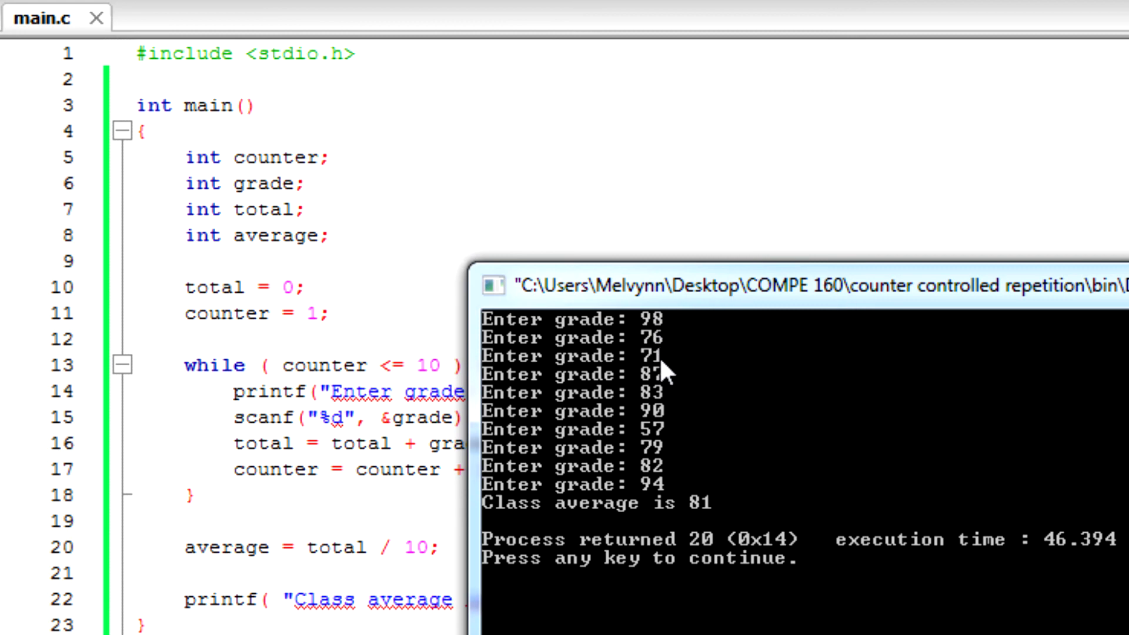
mouse_move(696, 394)
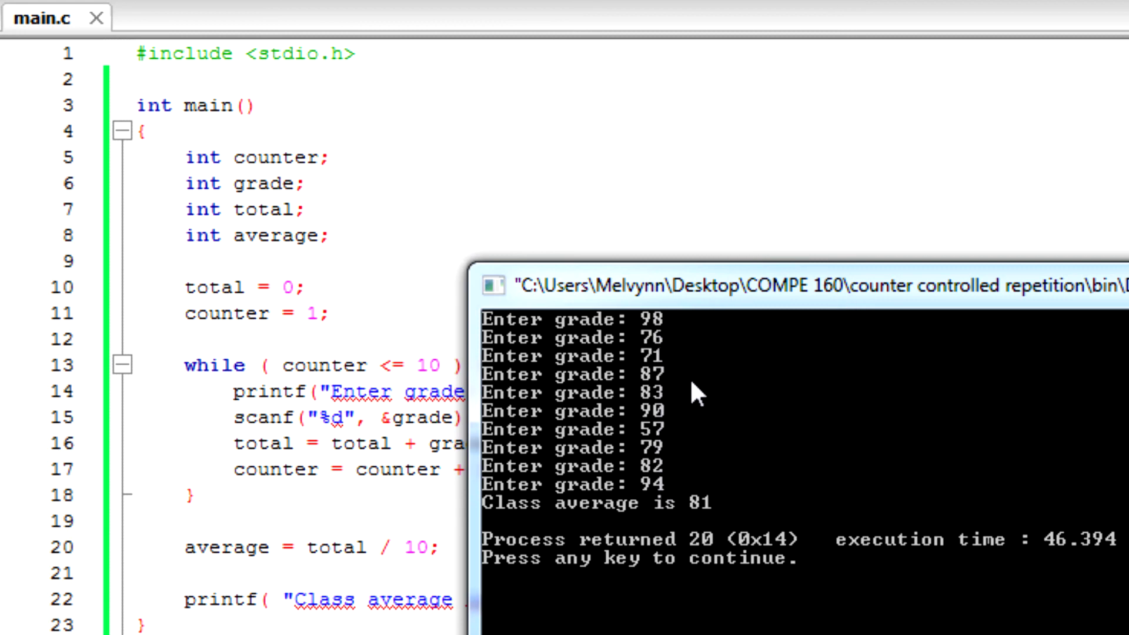
mouse_move(663, 492)
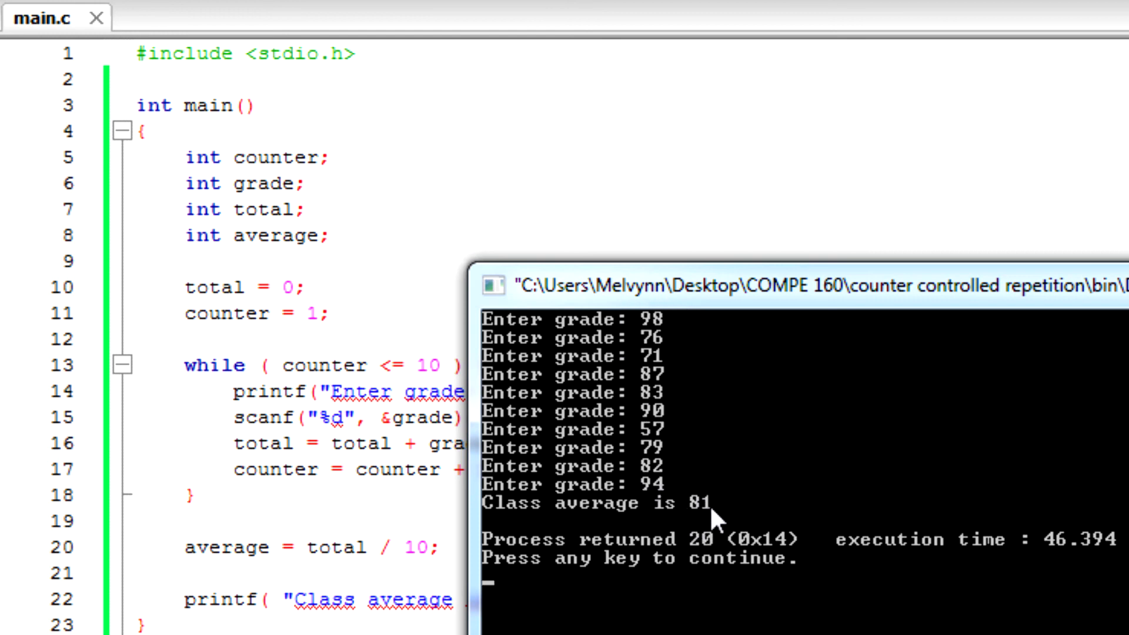
mouse_move(894, 384)
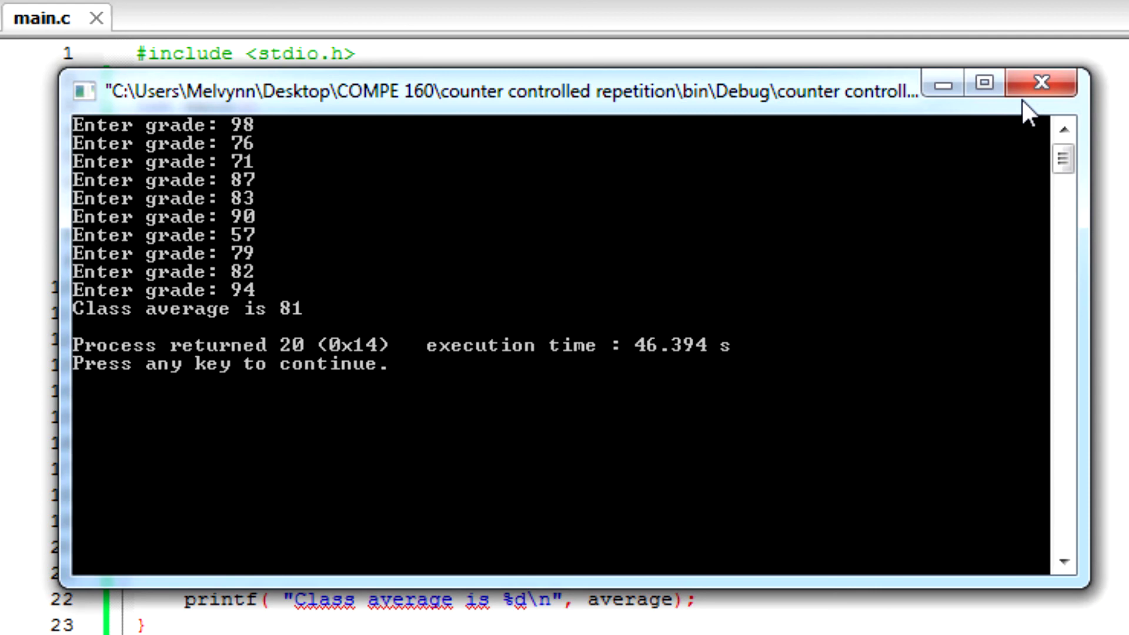
Step: Dismiss the finished console after viewing its 'Class average is 81' output
key(enter)
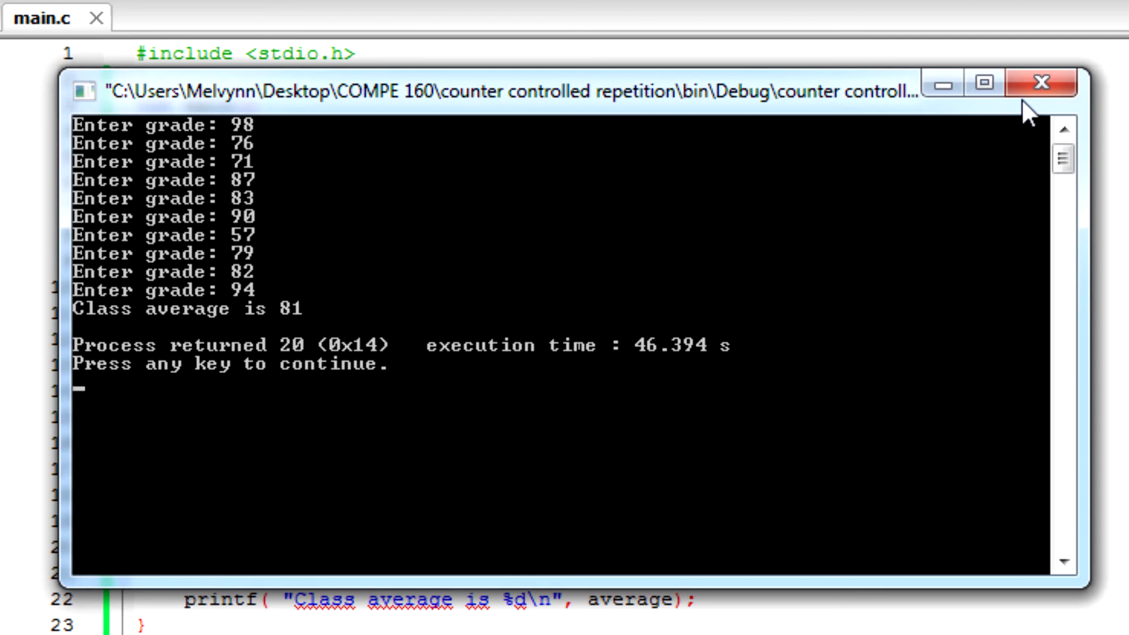